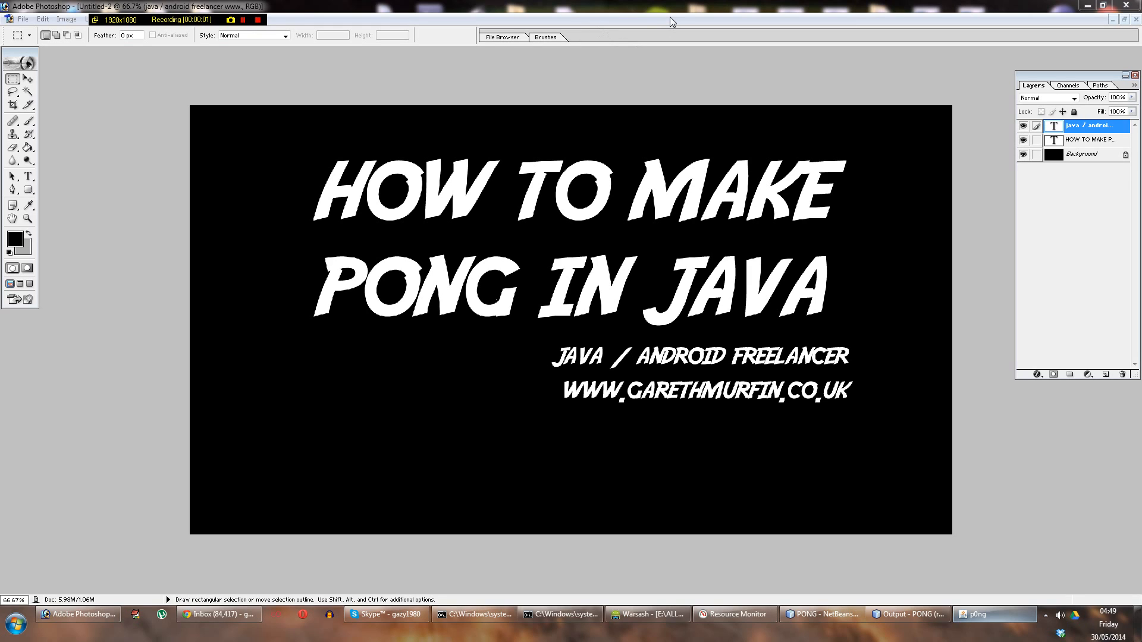
mouse_move(841, 102)
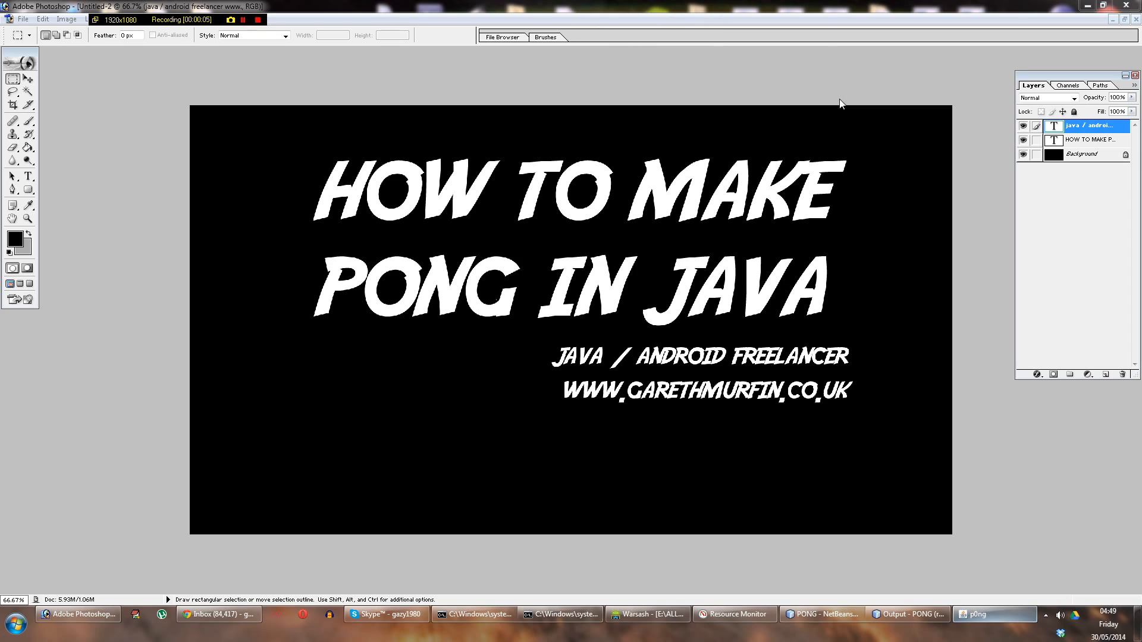
mouse_move(926, 76)
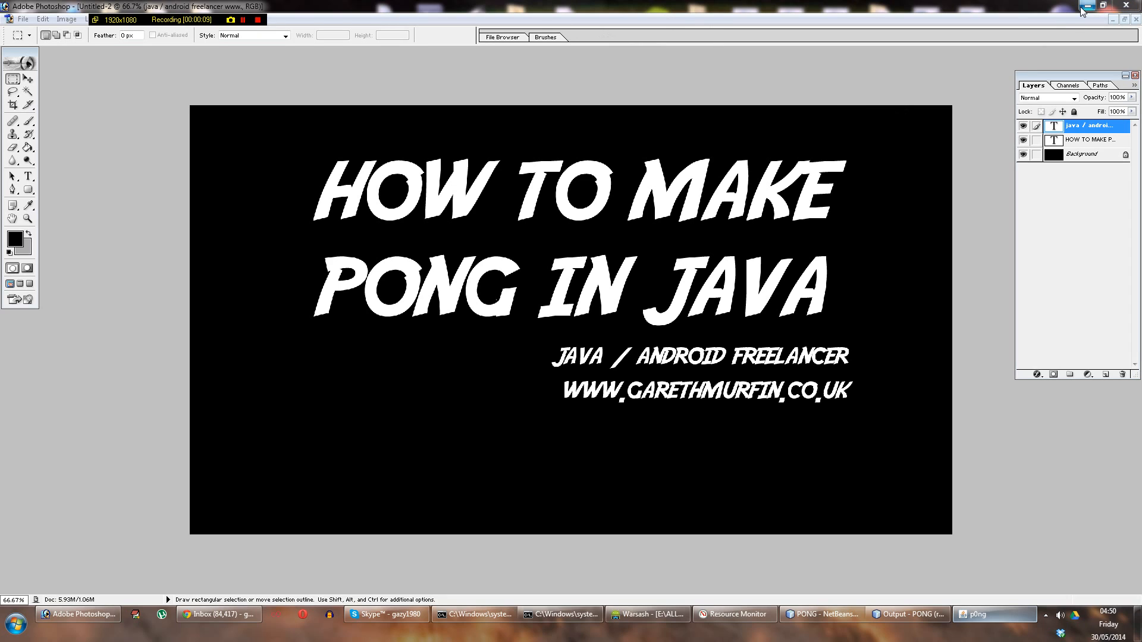
Minimise Photoshop and bring up the running pOng demo window on the desktop
click(1102, 6)
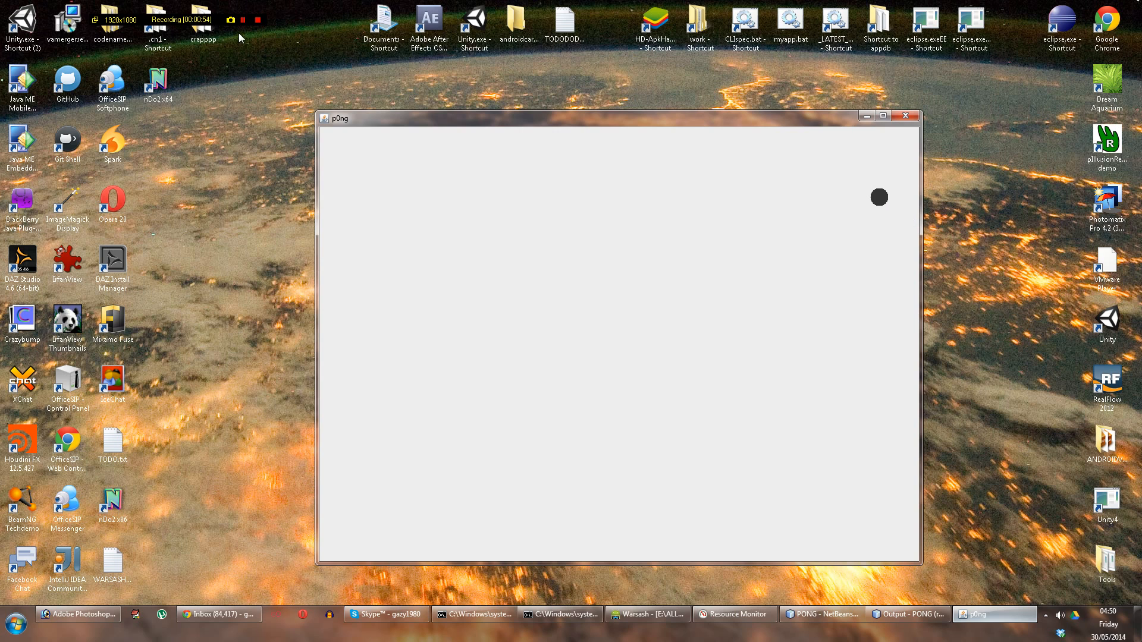
click(904, 116)
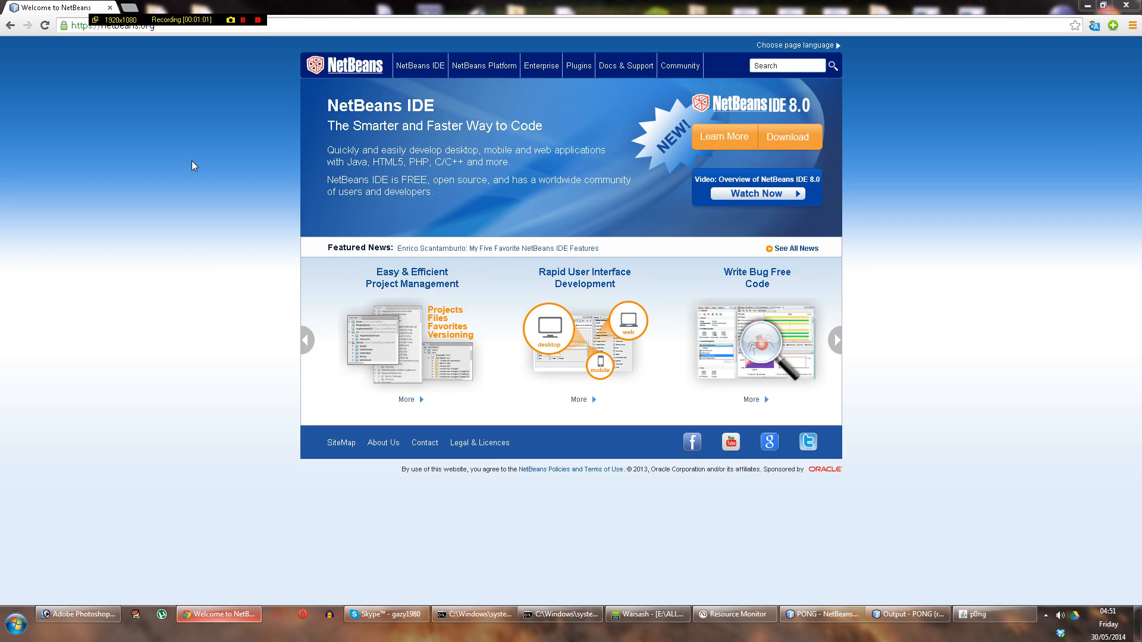
Show netbeans.org in Chrome as the IDE source, then minimise the browser
click(836, 341)
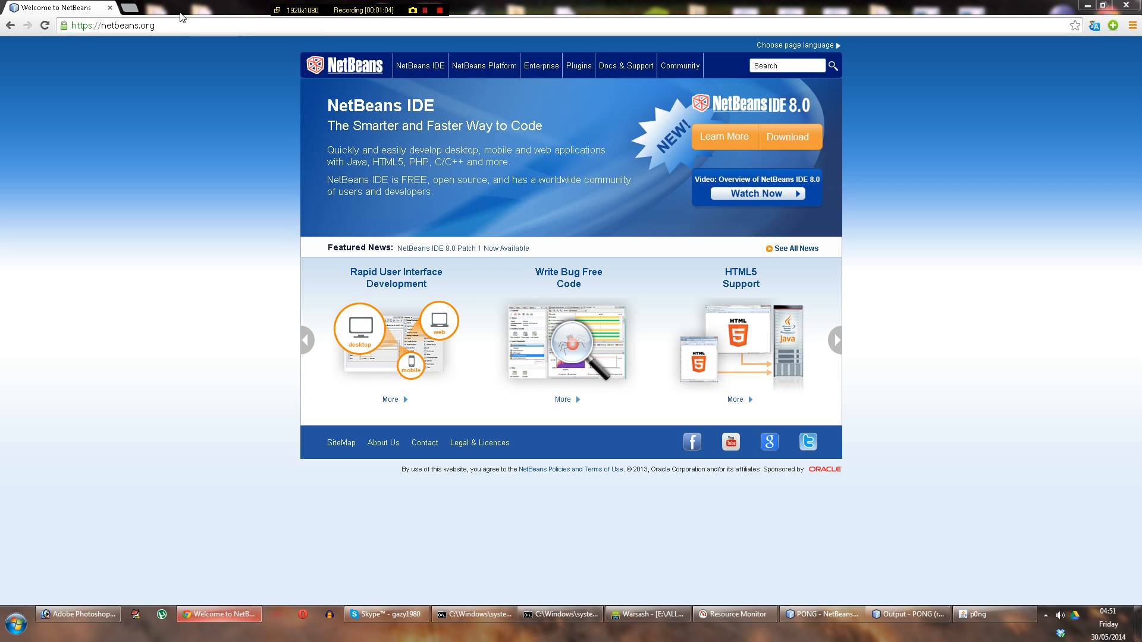
click(836, 340)
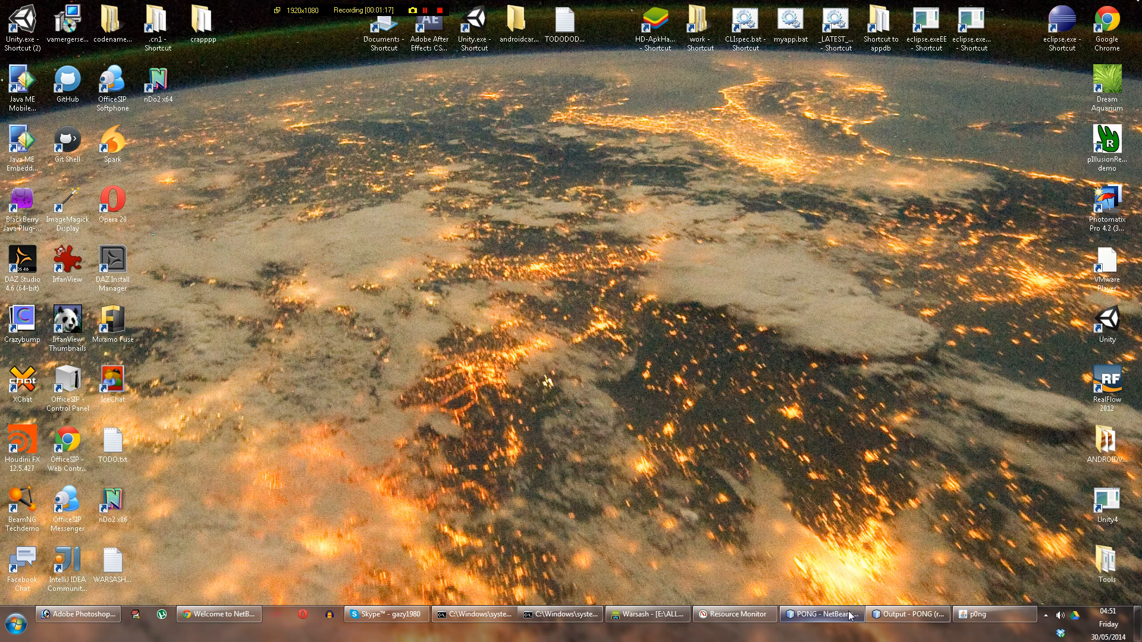
Restore NetBeans, start File > New Project and select Java > Java Application
click(821, 614)
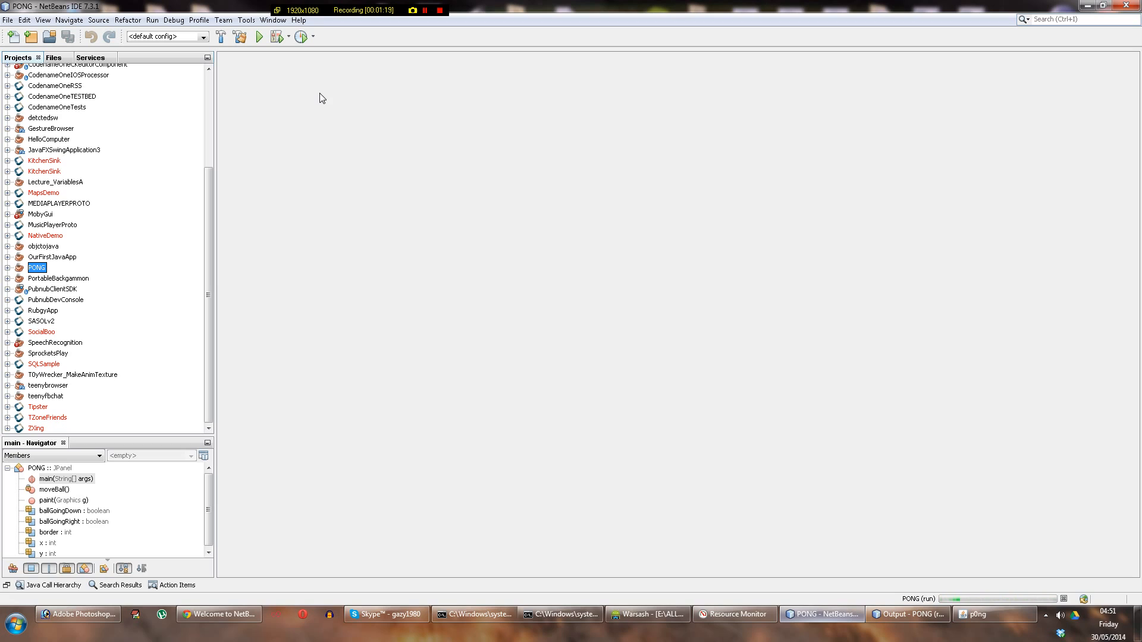
mouse_move(215, 102)
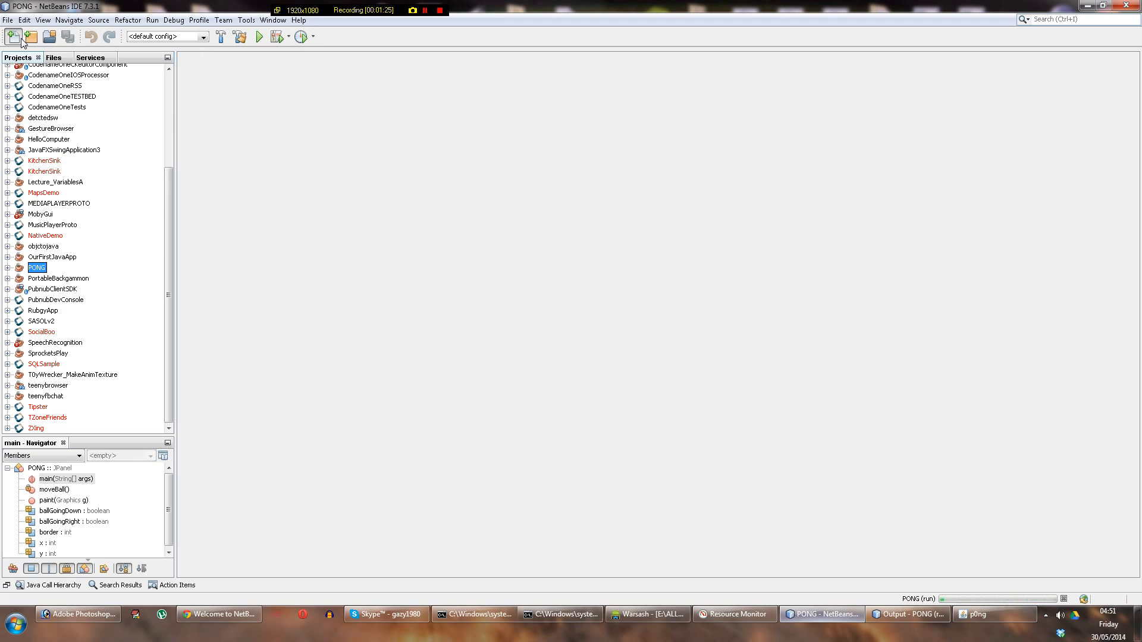
click(8, 21)
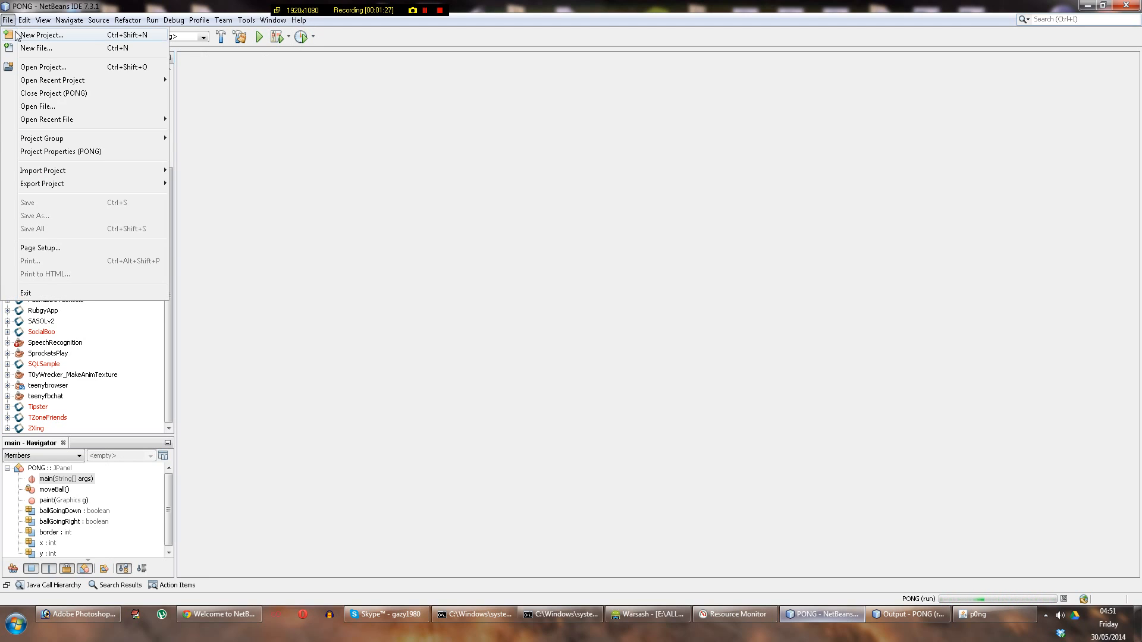
click(43, 35)
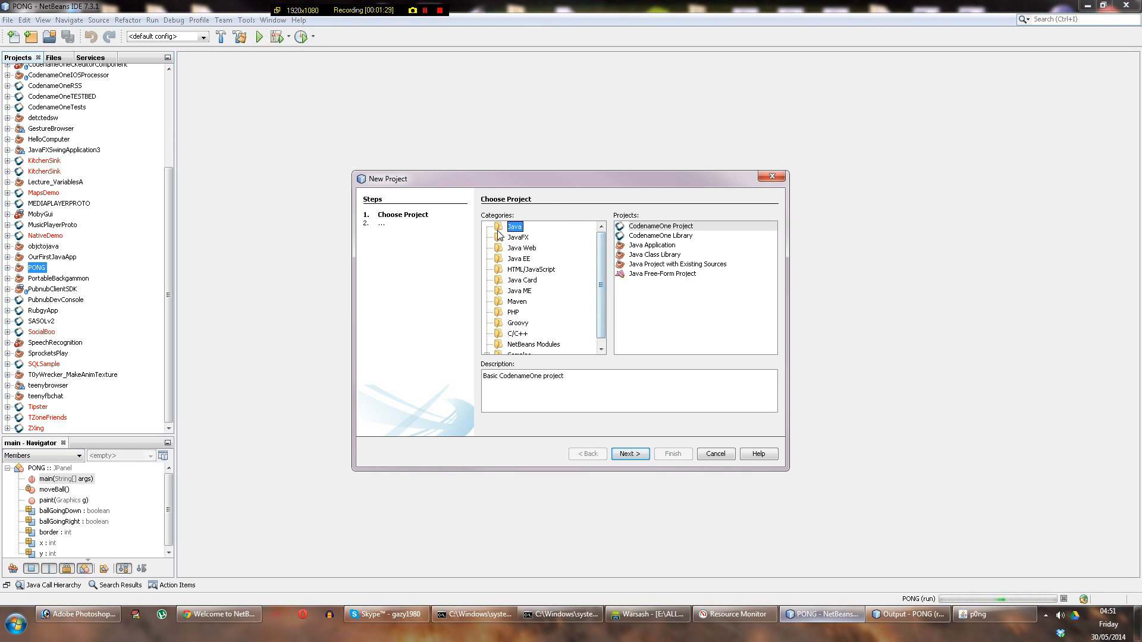
mouse_move(565, 248)
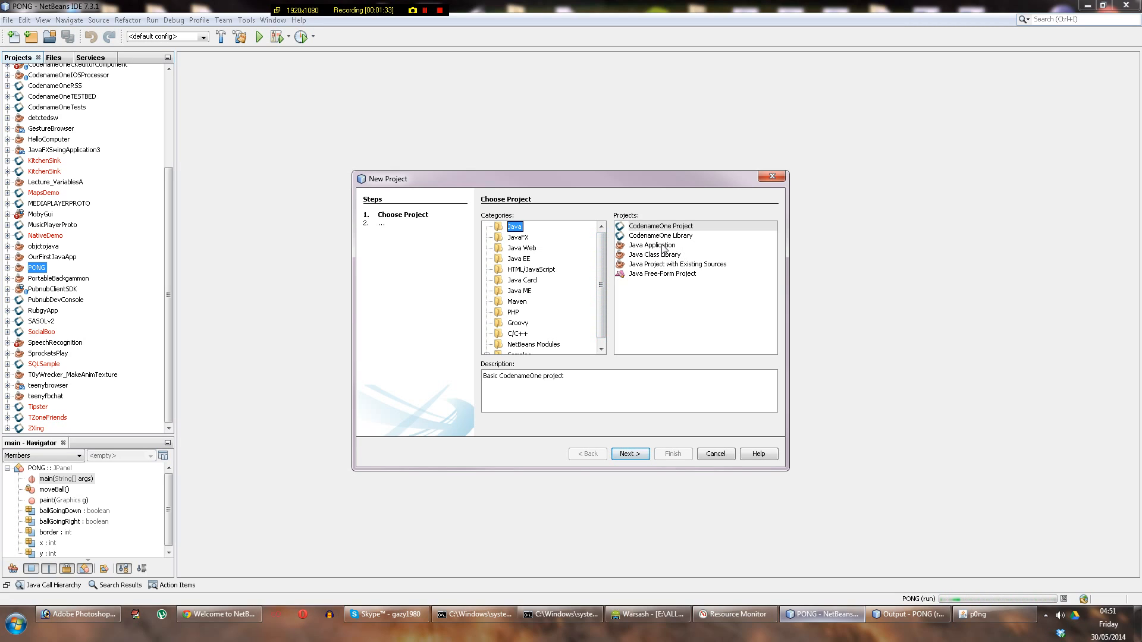
click(651, 245)
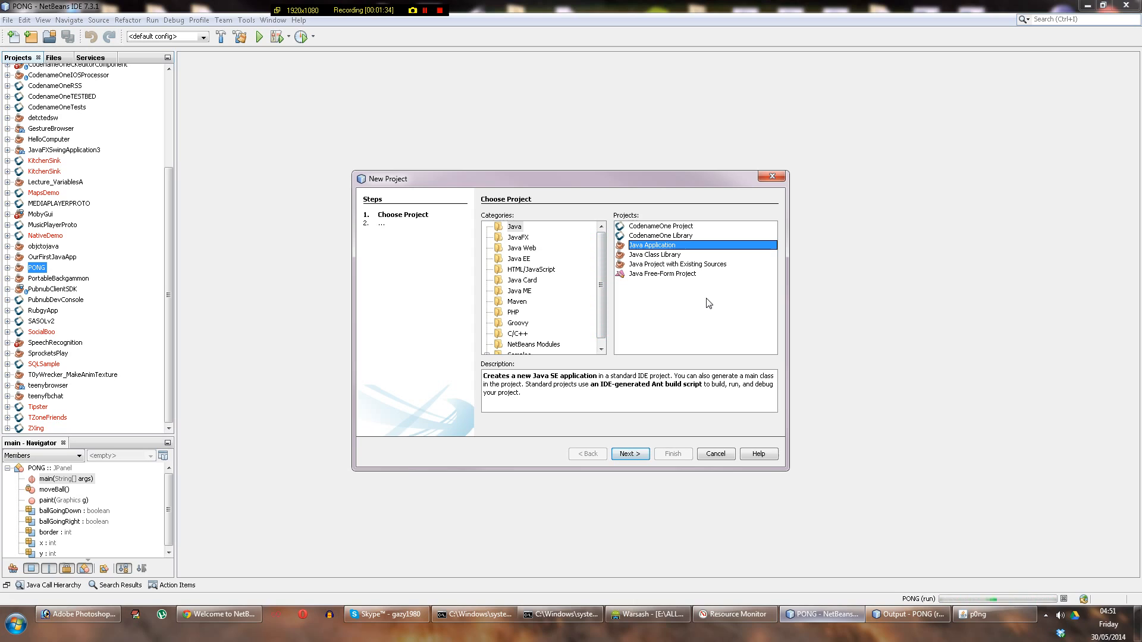
mouse_move(698, 301)
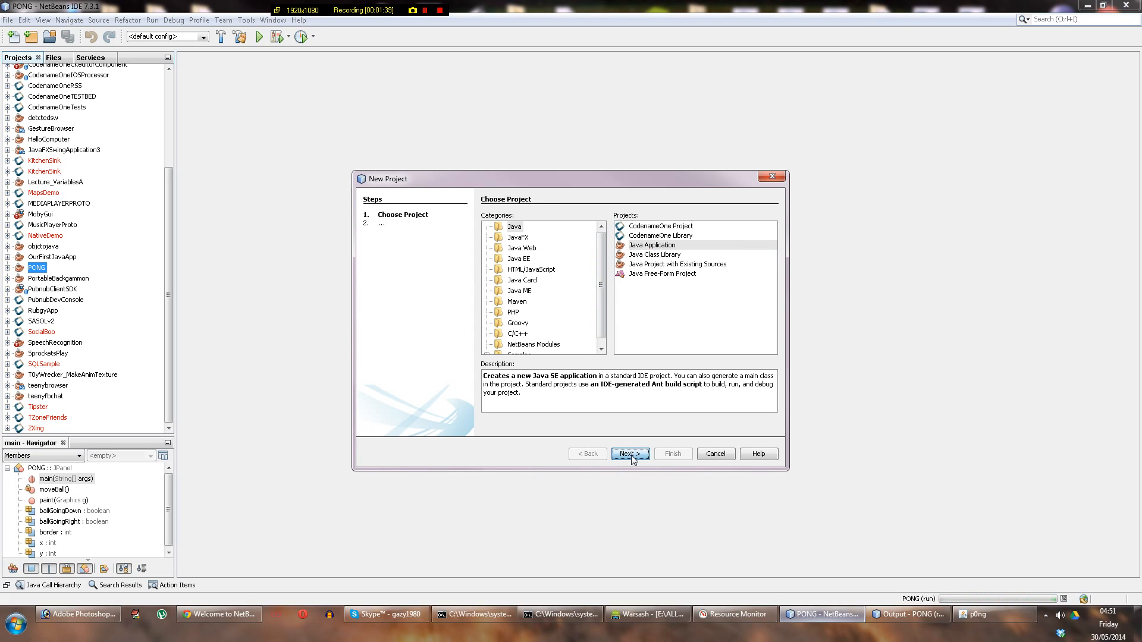
Name the project MyCoolPongGame with Create Main Class kept on and finish the wizard
click(630, 453)
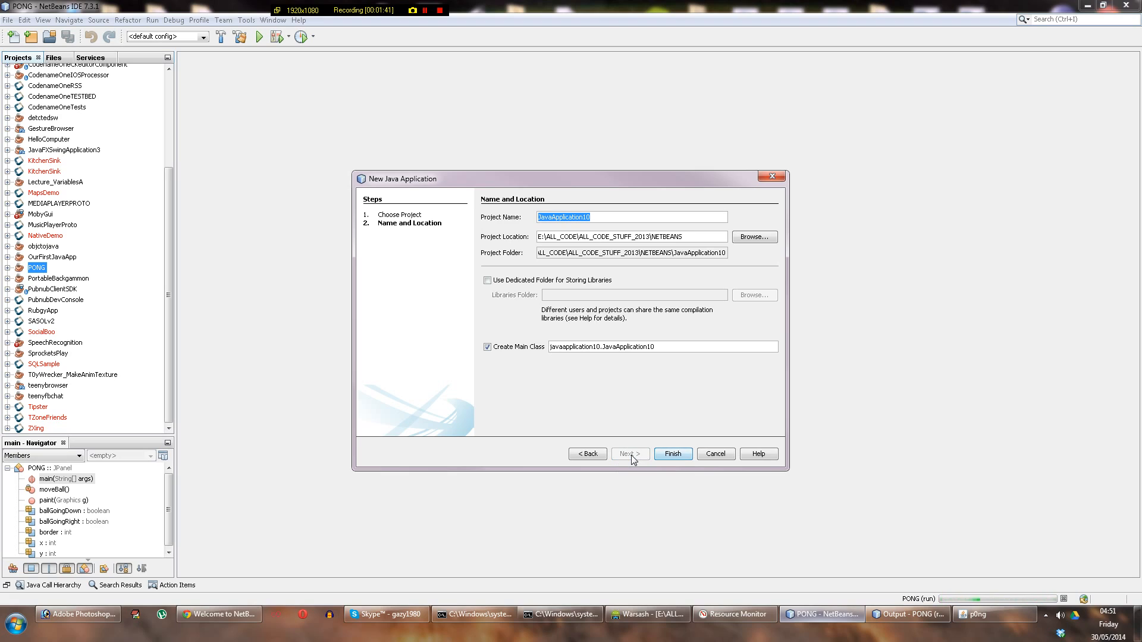
text(M)
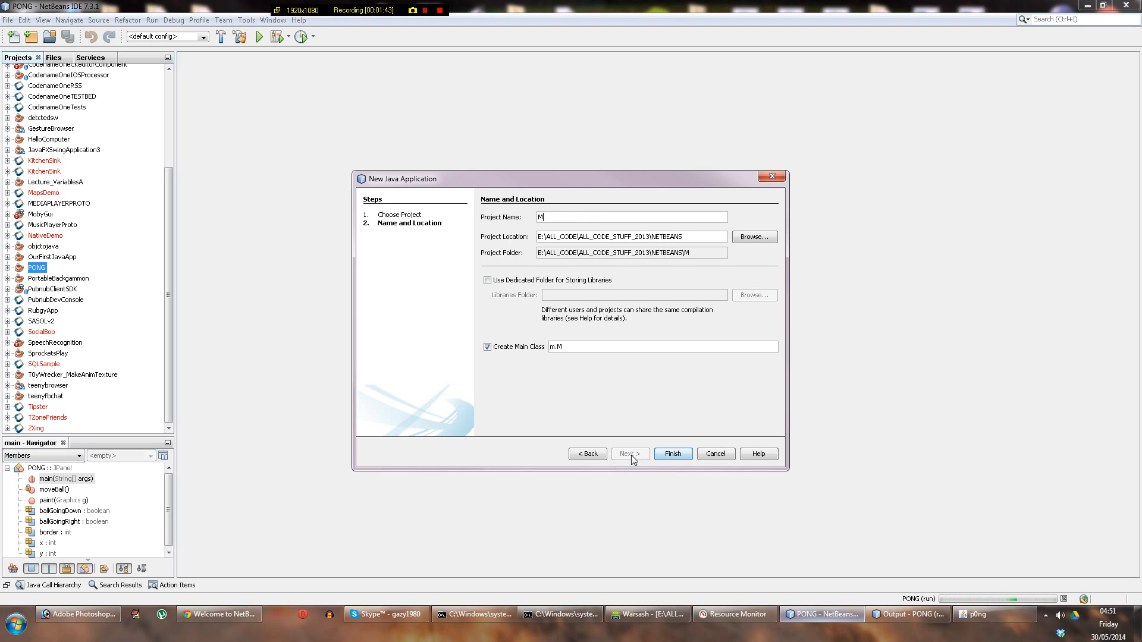
text(yCool)
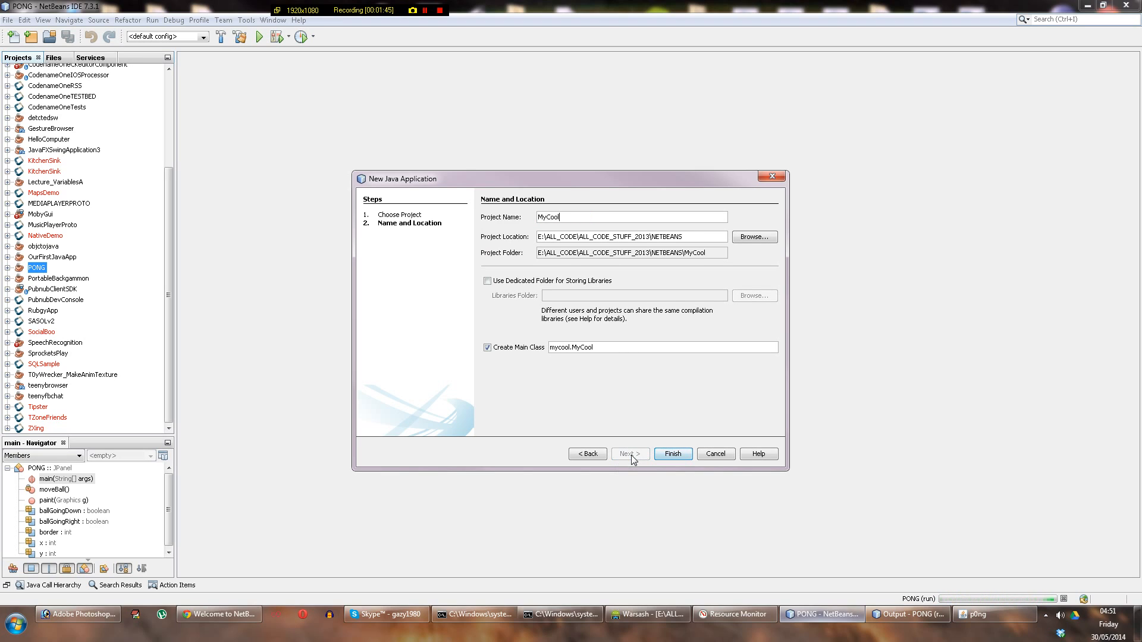
text(PongGame)
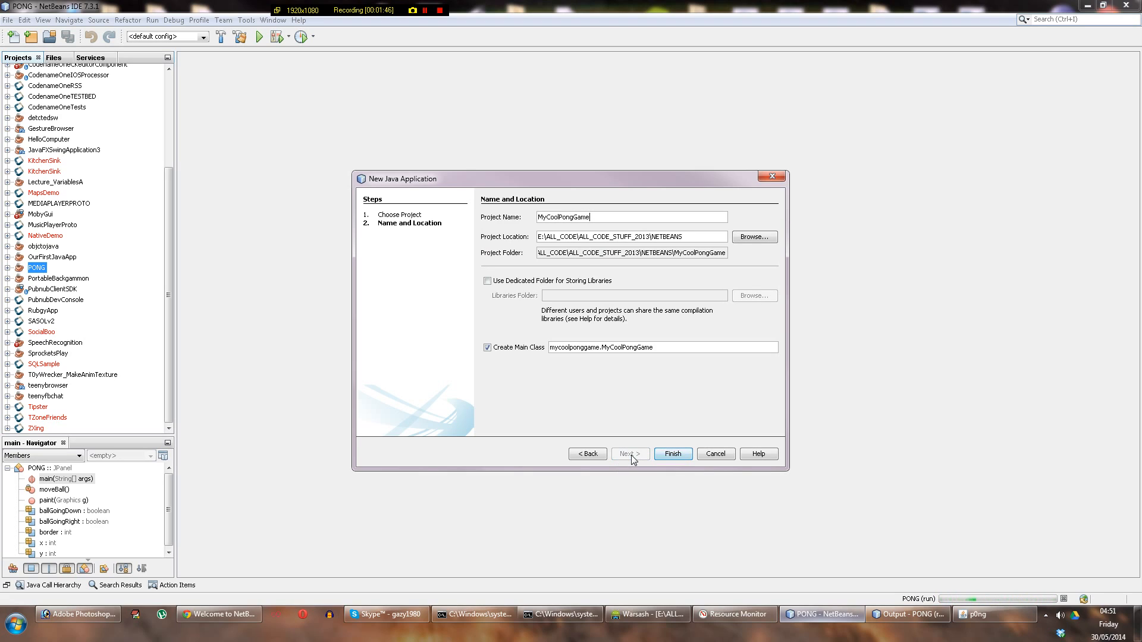
click(671, 453)
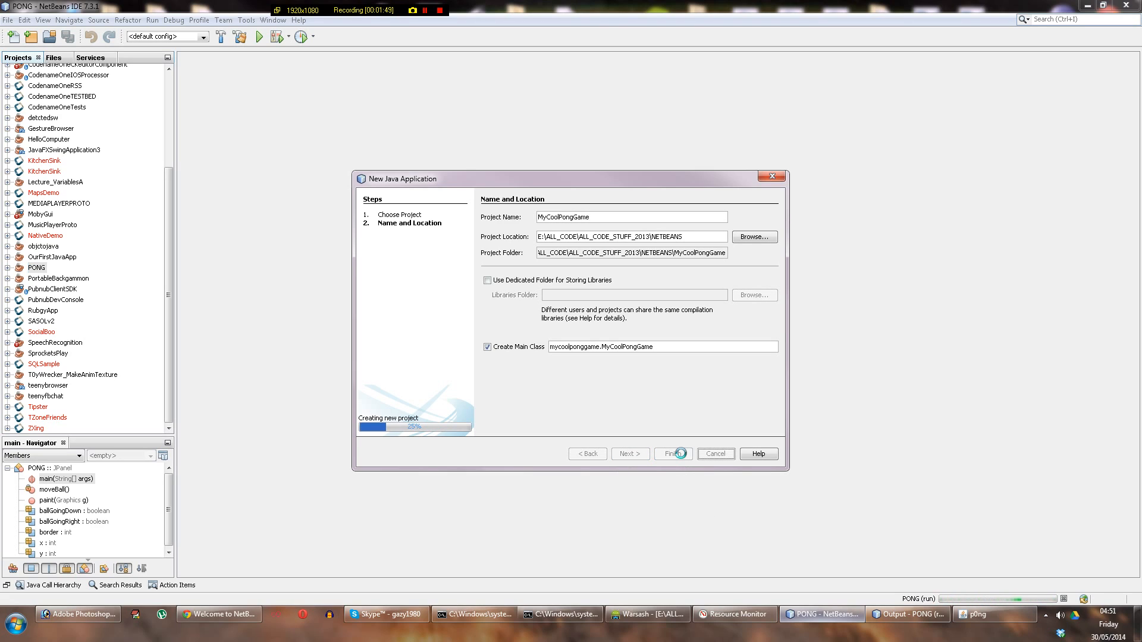
click(671, 453)
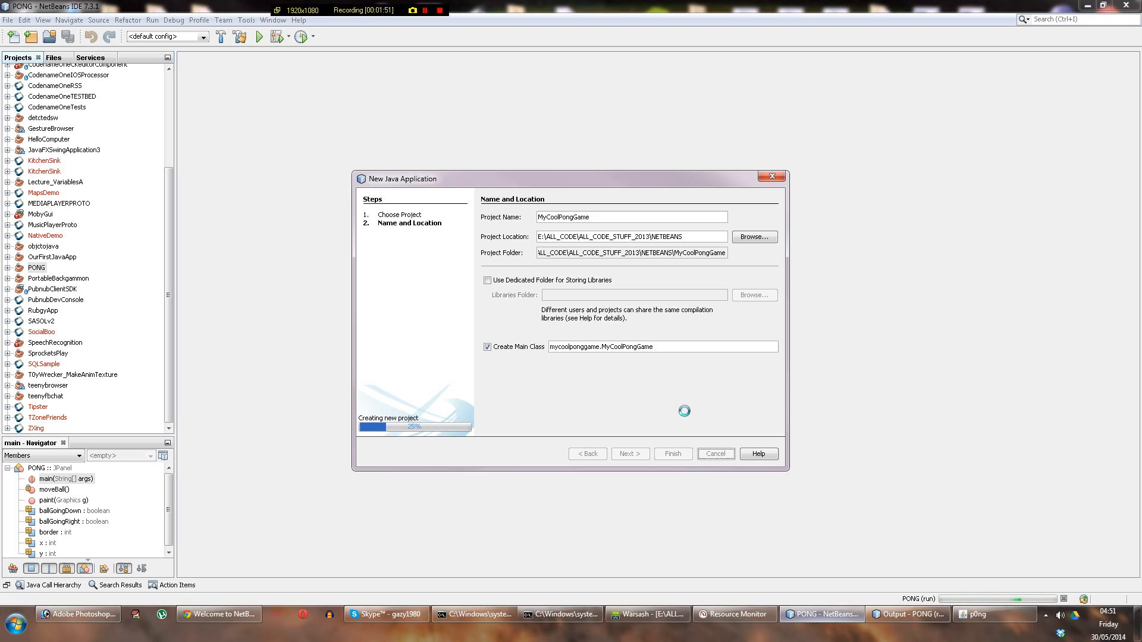
click(671, 453)
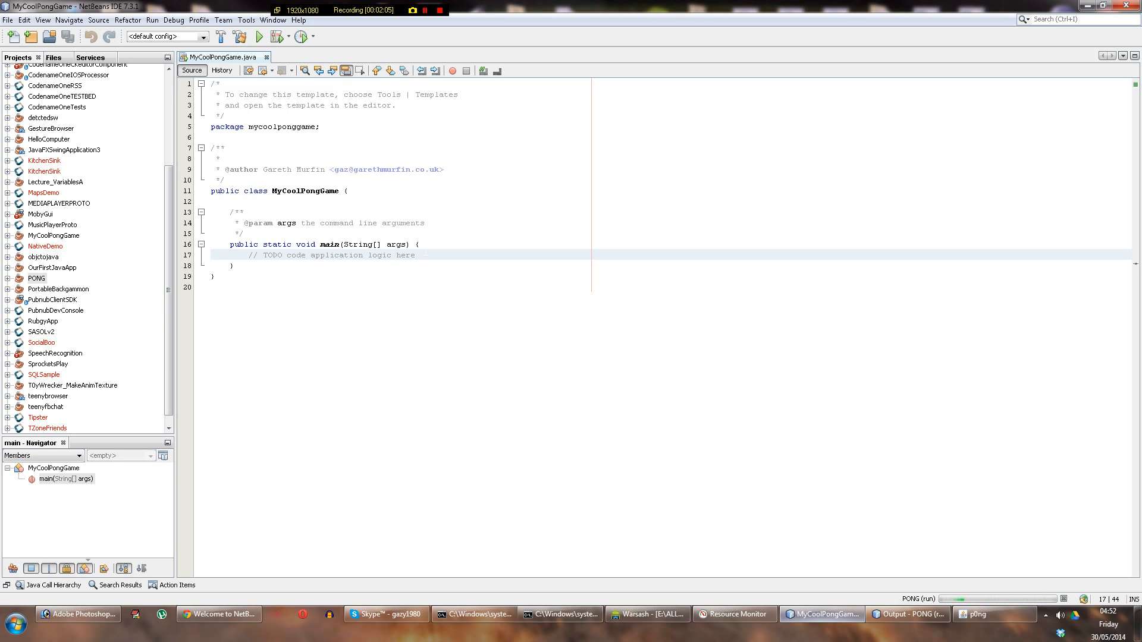
Remove the TODO comment in main and leave blank lines ready for code
click(415, 255)
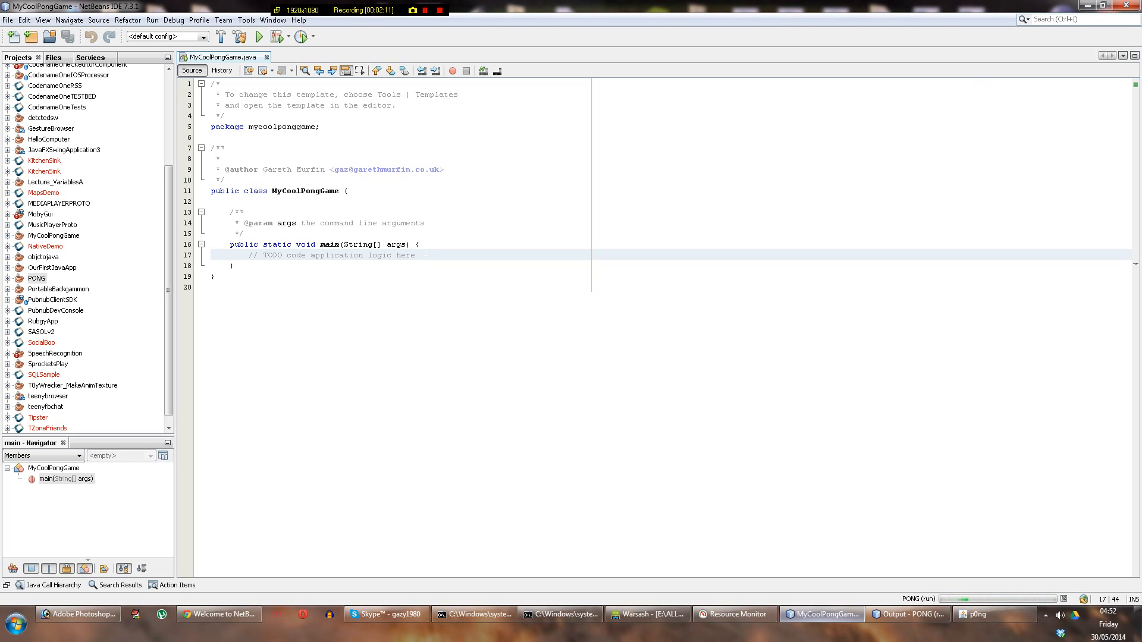
click(416, 254)
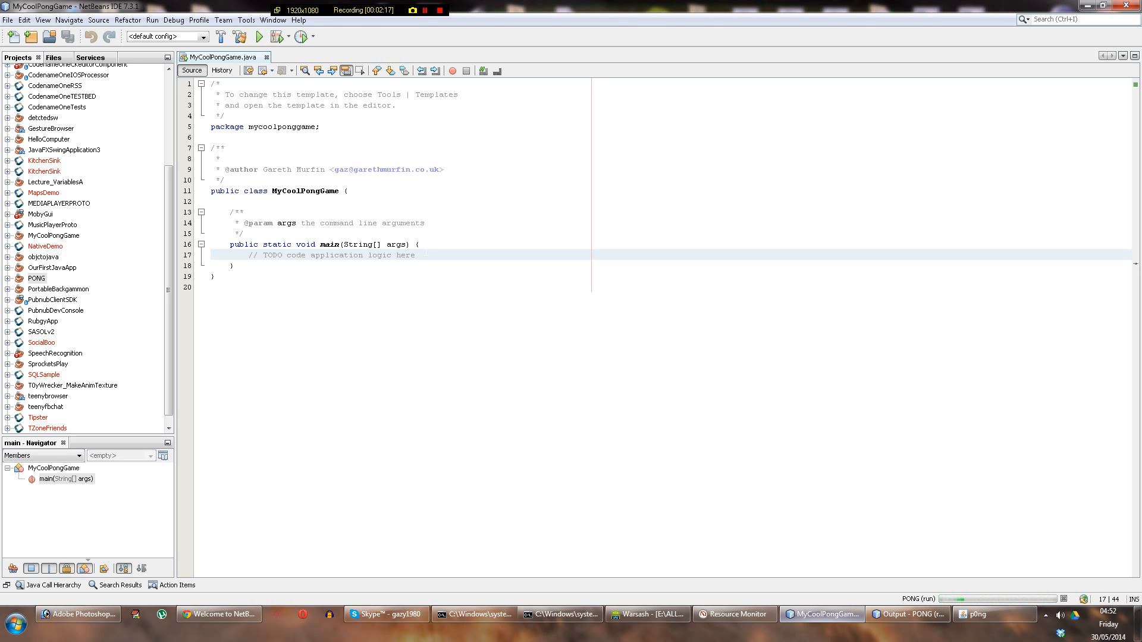
click(415, 255)
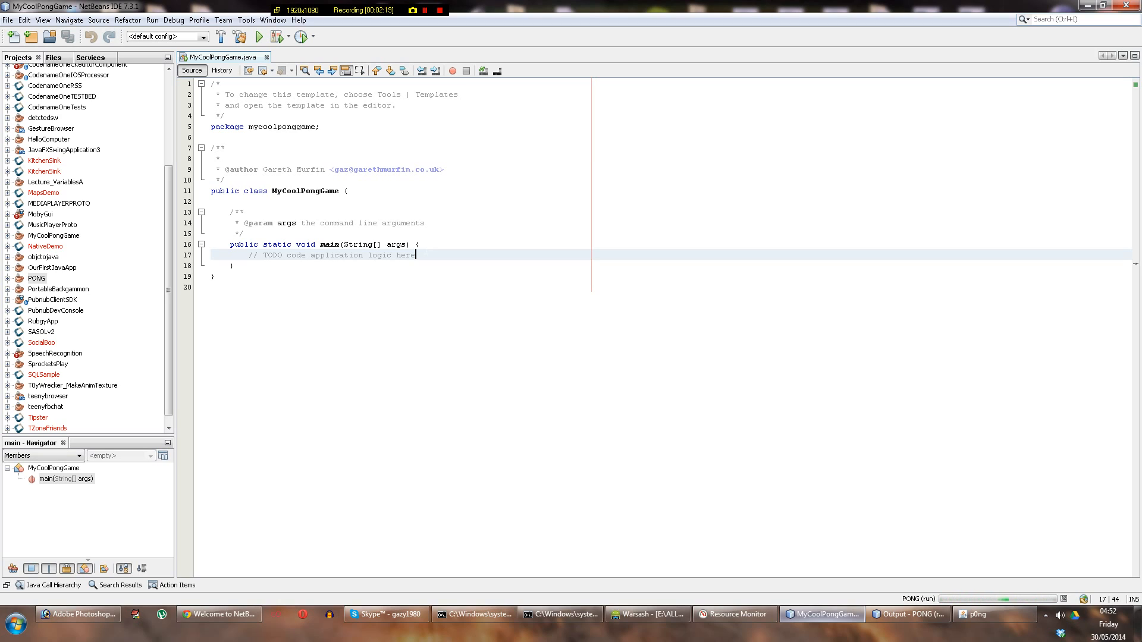
key(Delete)
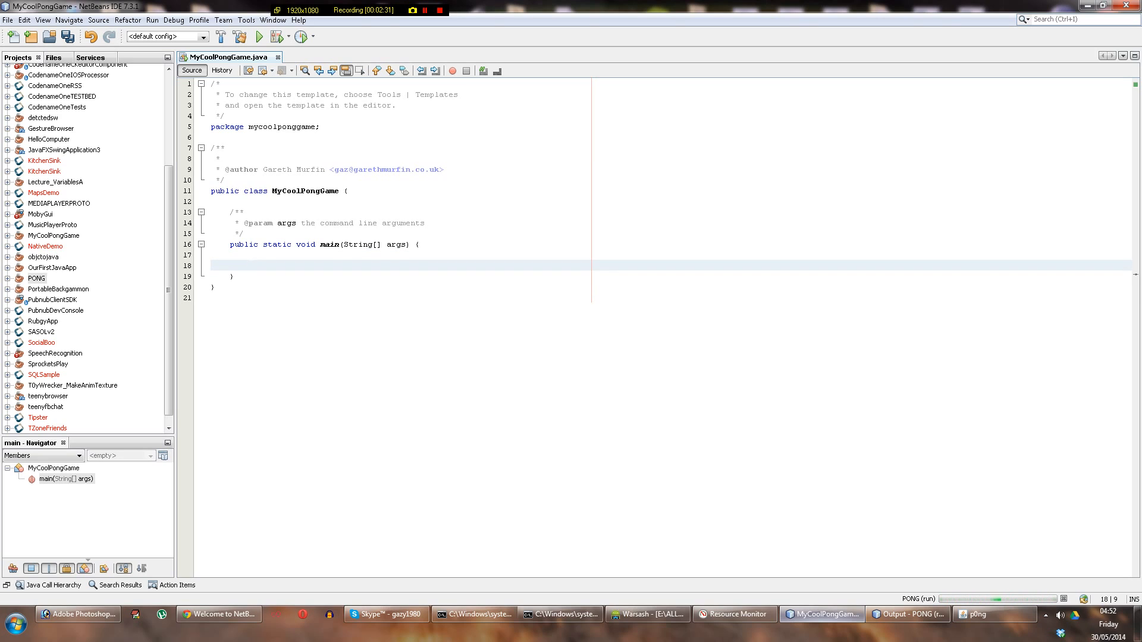
key(Enter)
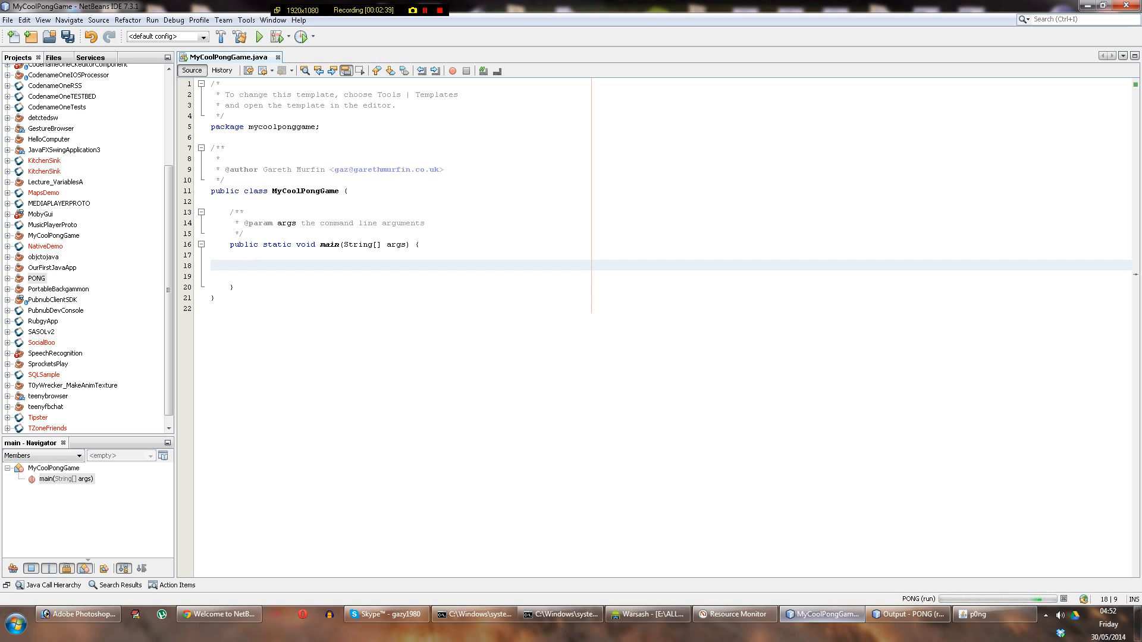
Write the line JFrame myFrame = new JFrame(); on a blank line inside main
click(248, 265)
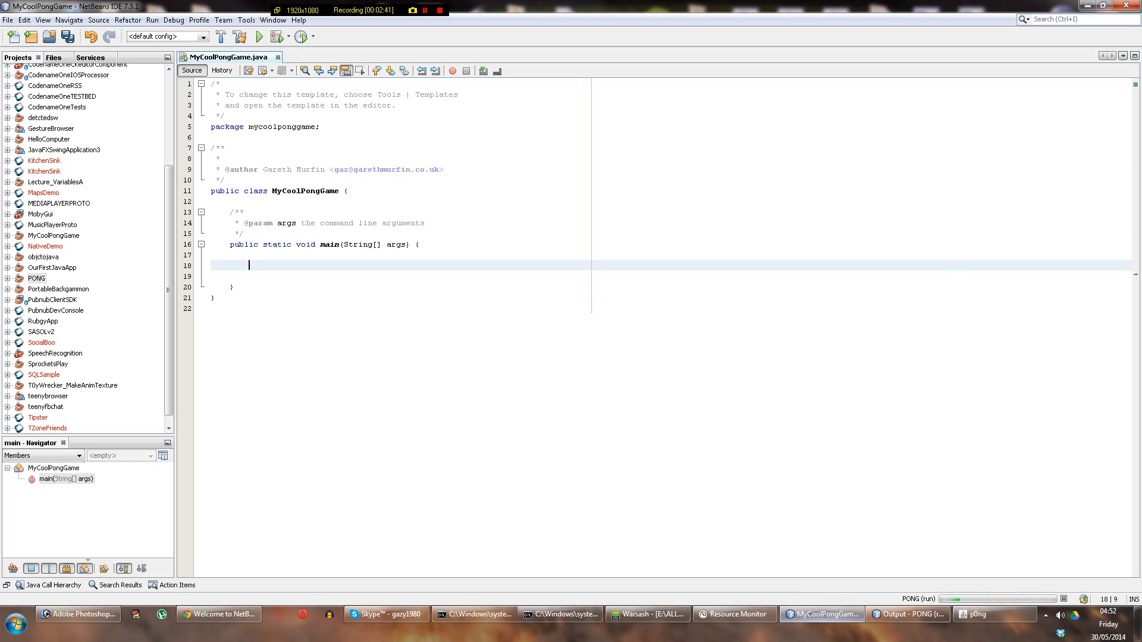
key(ctrl+a)
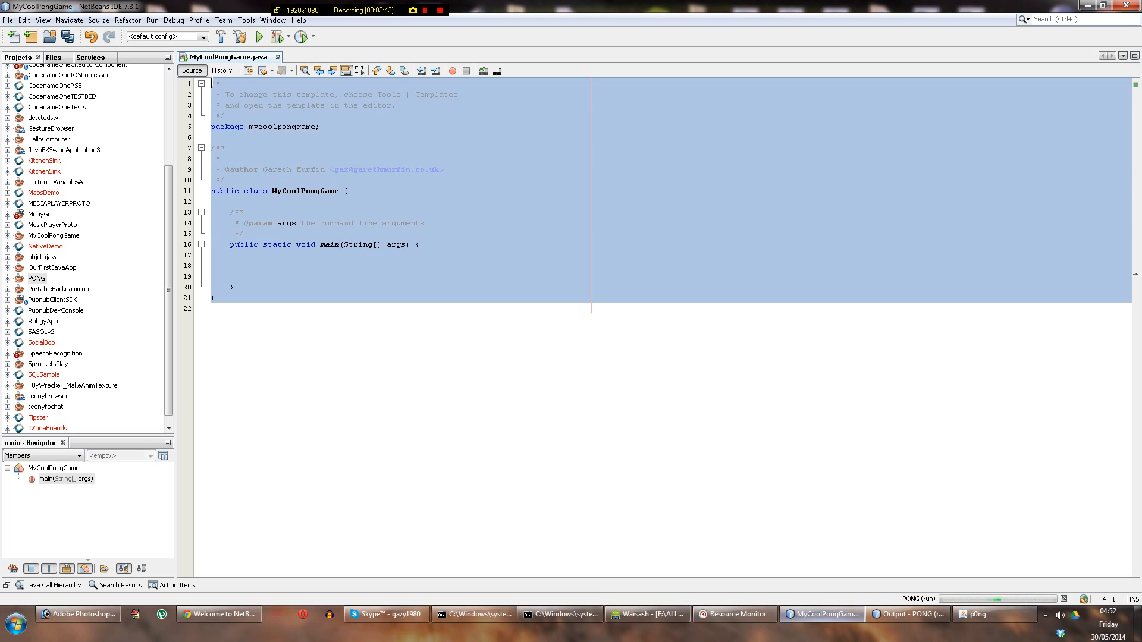
click(250, 255)
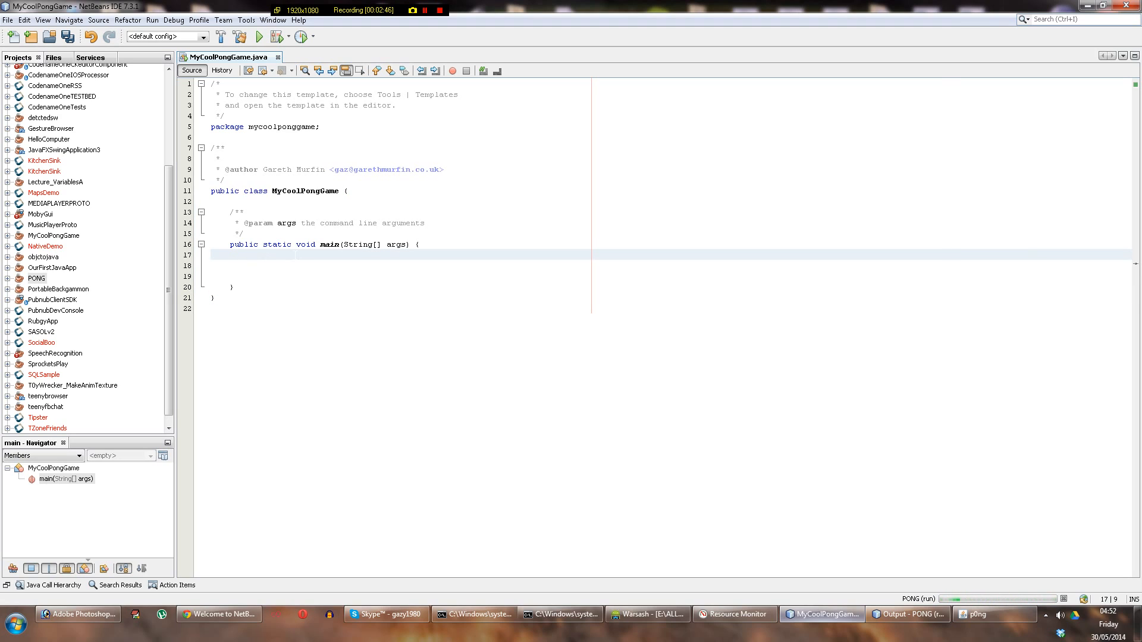
key(enter)
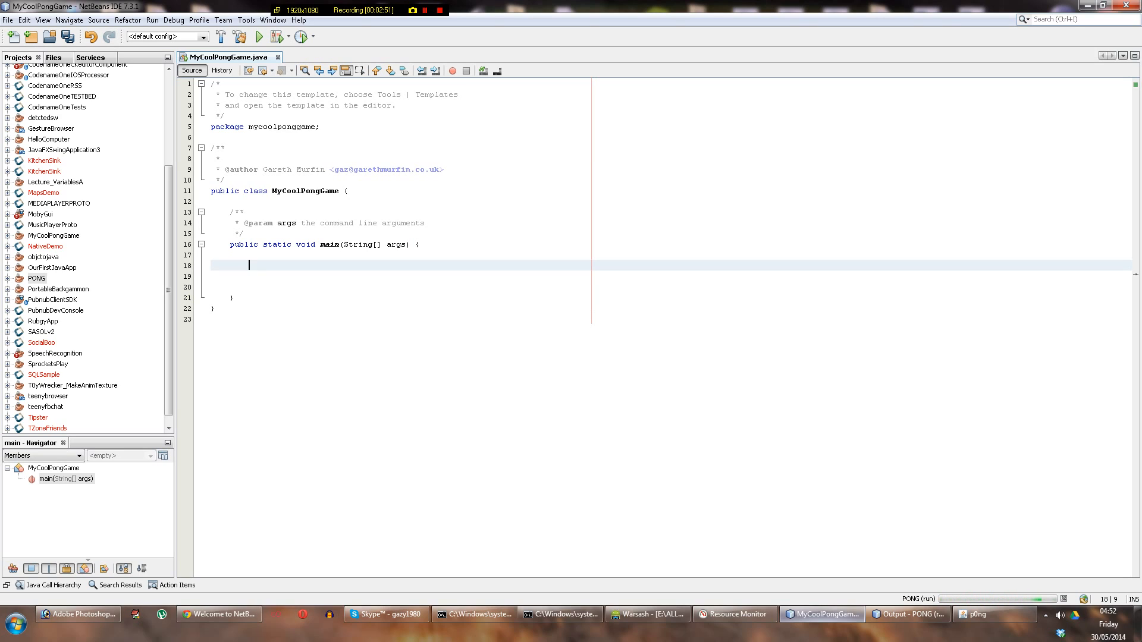
text(/)
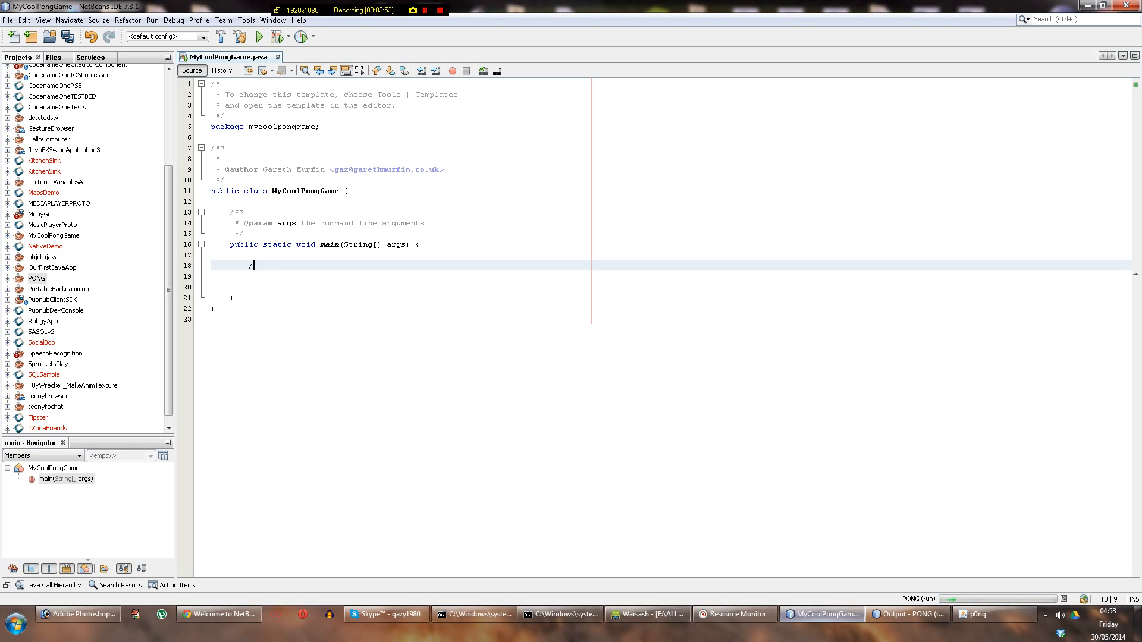
text(/)
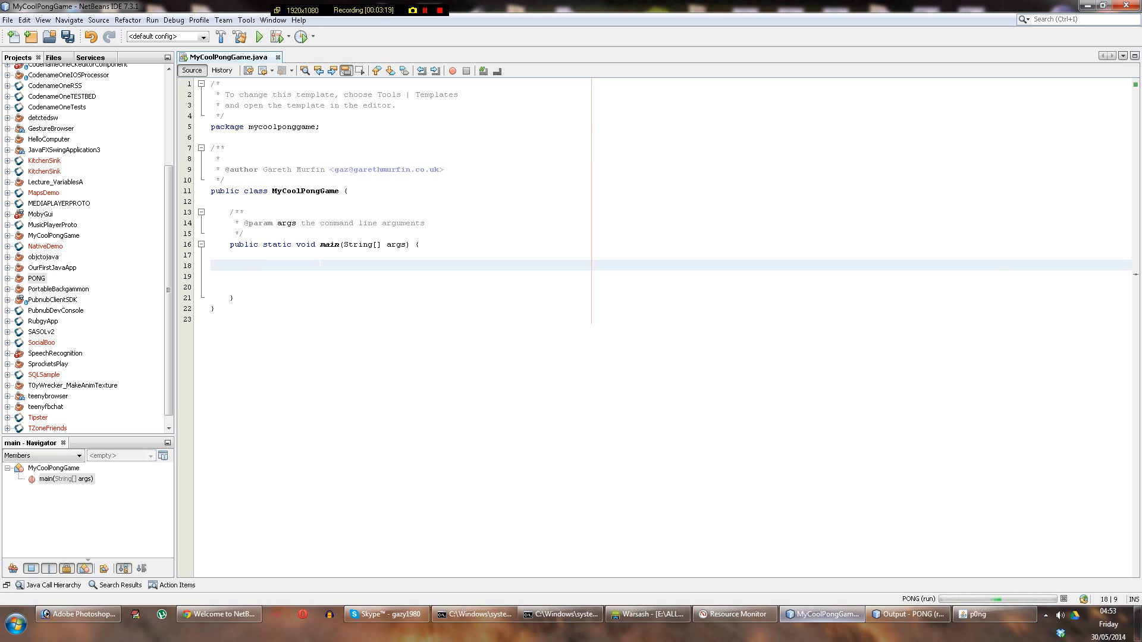
text(JF)
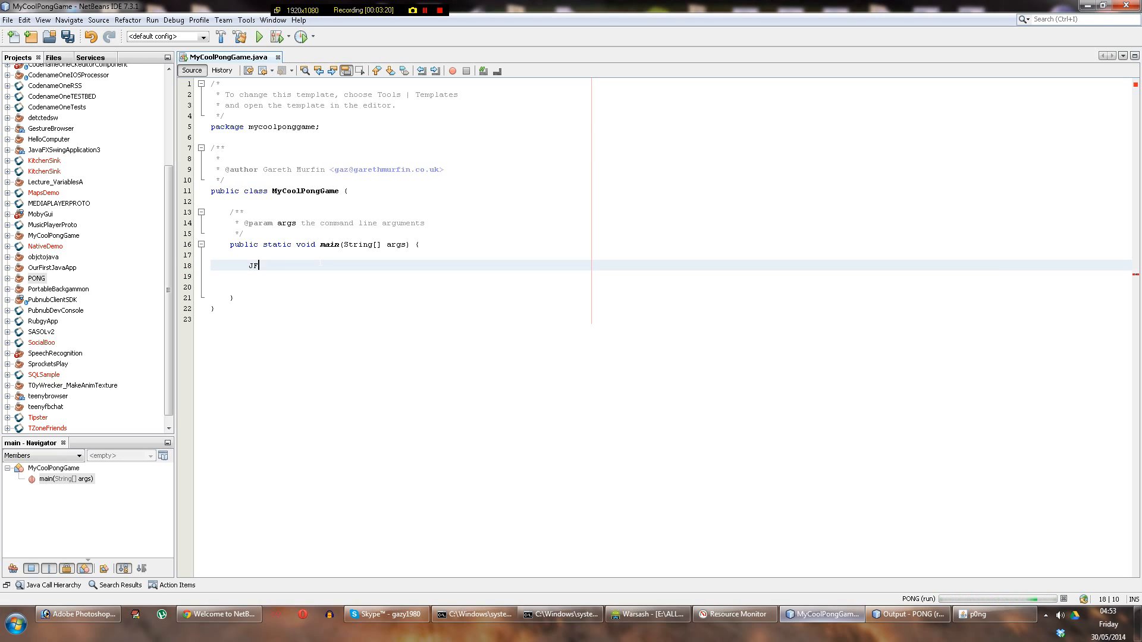
text(rame)
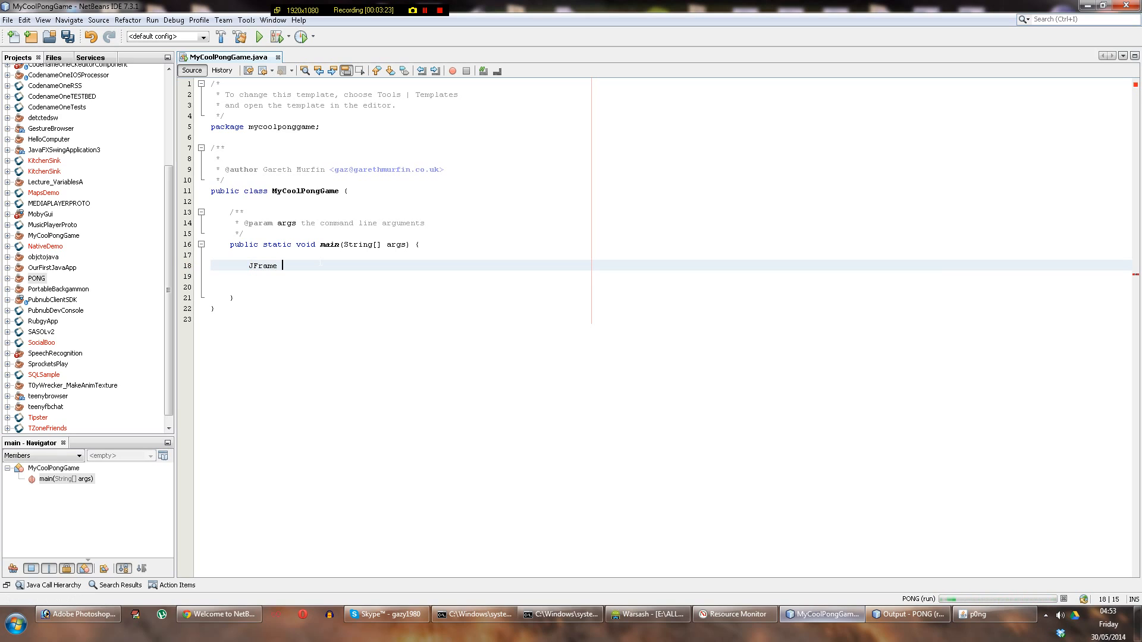
text(frame =)
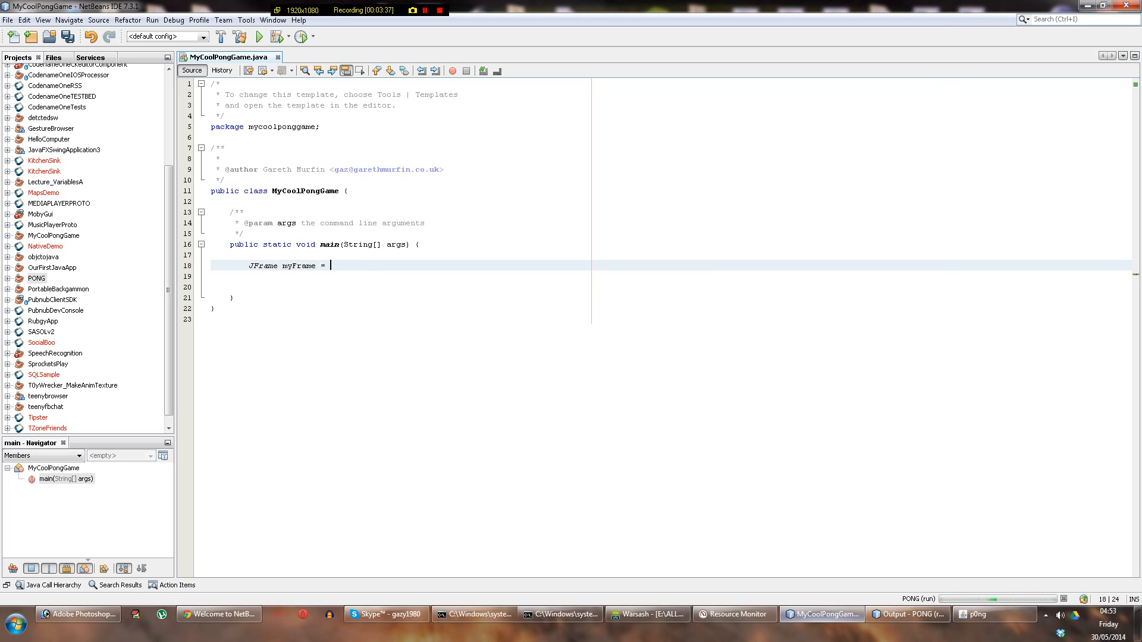
text(new J)
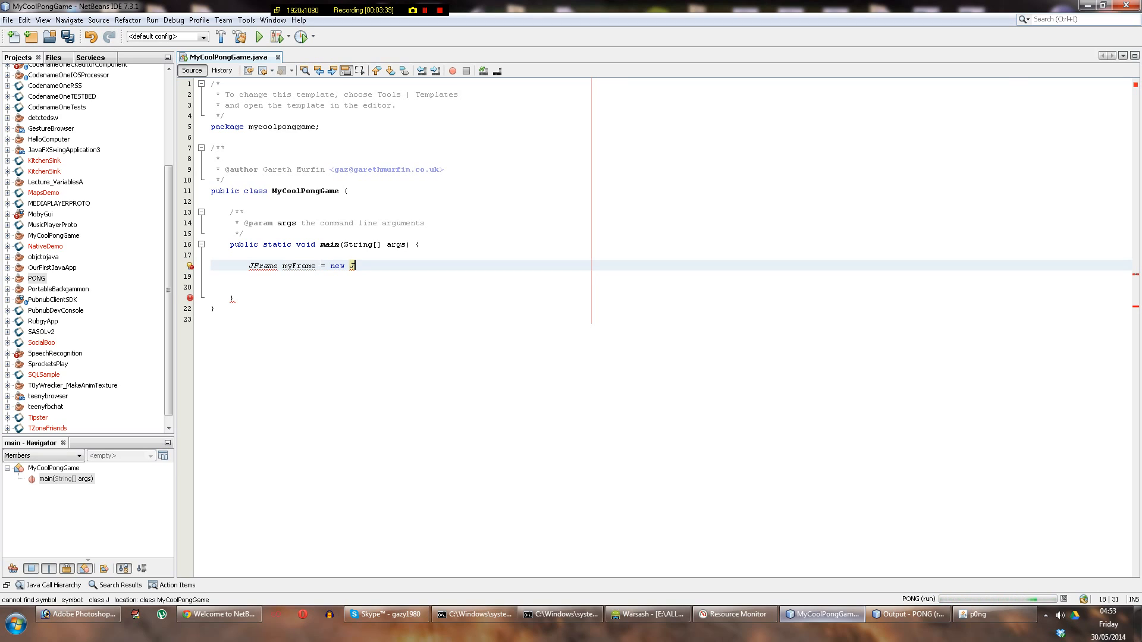
text(Frame)
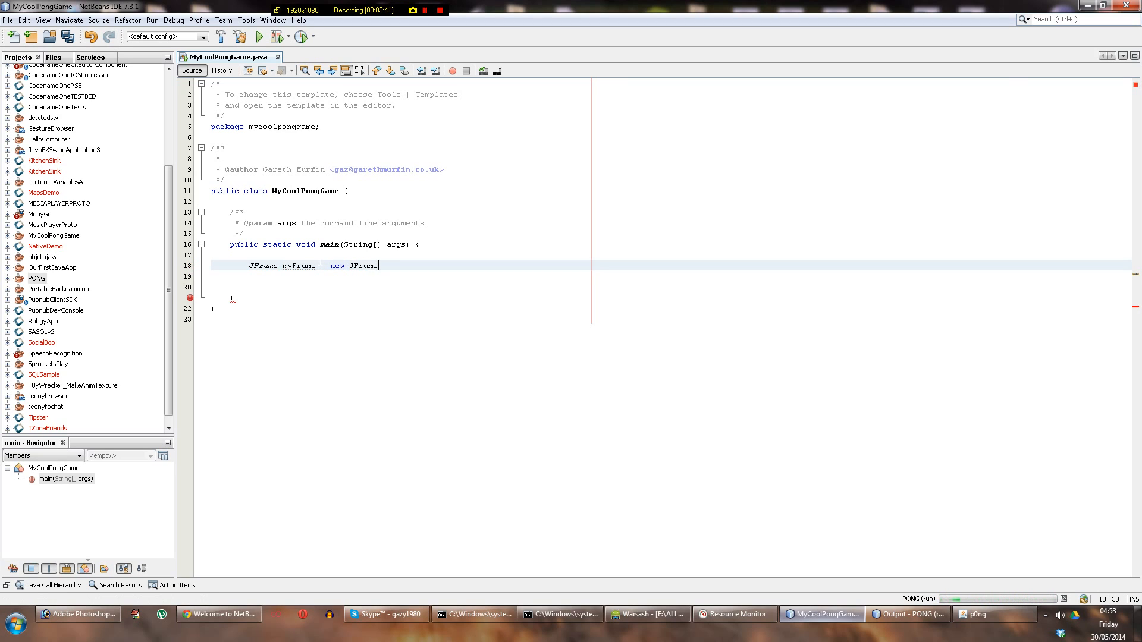
text(();)
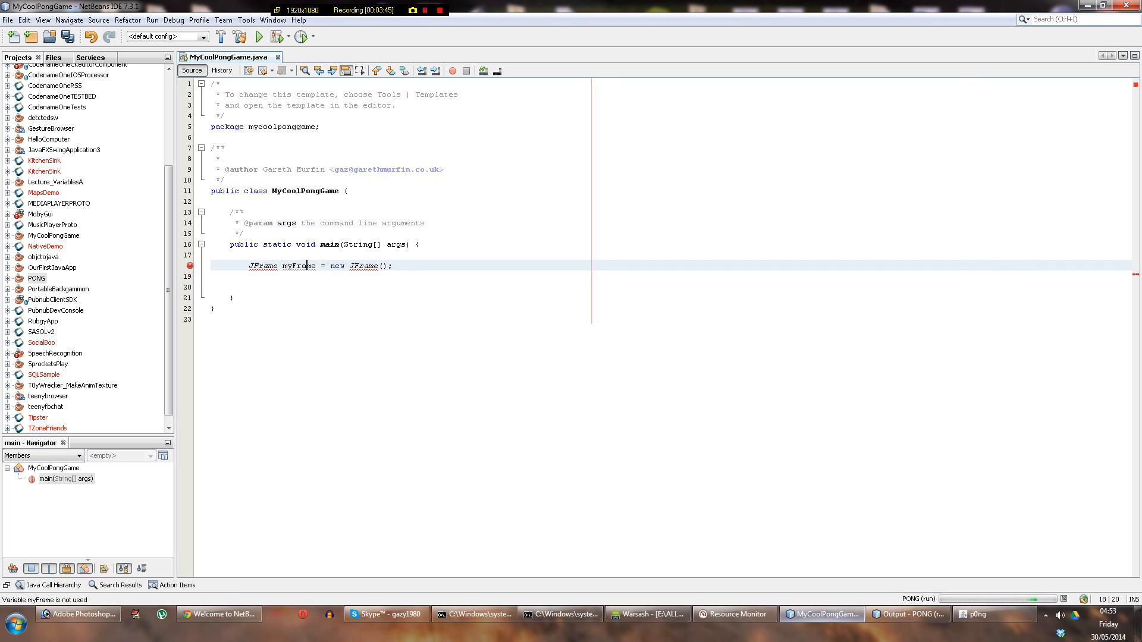
Inspect the error on the JFrame call and place the cursor inside its parentheses
click(361, 265)
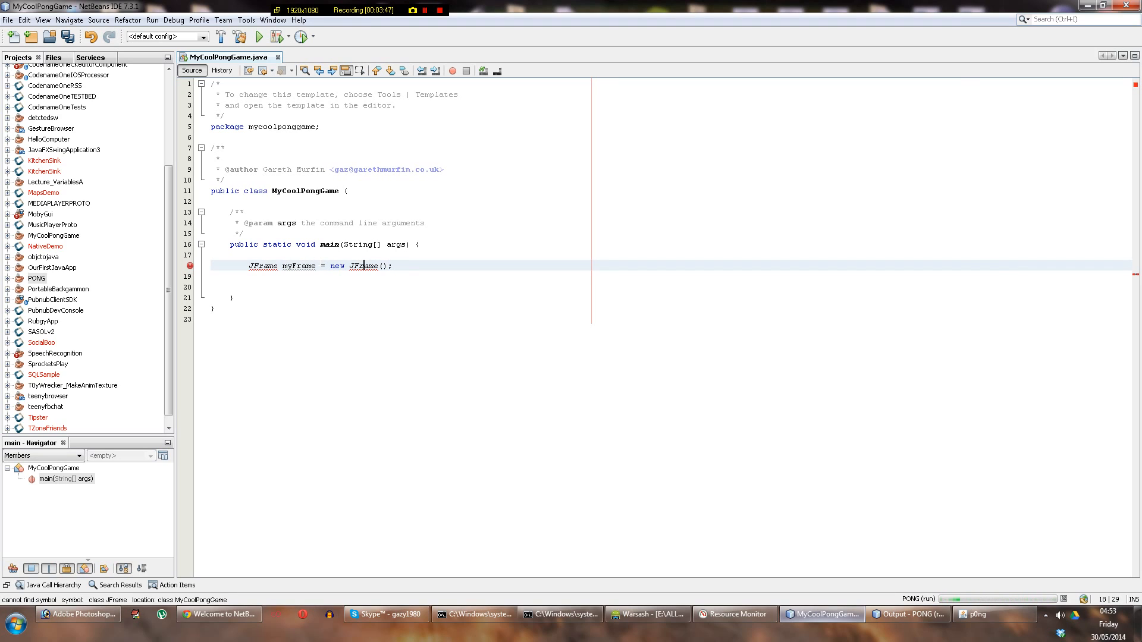
double_click(298, 265)
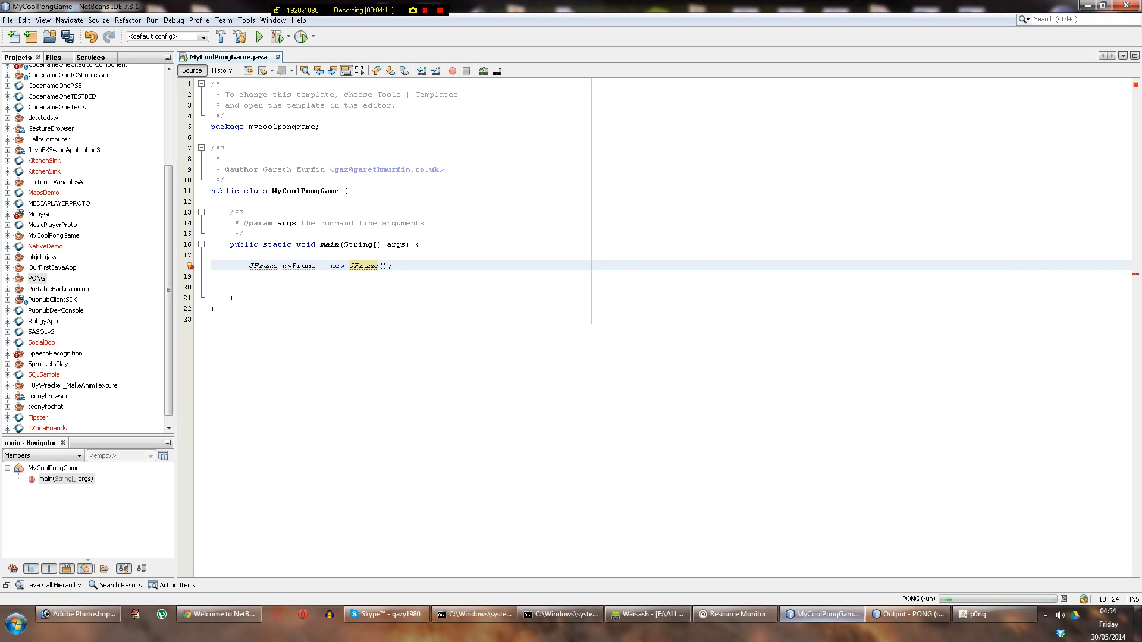
double_click(297, 266)
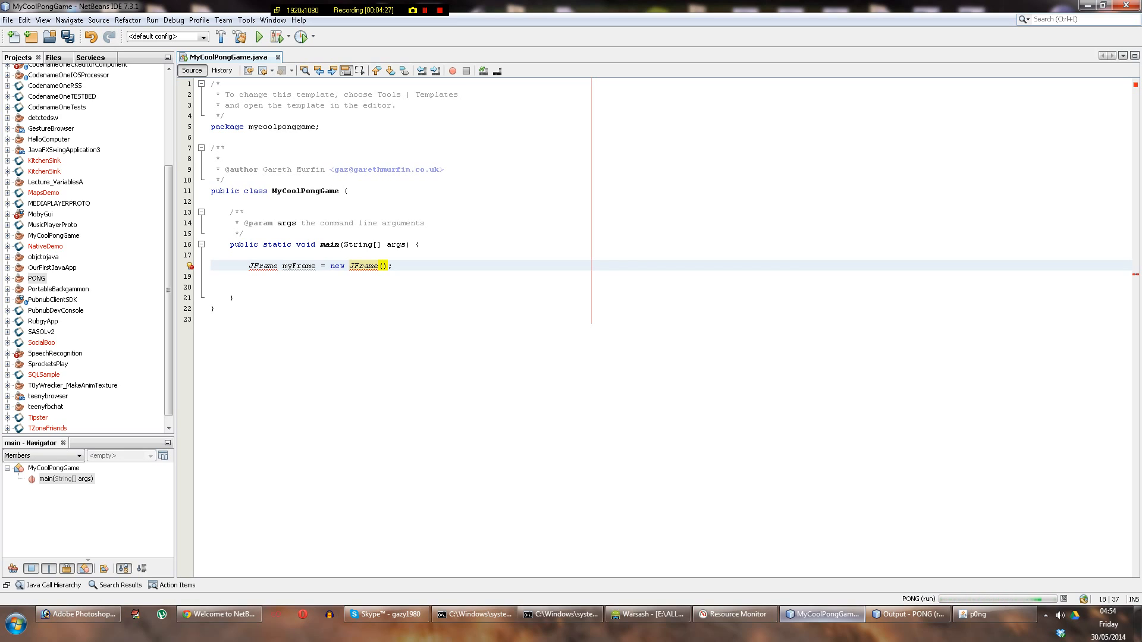
Pass the title string "My Awesome pOng game!!" to the JFrame constructor
text("")
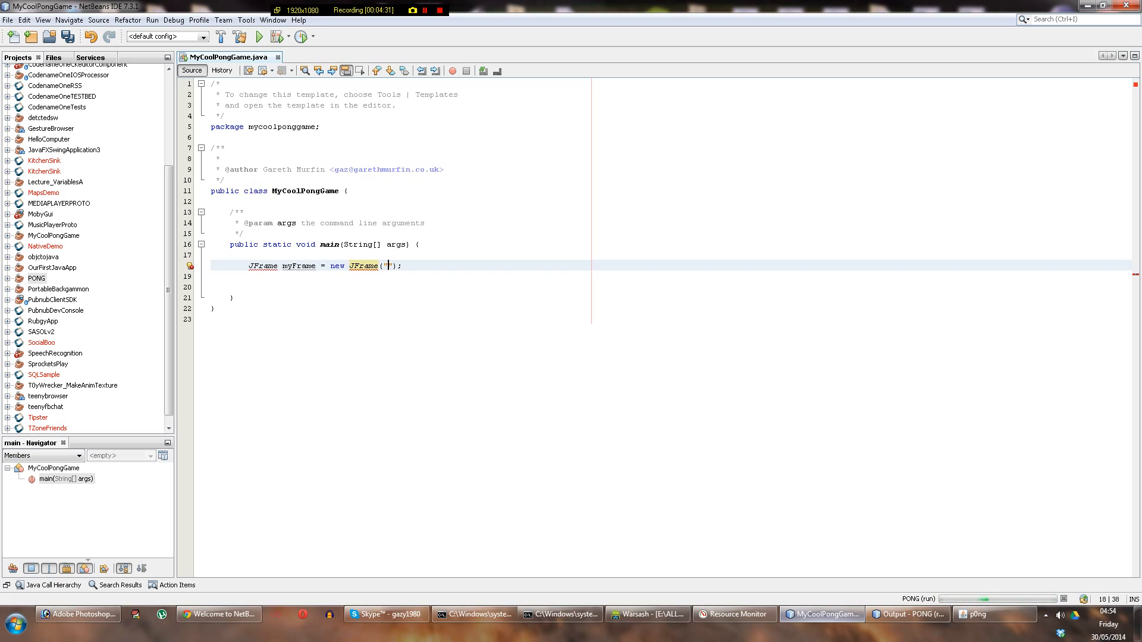
text(My Awesome p0ng game!)
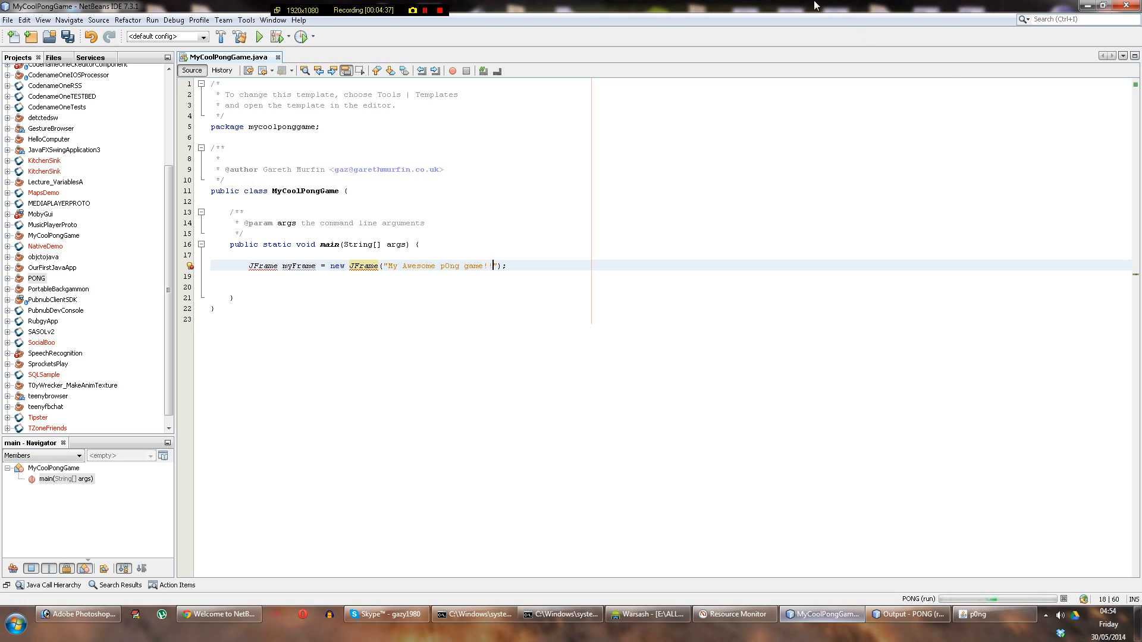
text(!)
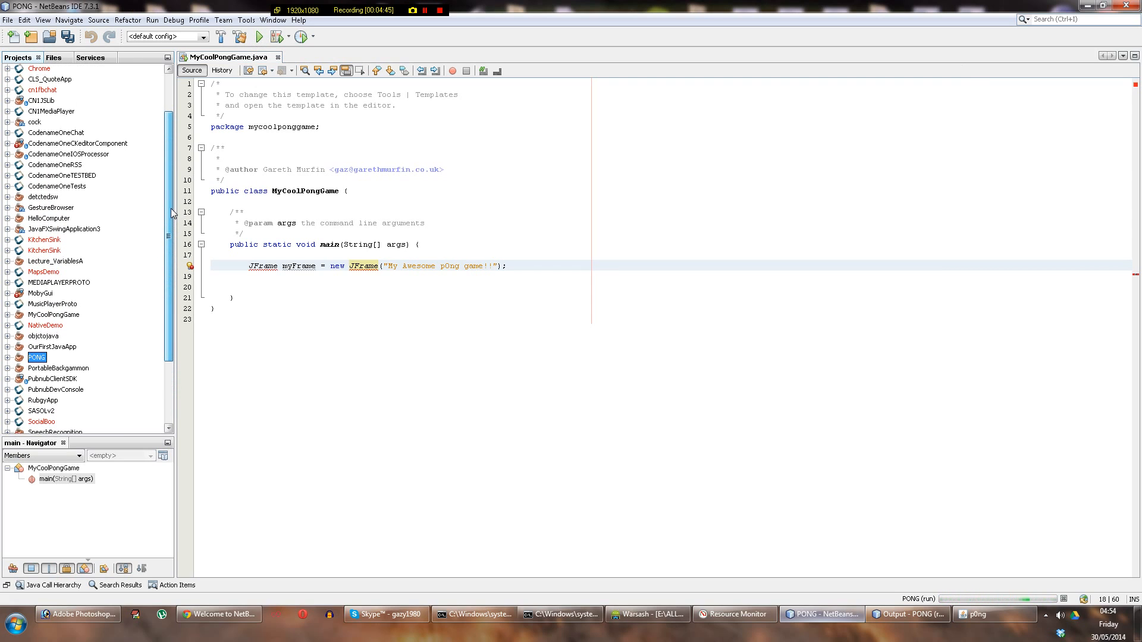
Select MyCoolPongGame in Projects, run it, and return from the output to the code
scroll(up, 3)
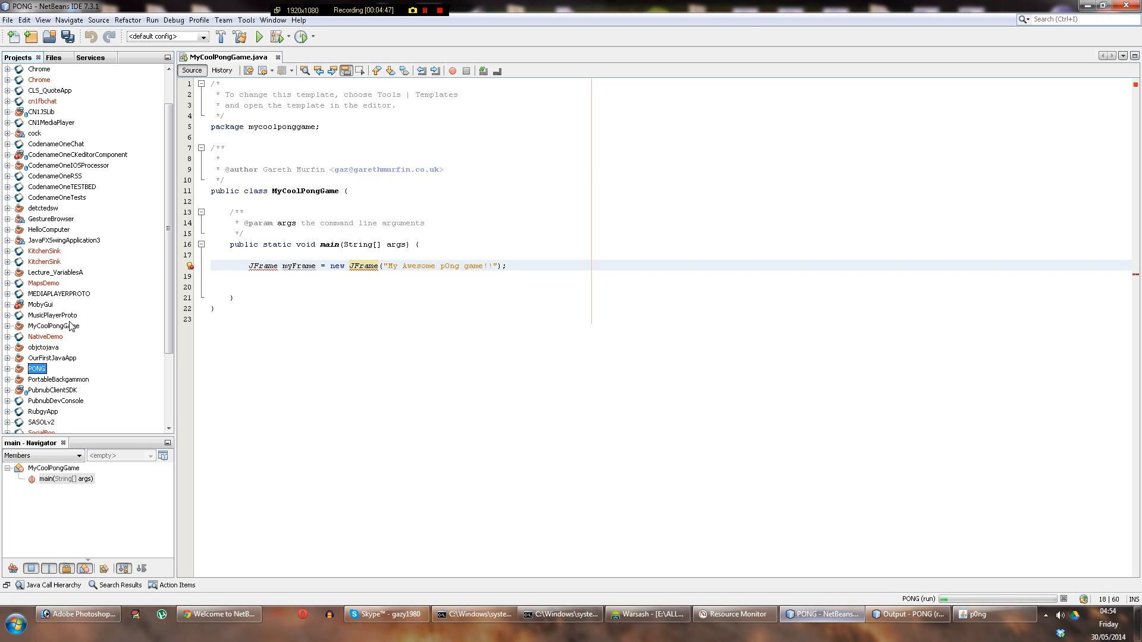
click(258, 37)
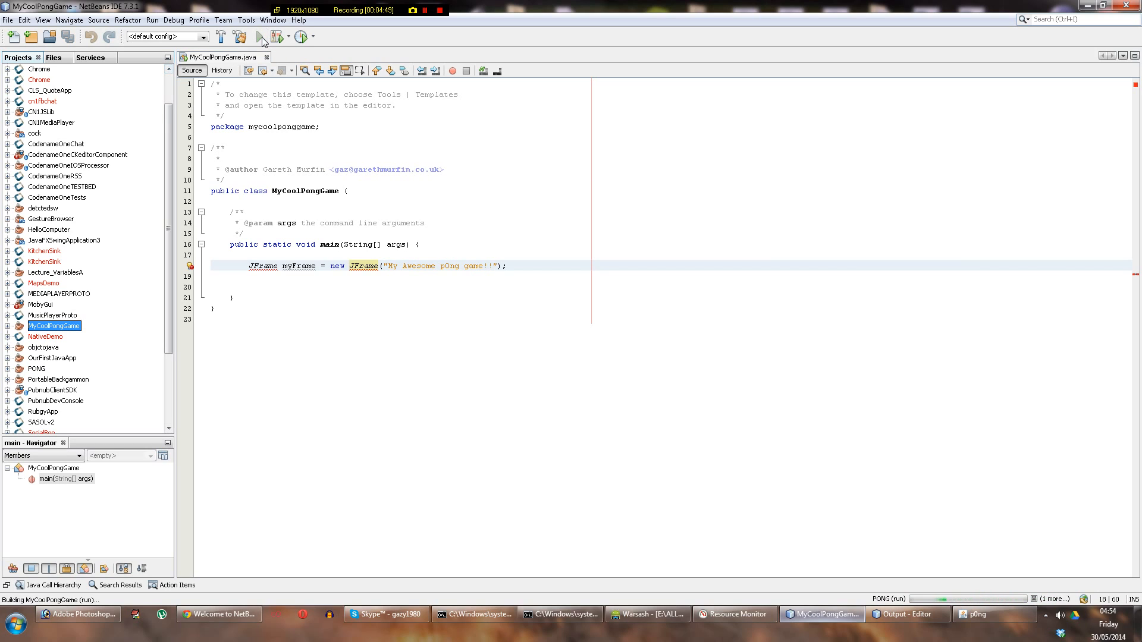
click(258, 37)
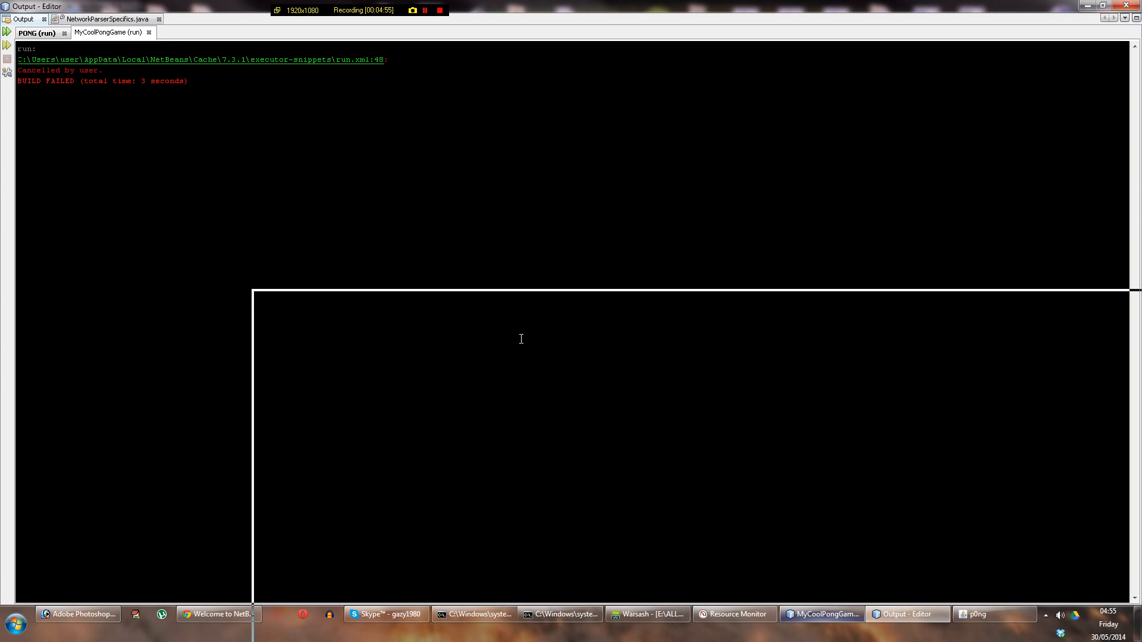
click(821, 614)
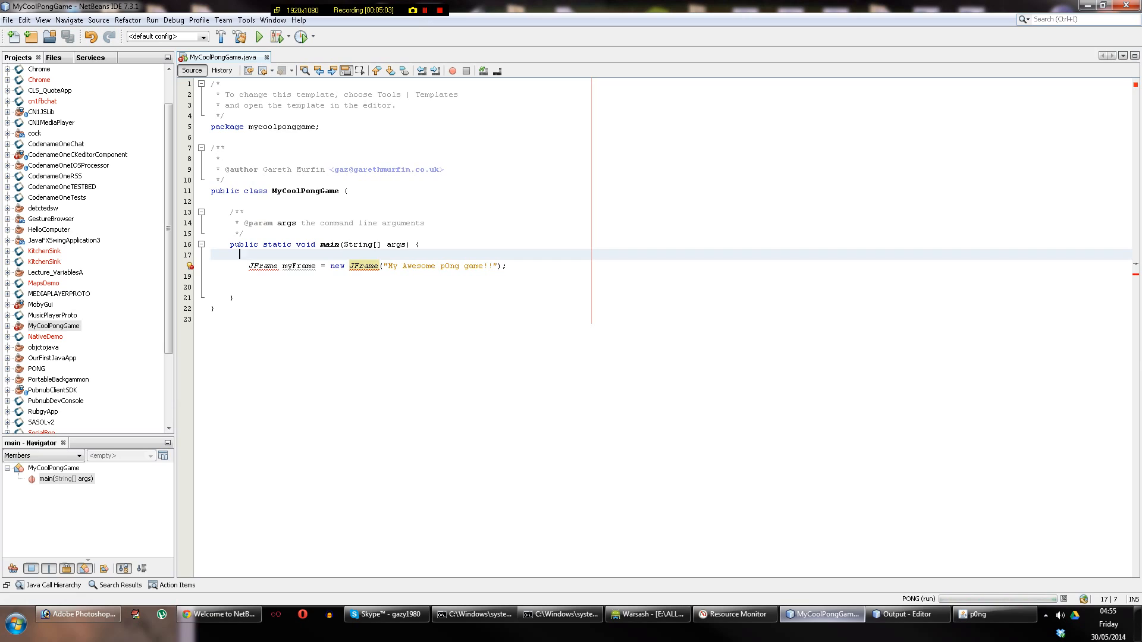
Use the lightbulb hint to add the import for javax.swing.JFrame
click(267, 265)
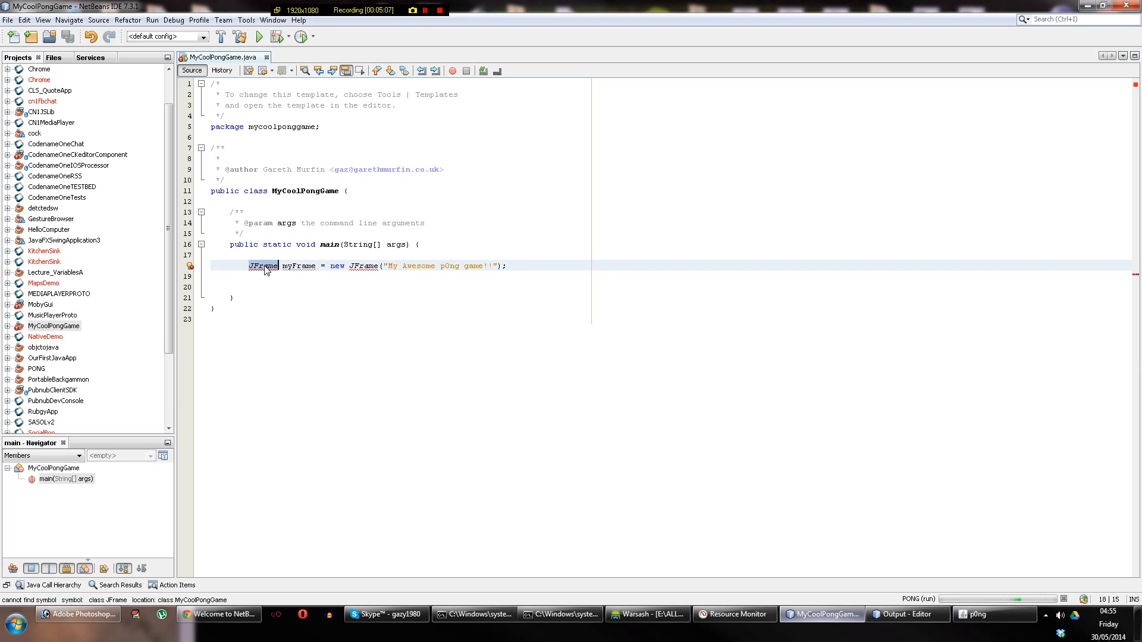
mouse_move(262, 265)
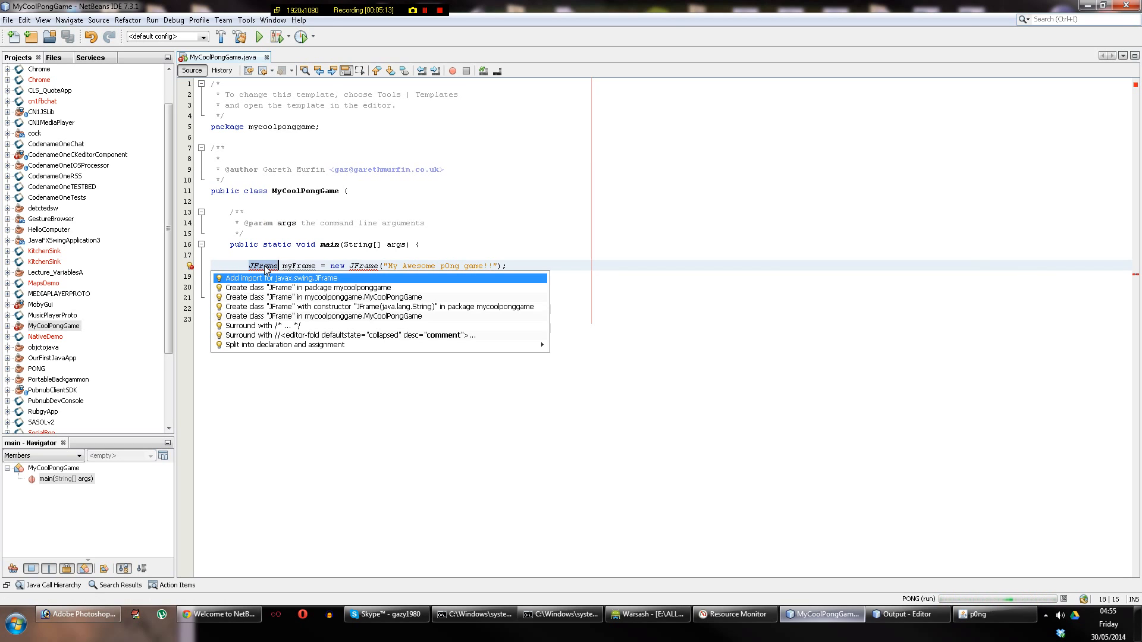
mouse_move(281, 281)
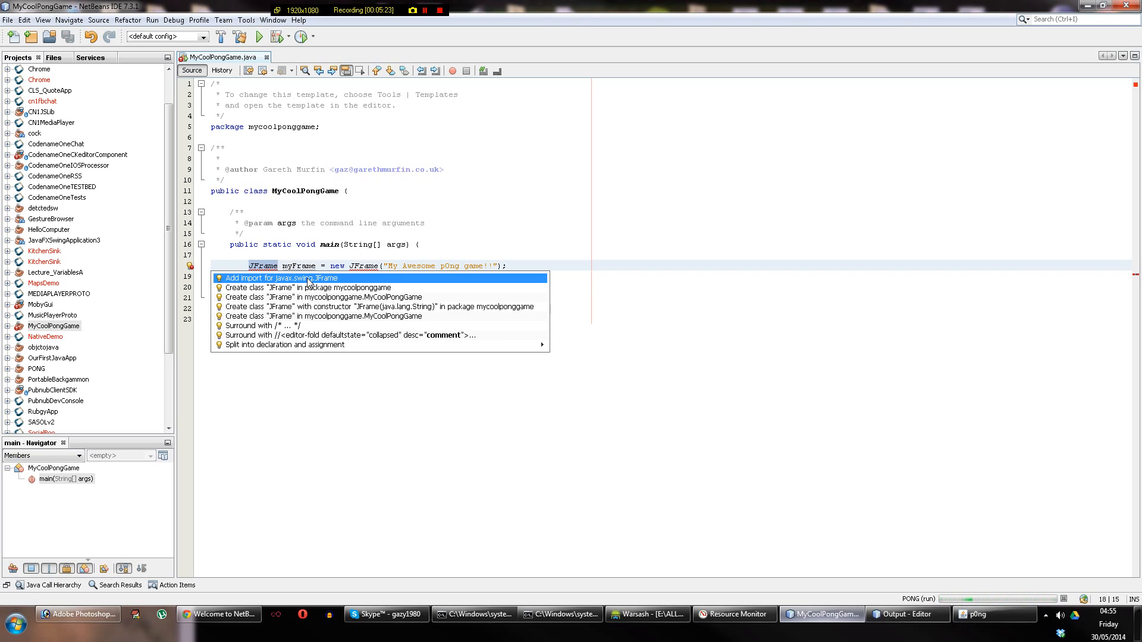
click(280, 278)
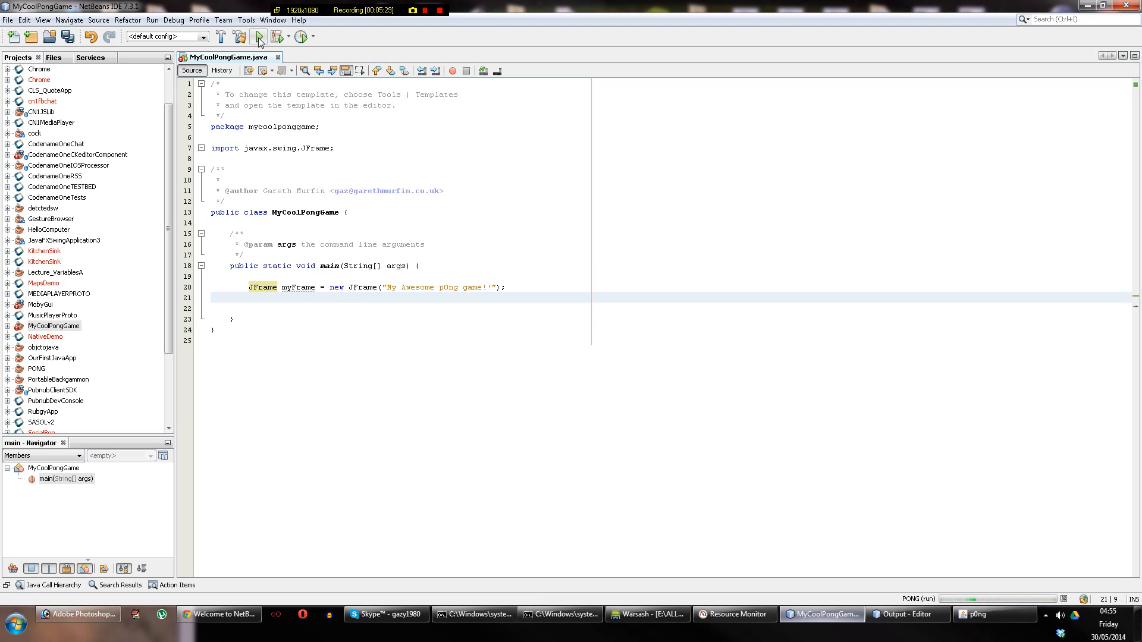
click(258, 37)
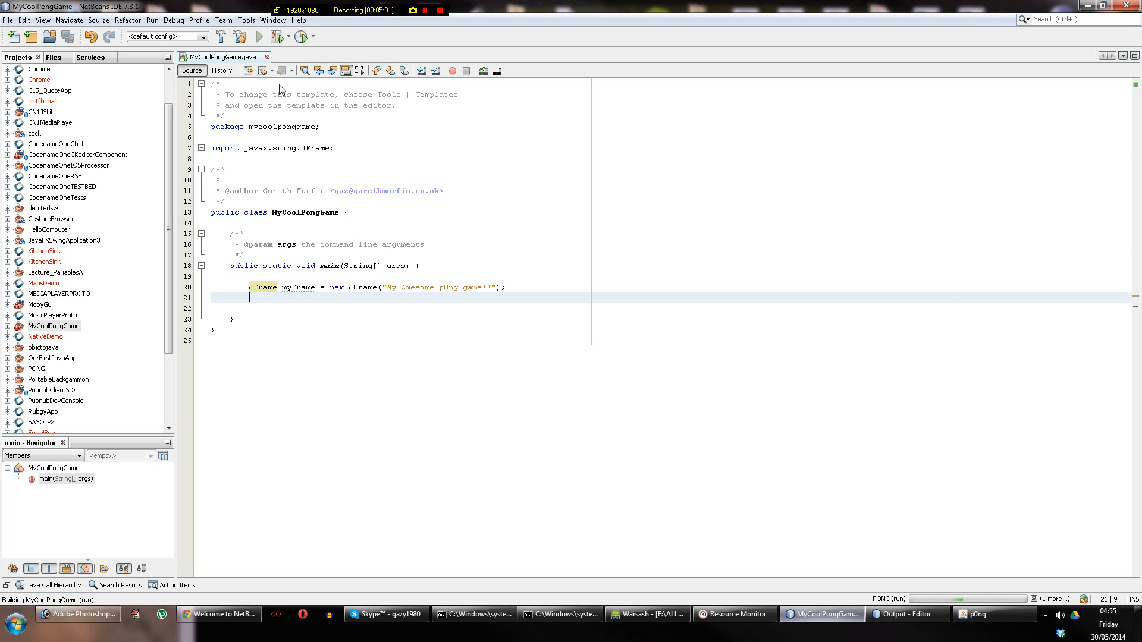
mouse_move(1096, 502)
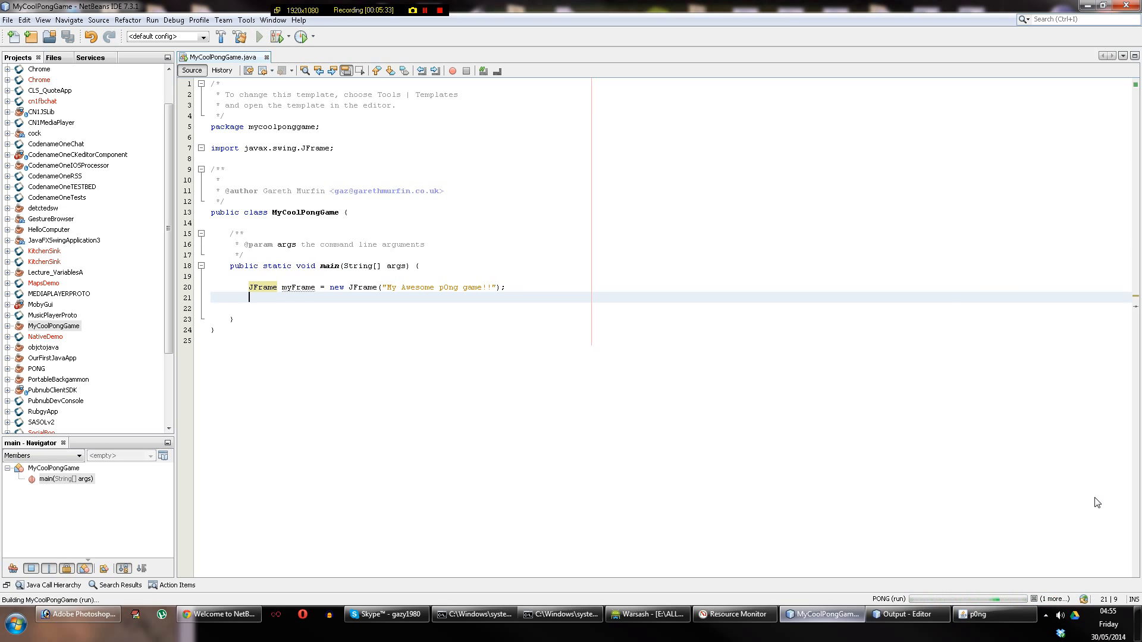
click(258, 37)
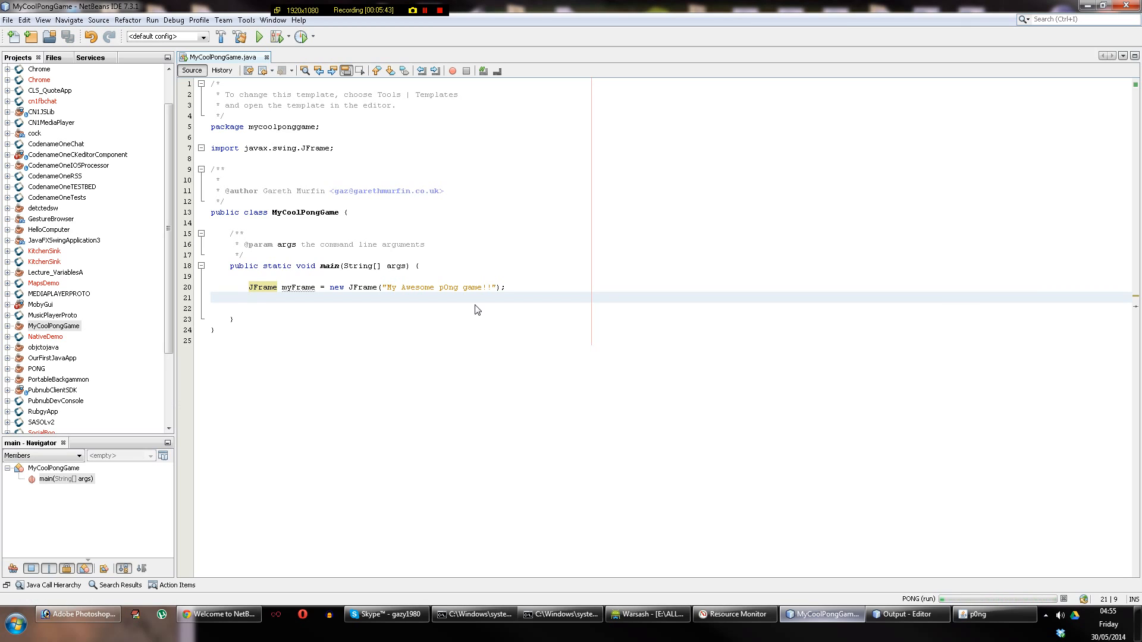
click(249, 297)
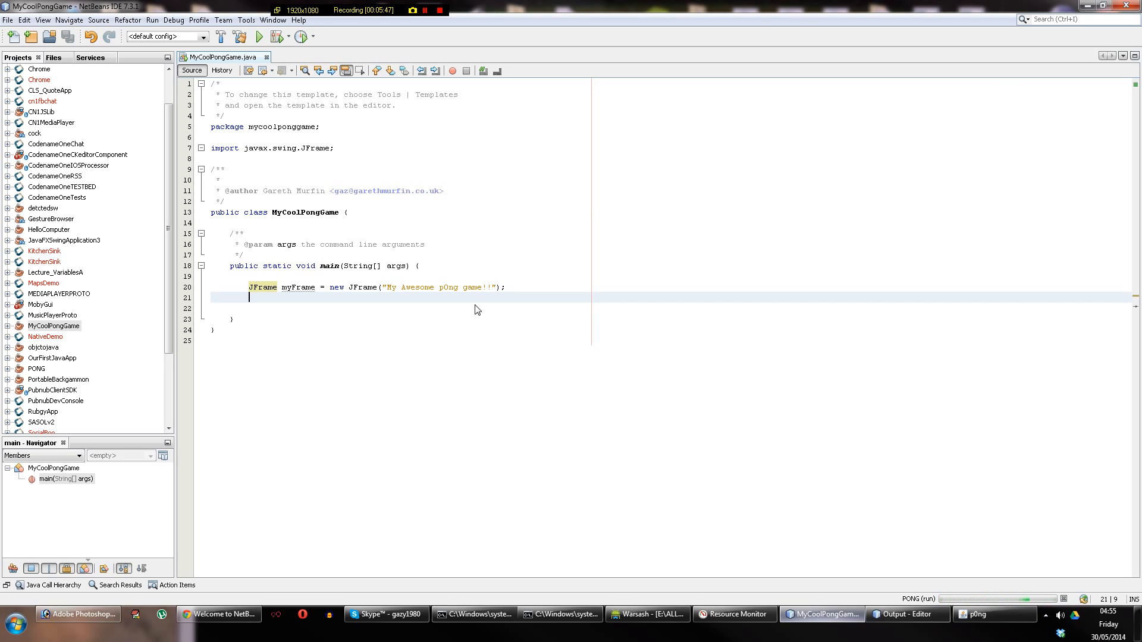
Add myFrame.setVisible(true); below the declaration using code completion
text(myFrame.)
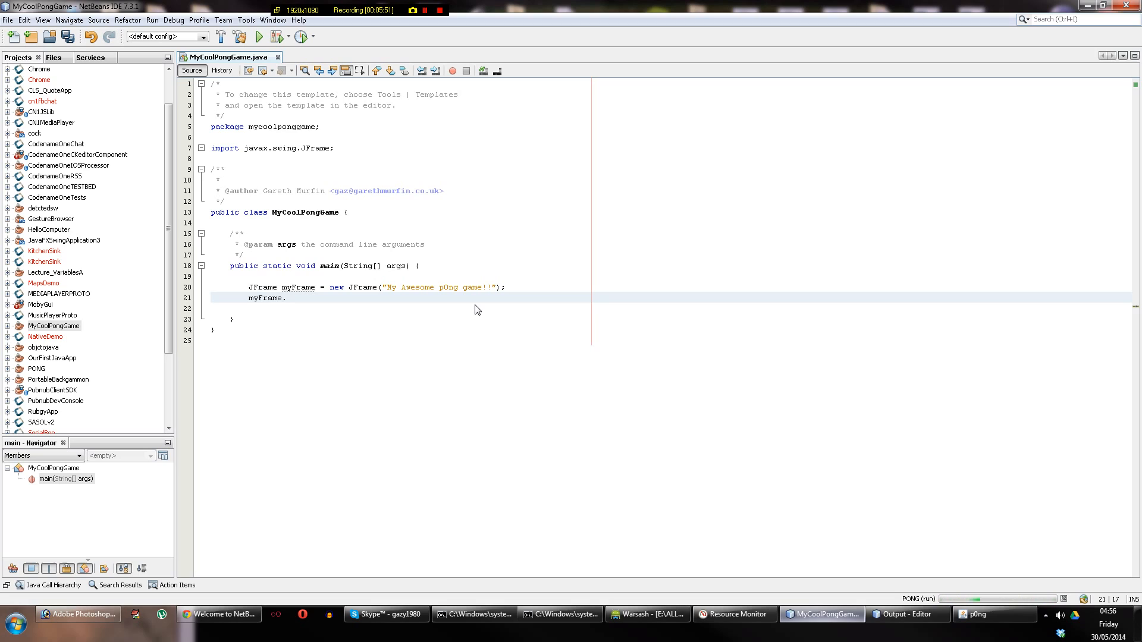
text(setVisible();)
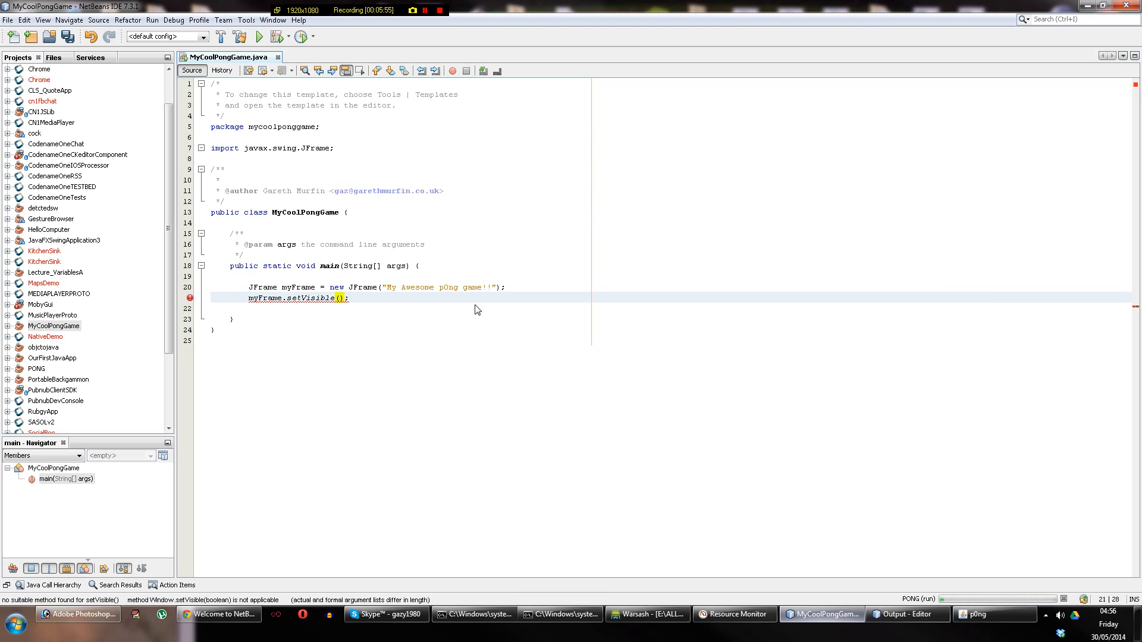
text(true)
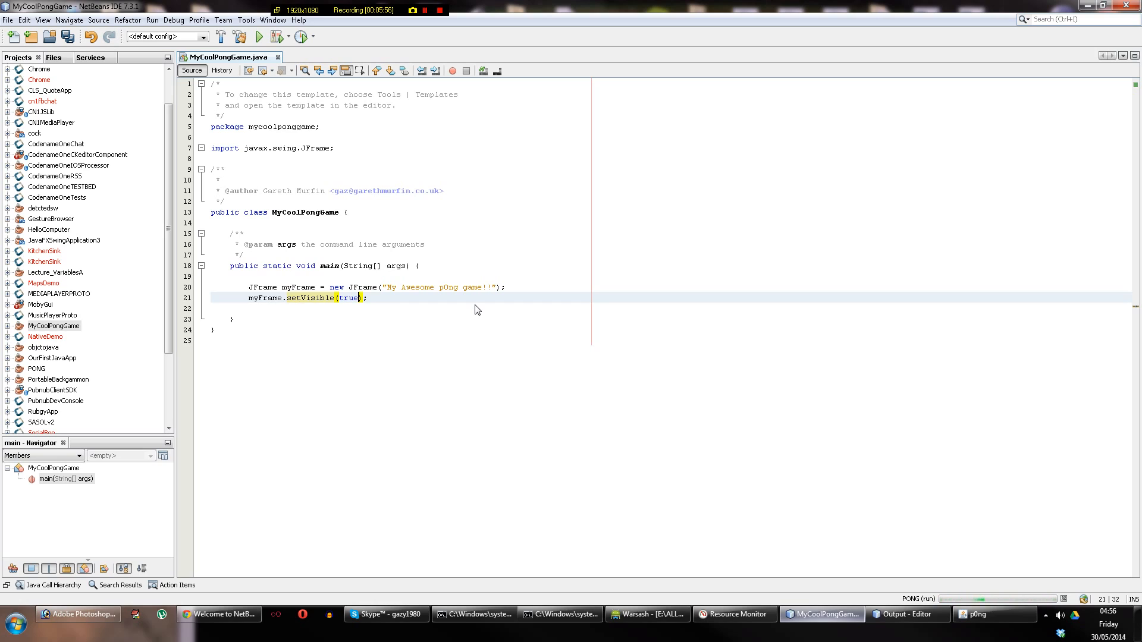
mouse_move(264, 118)
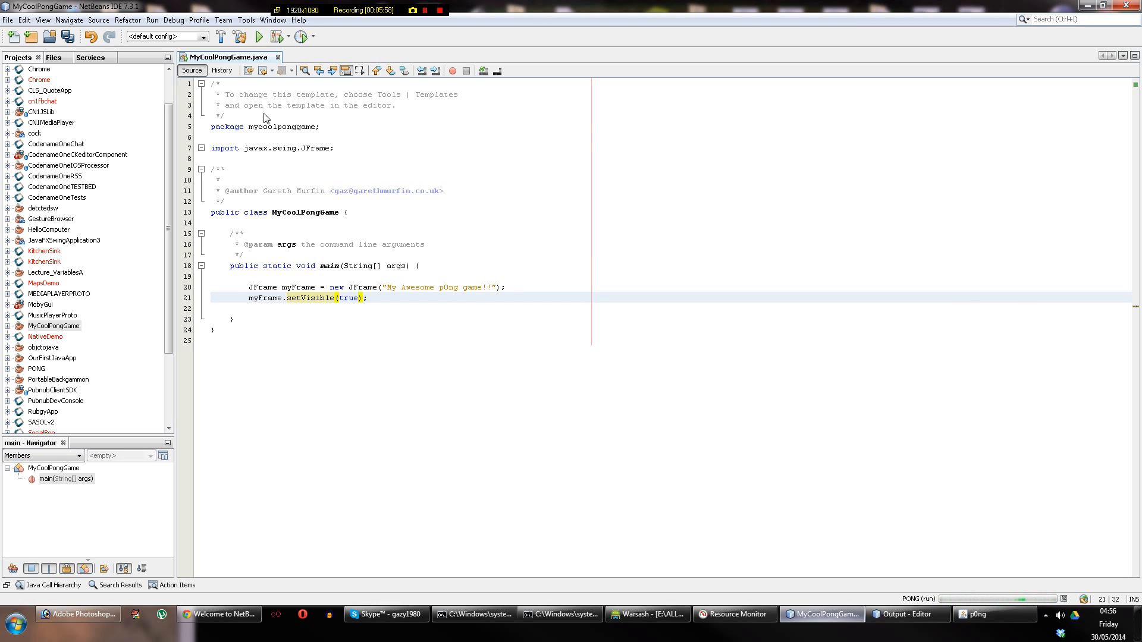
click(259, 37)
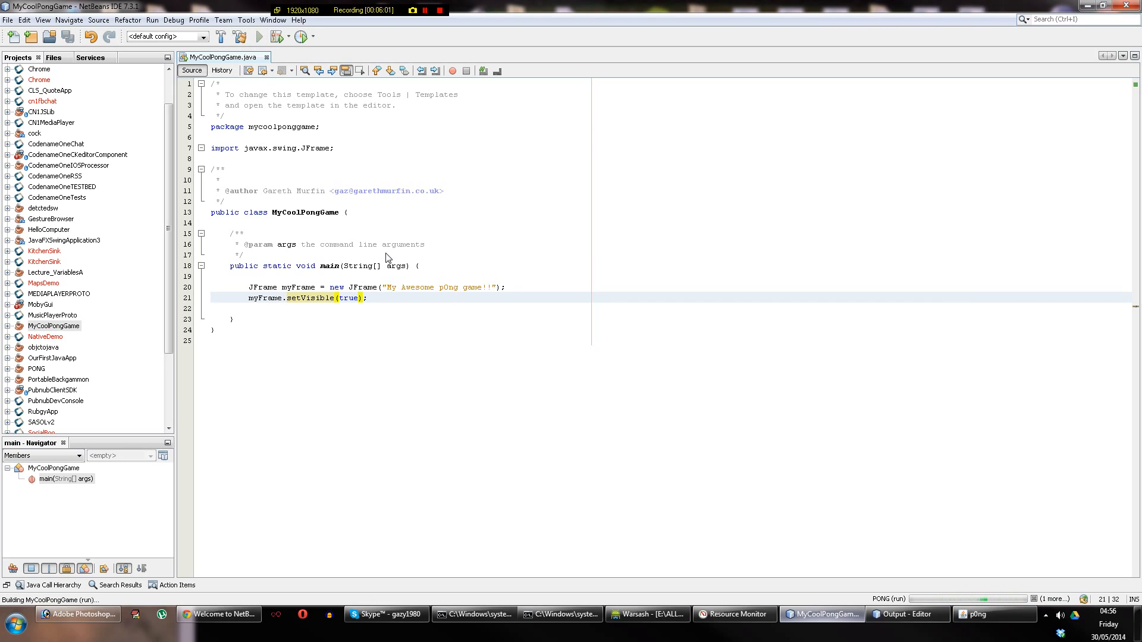
mouse_move(454, 318)
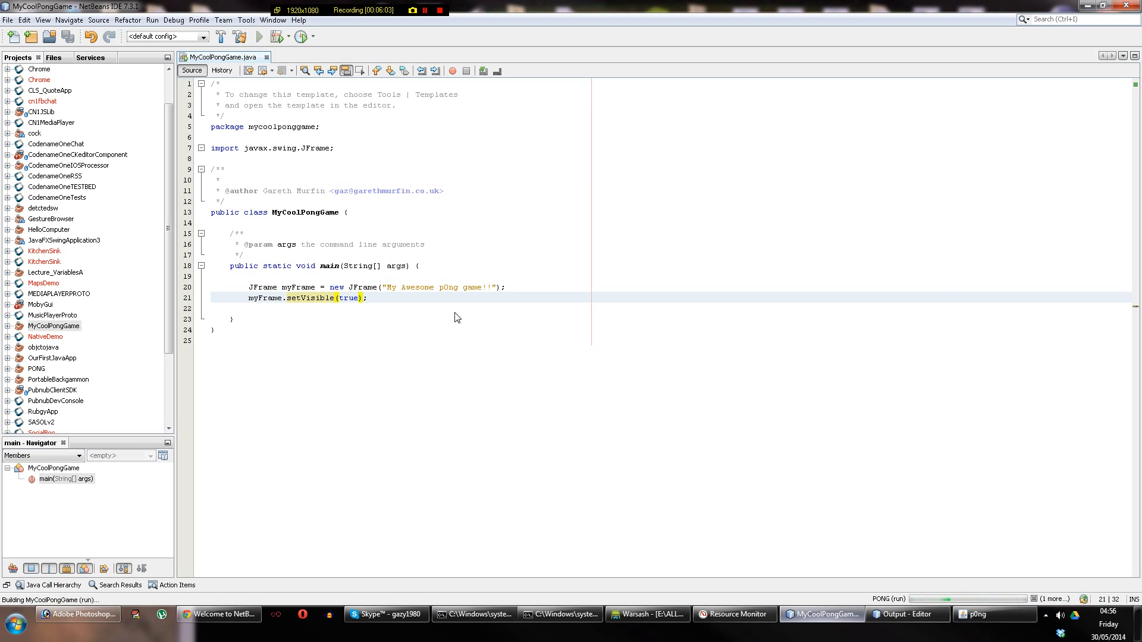
click(258, 37)
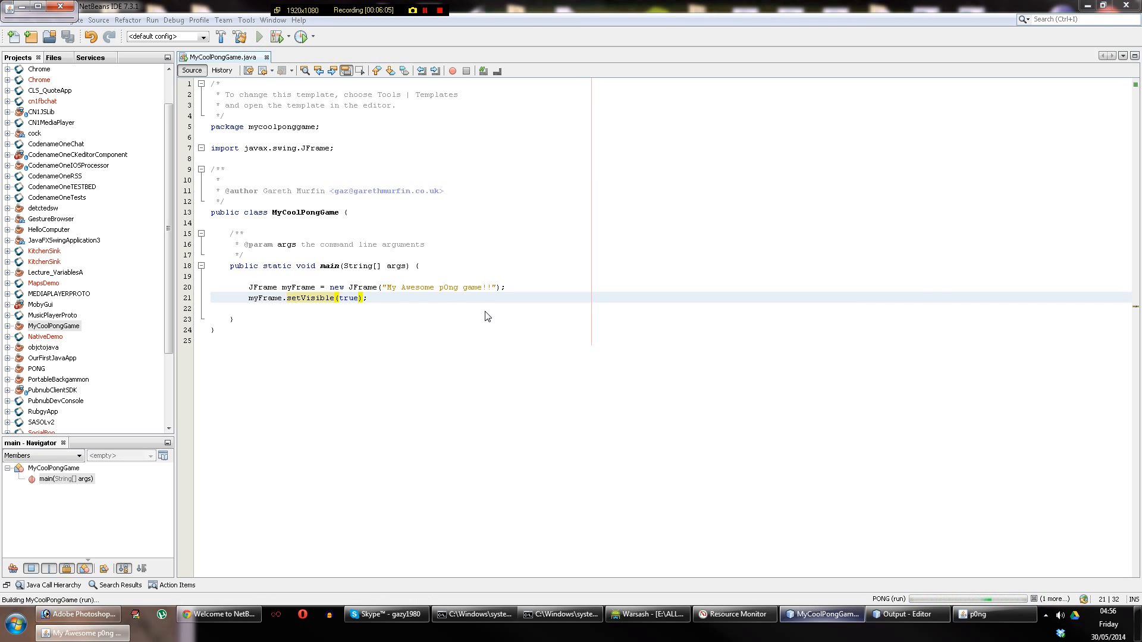
mouse_move(513, 303)
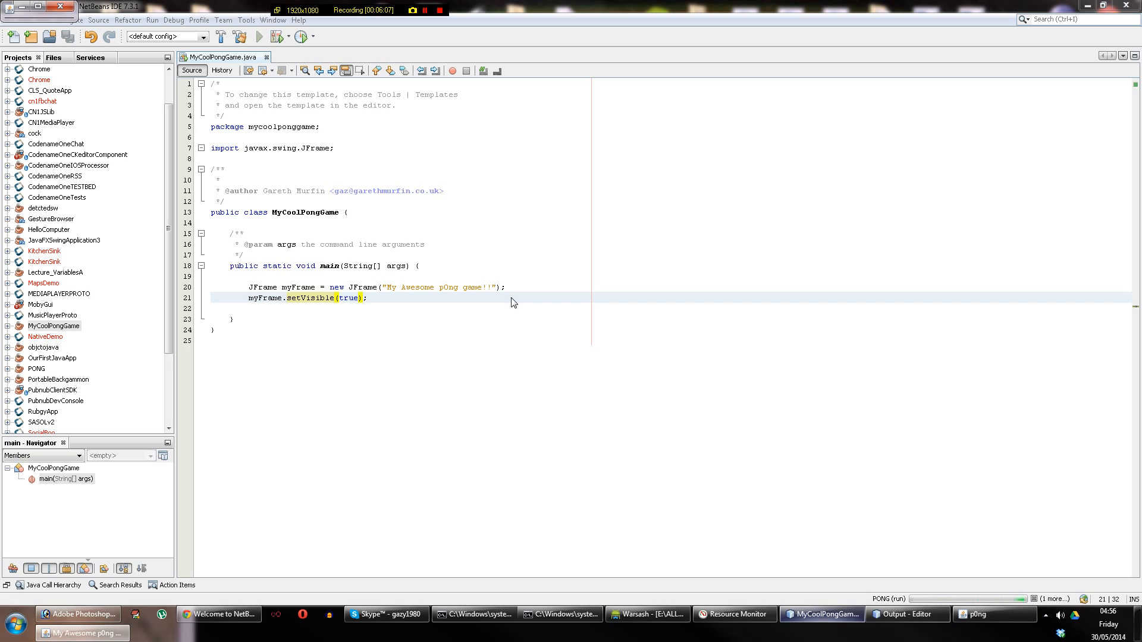
mouse_move(1023, 398)
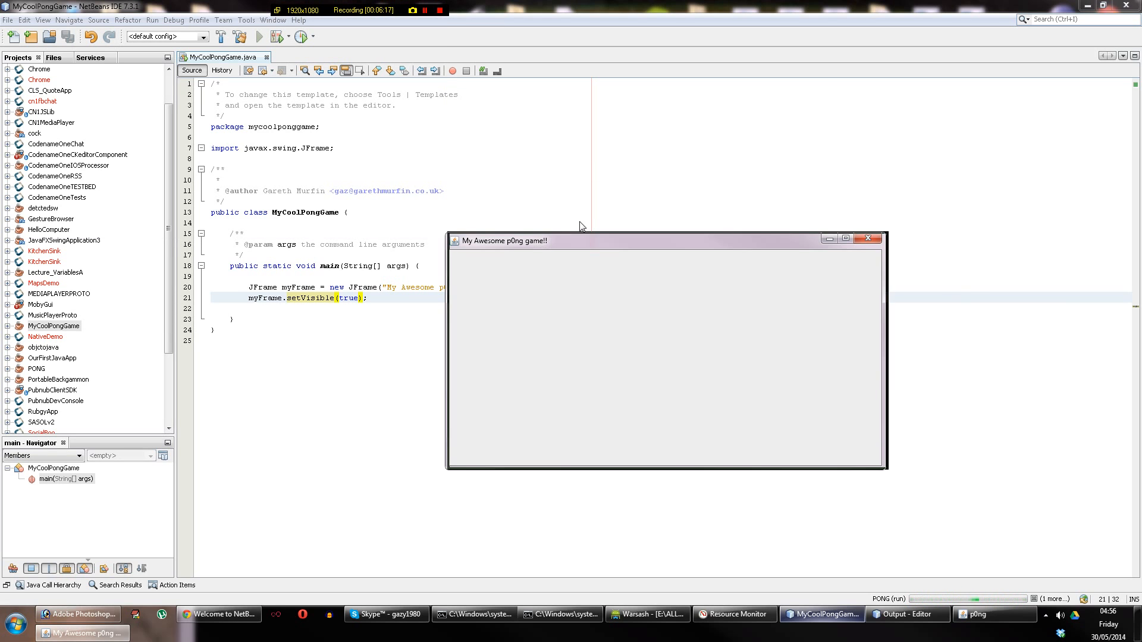
click(868, 238)
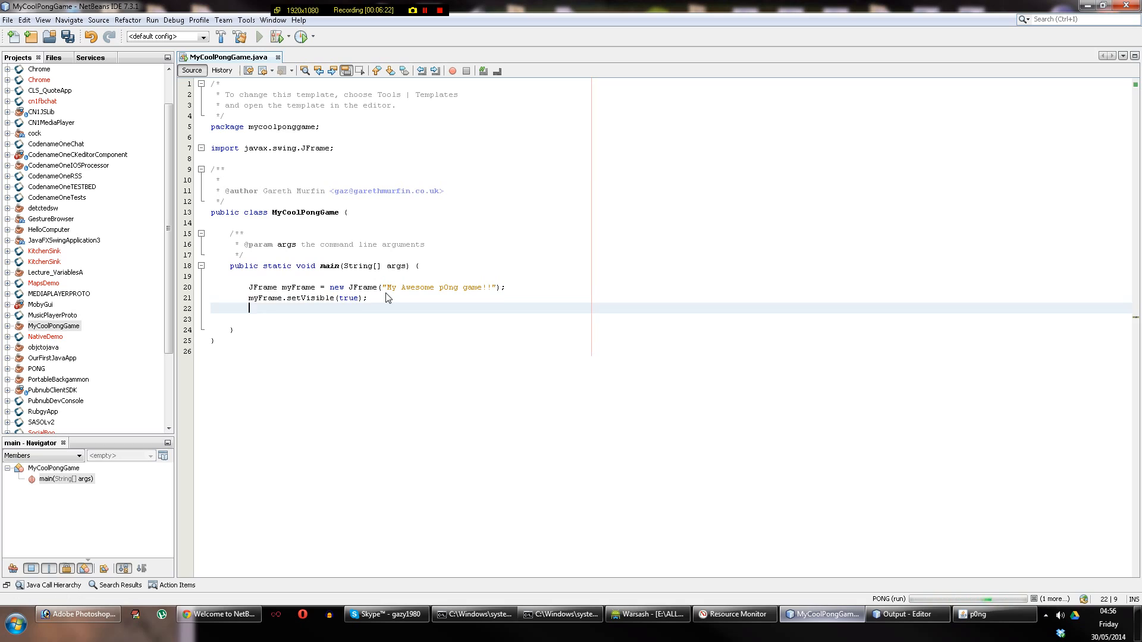
text(myFrame.s)
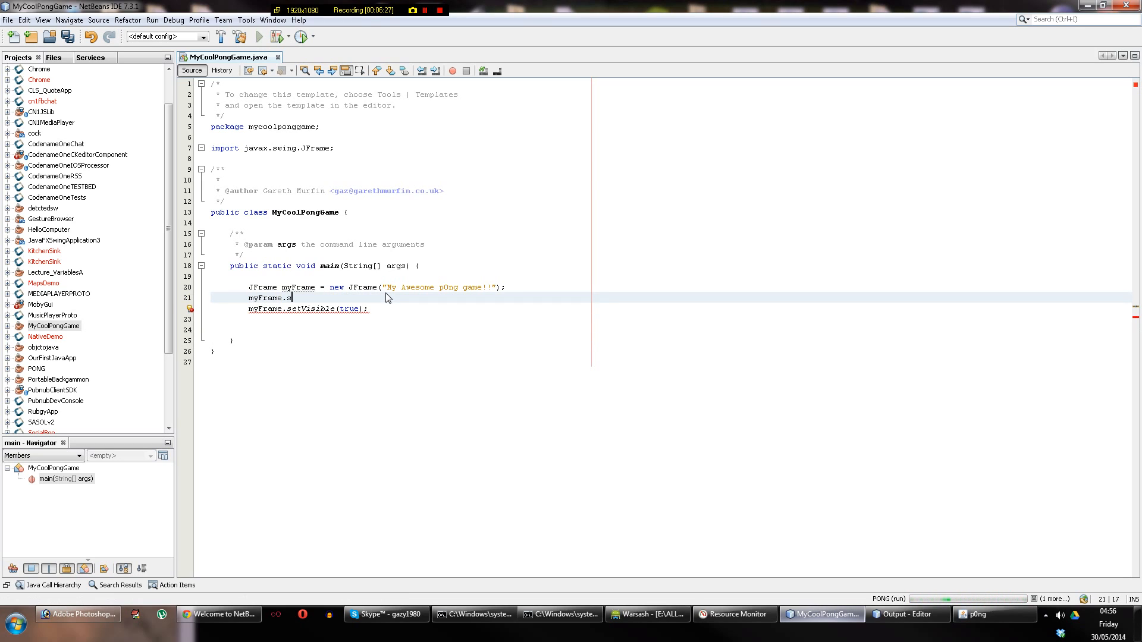
Add myFrame.setSize(1024,768); above the setVisible call
text(etSize();)
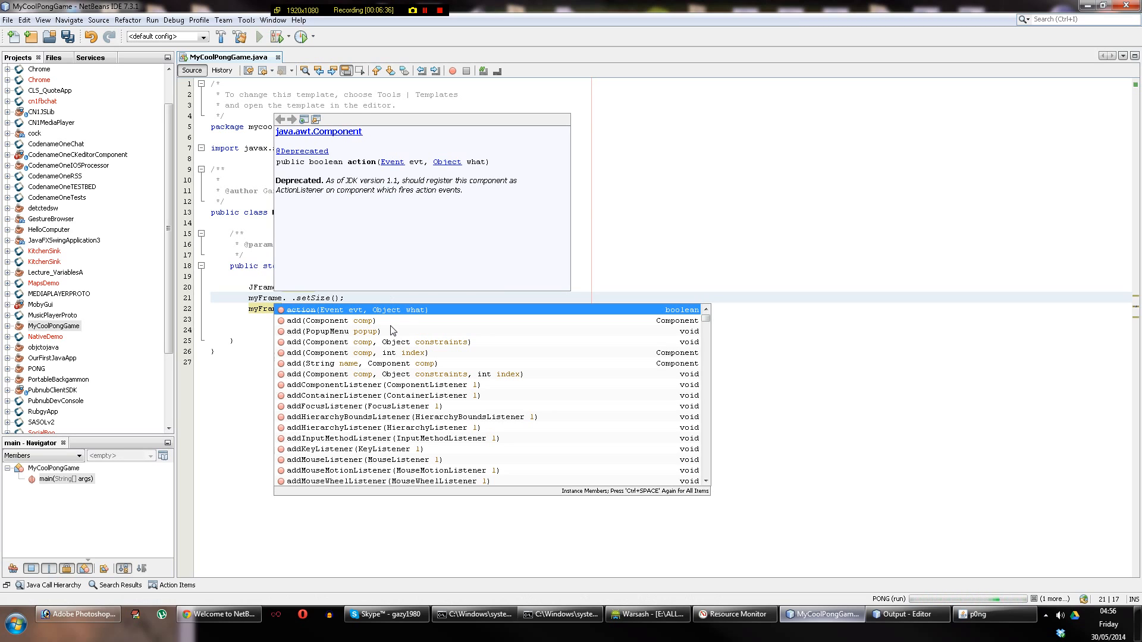
mouse_move(820, 150)
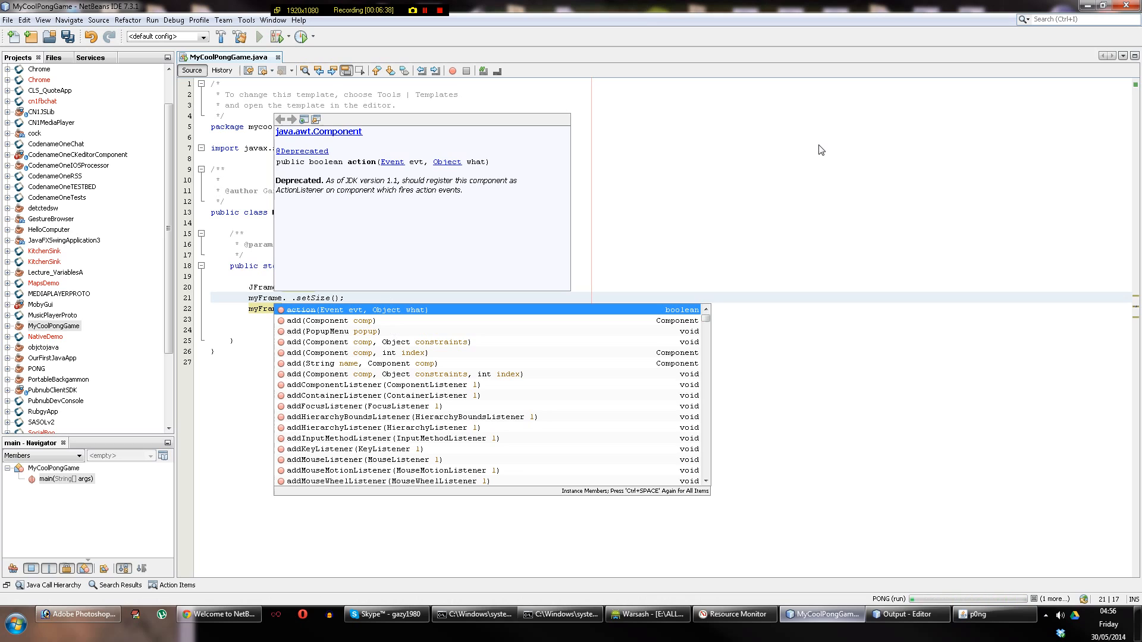
text(sets)
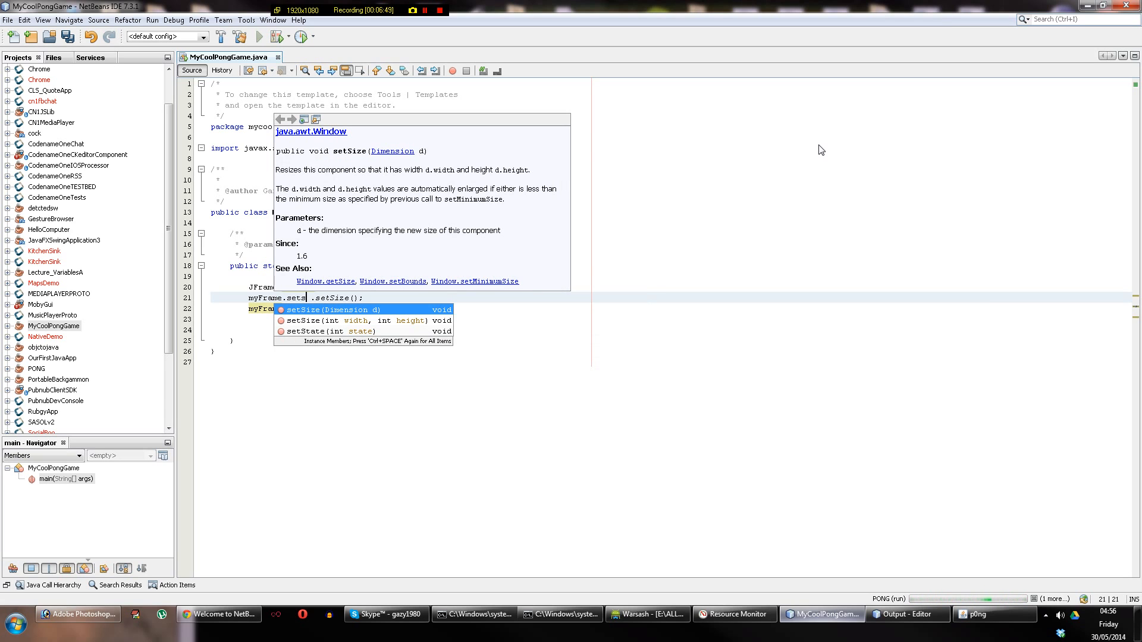
mouse_move(339, 337)
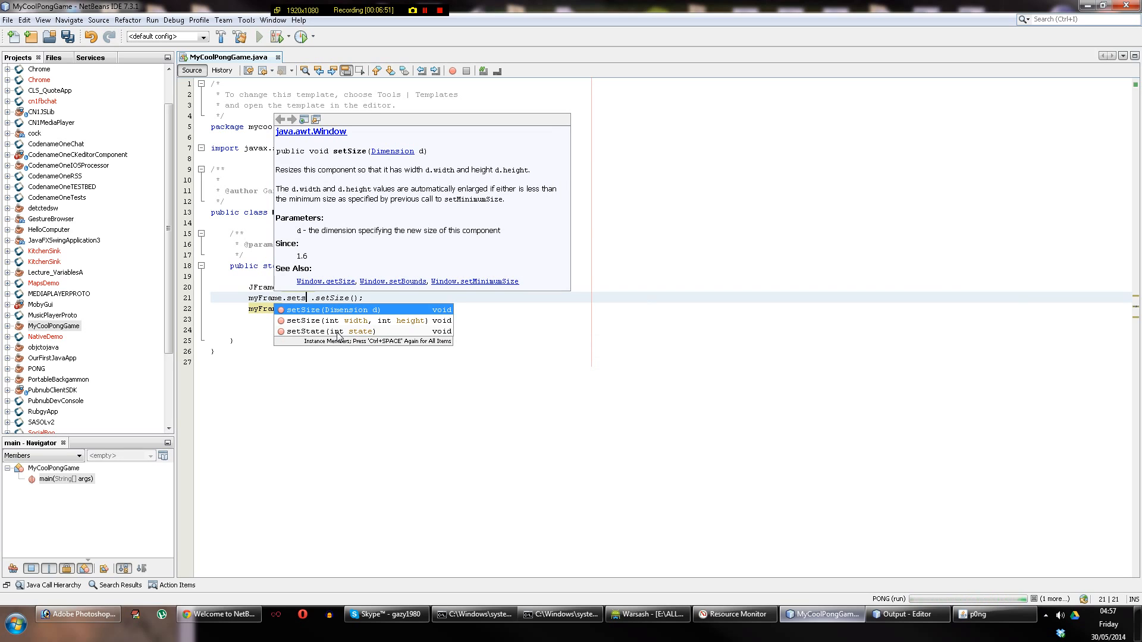
mouse_move(357, 323)
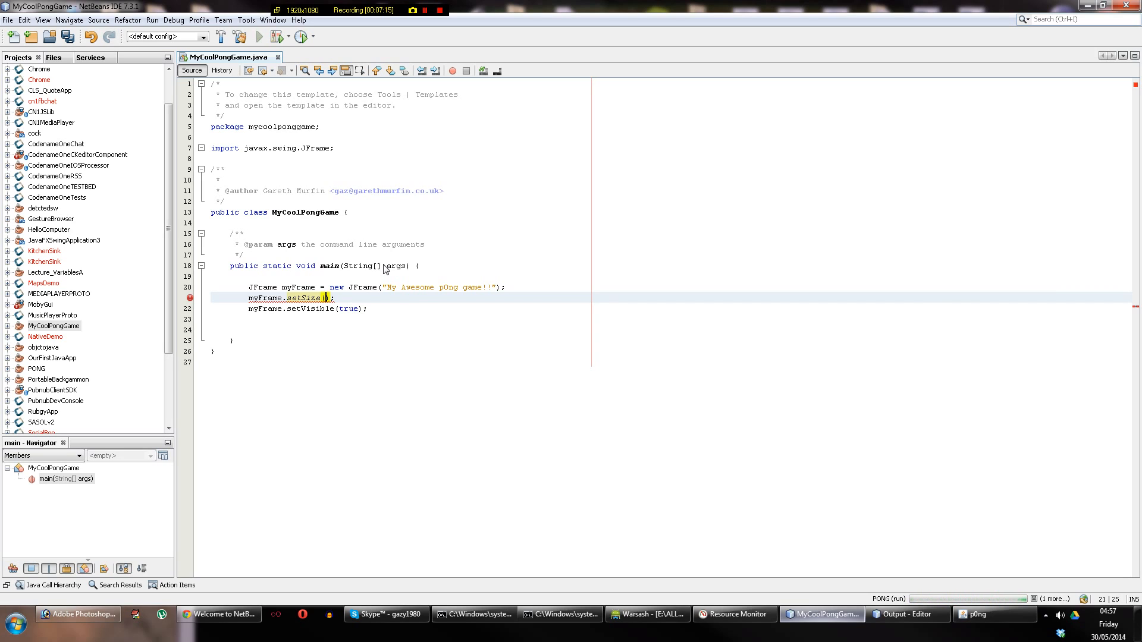
text(1024,)
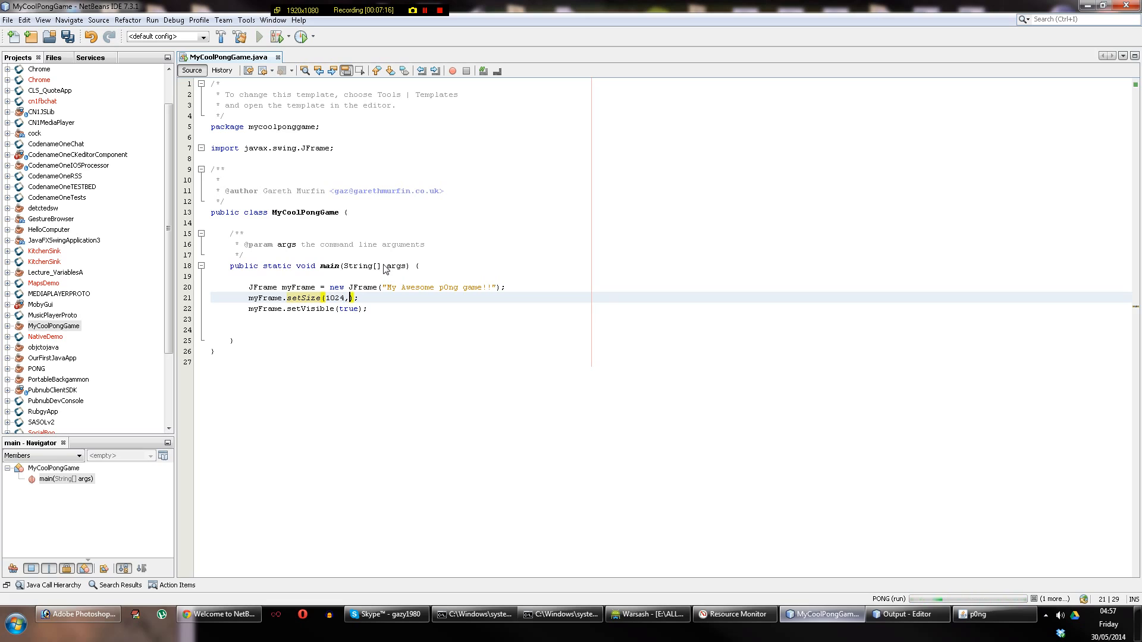
text(768)
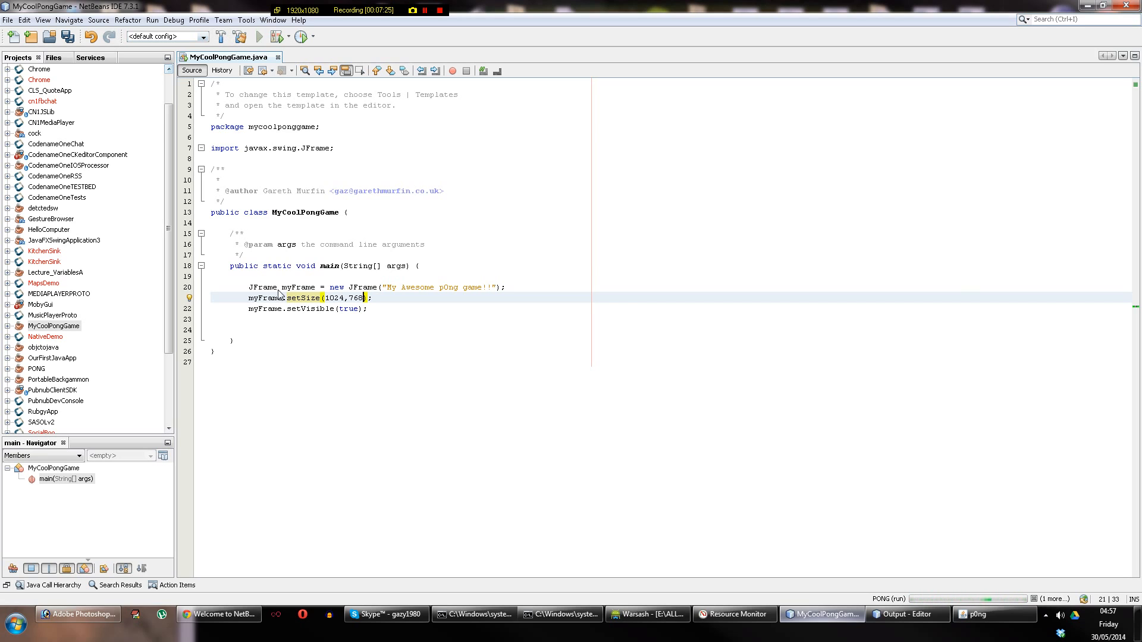
Run MyCoolPongGame to check the larger window, then close it
click(53, 326)
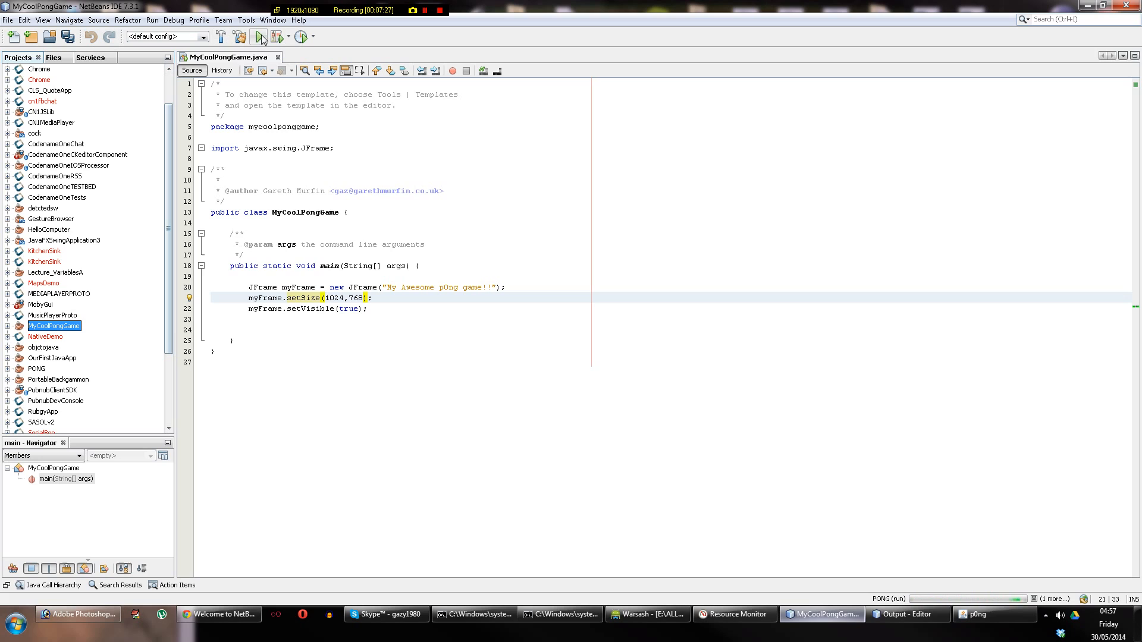
click(258, 37)
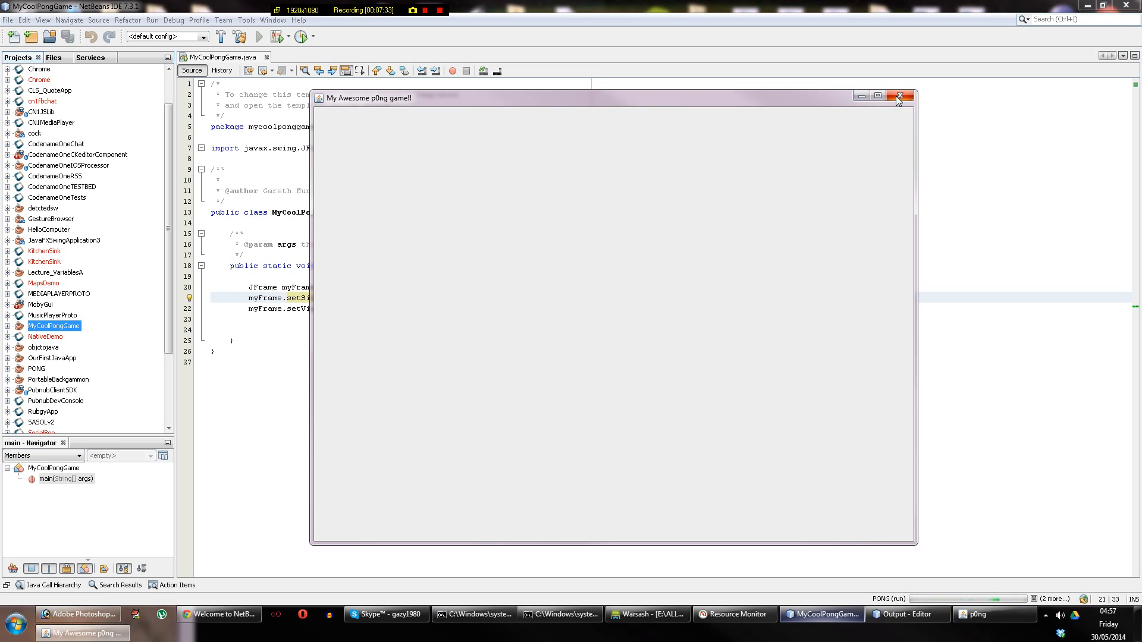
click(900, 96)
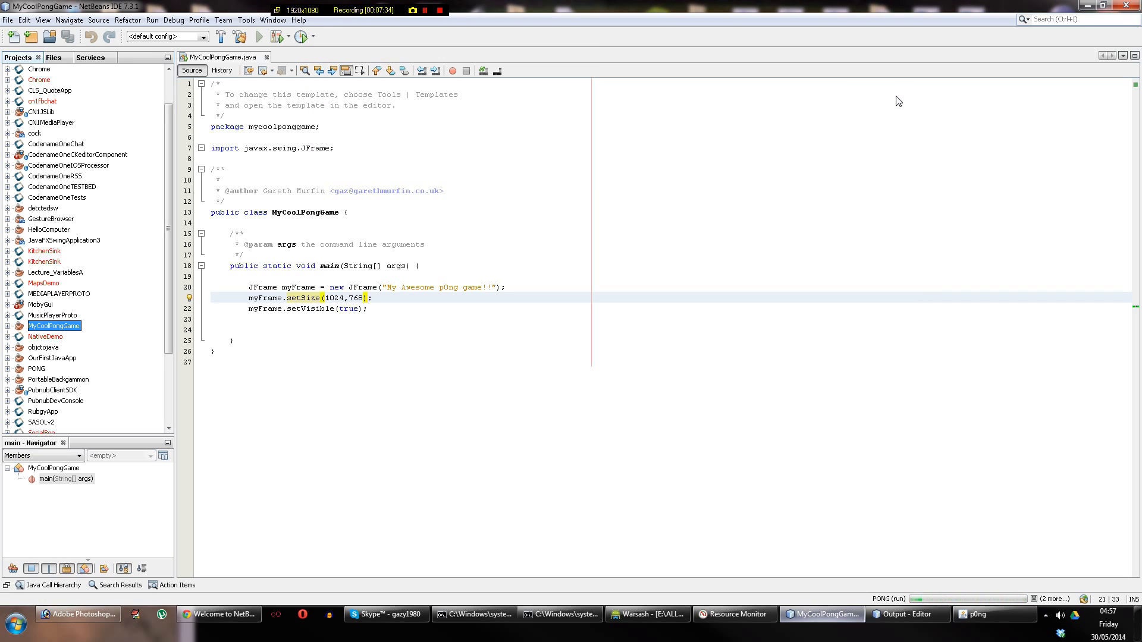
mouse_move(462, 190)
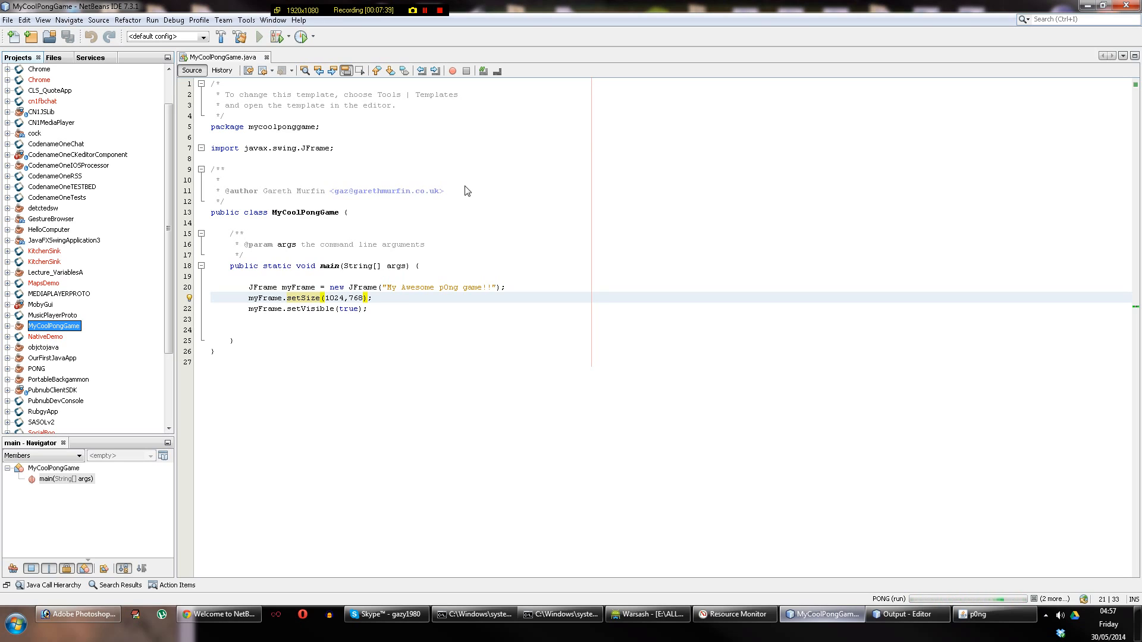
mouse_move(412, 270)
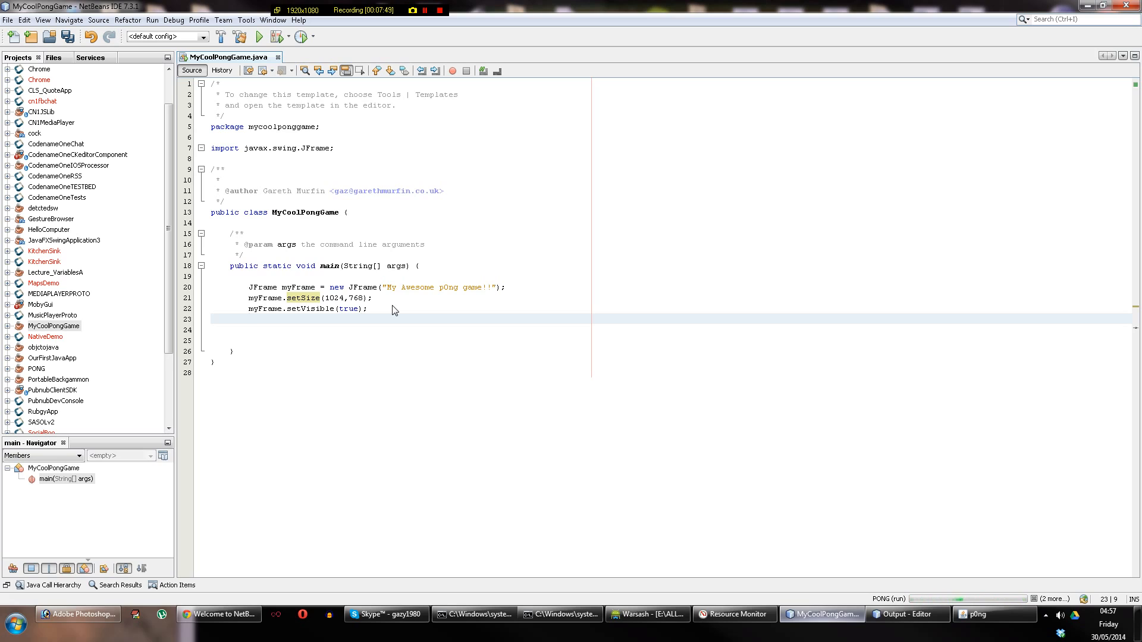
Add myFrame.setDefaultCloseOperation(JFrame.EXIT_ON_CLOSE); after setVisible via code completion
text(myFrame.)
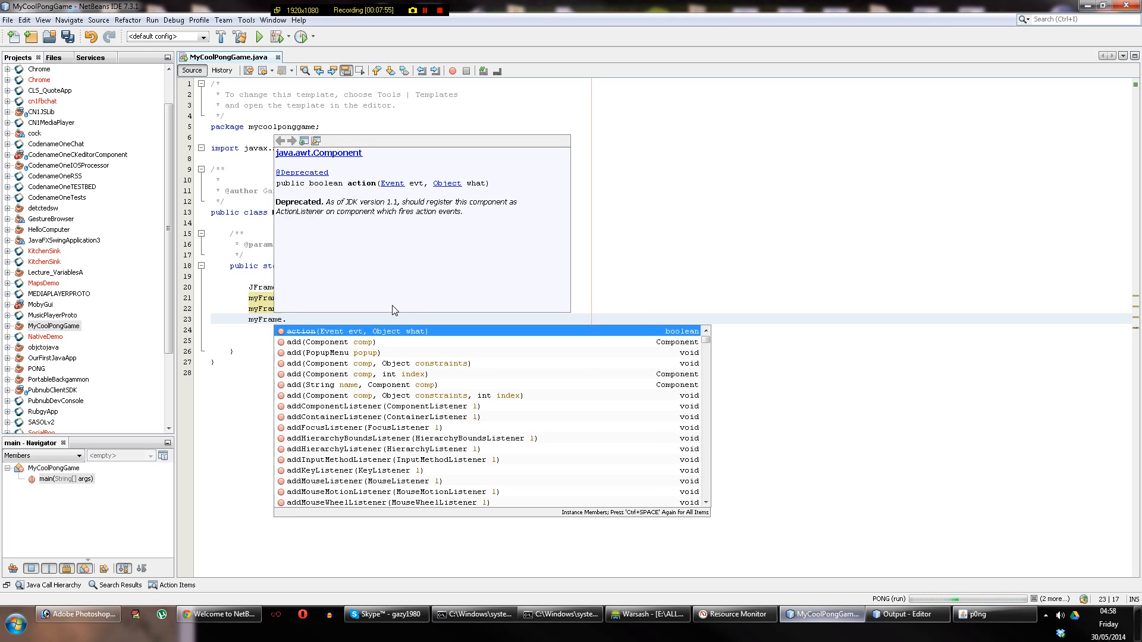
text(setd)
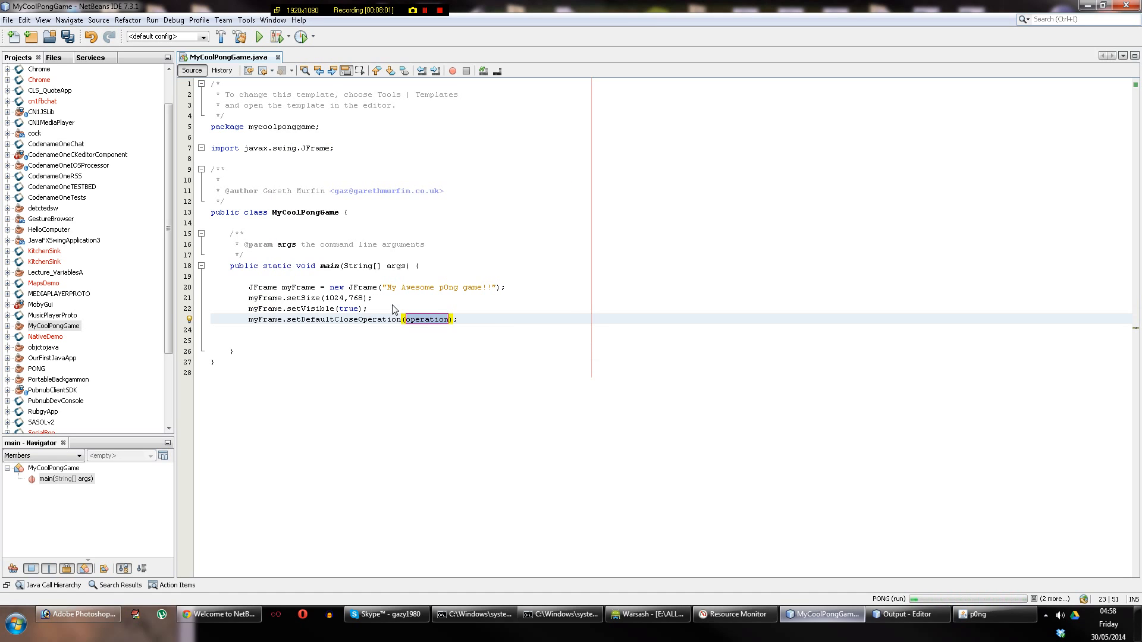
text(JFrame)
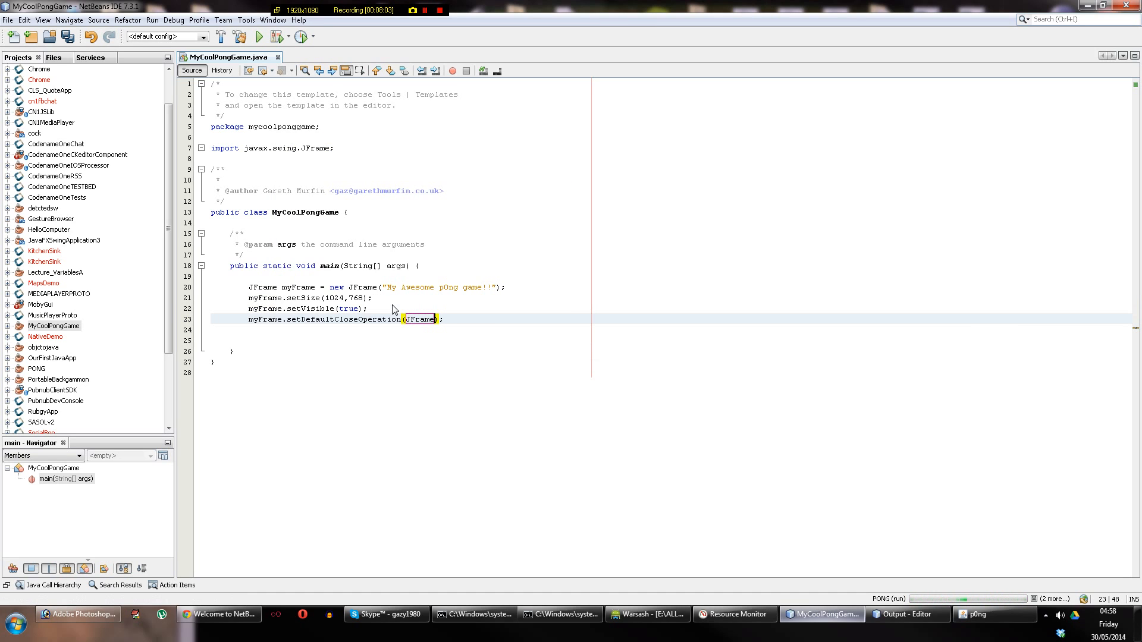
text(.EXIT_ON_CLOSE)
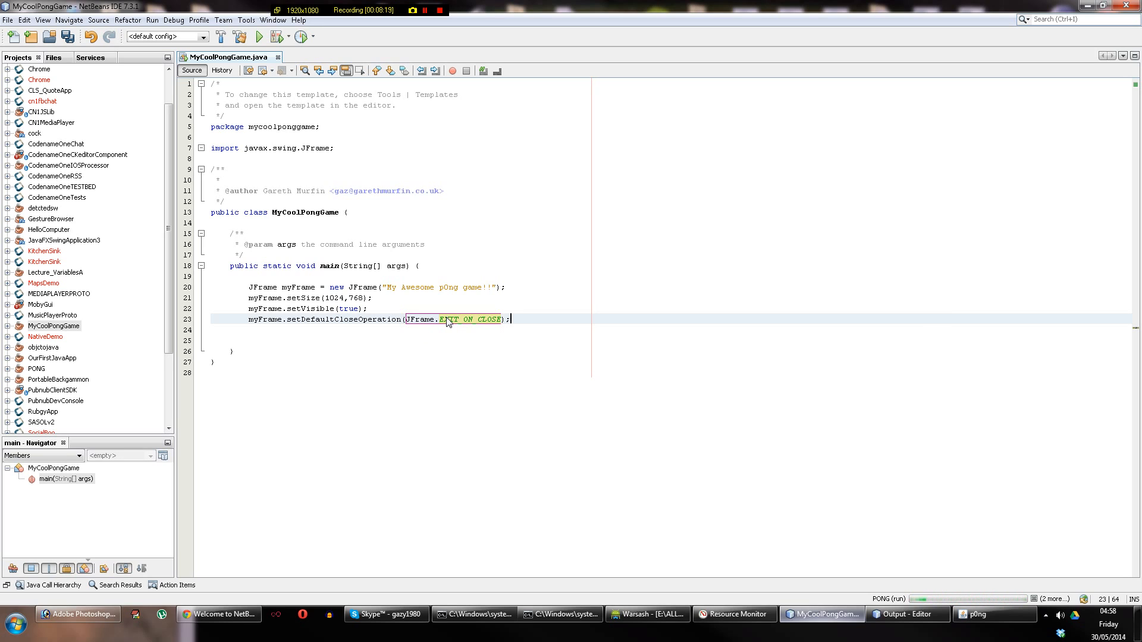
mouse_move(525, 296)
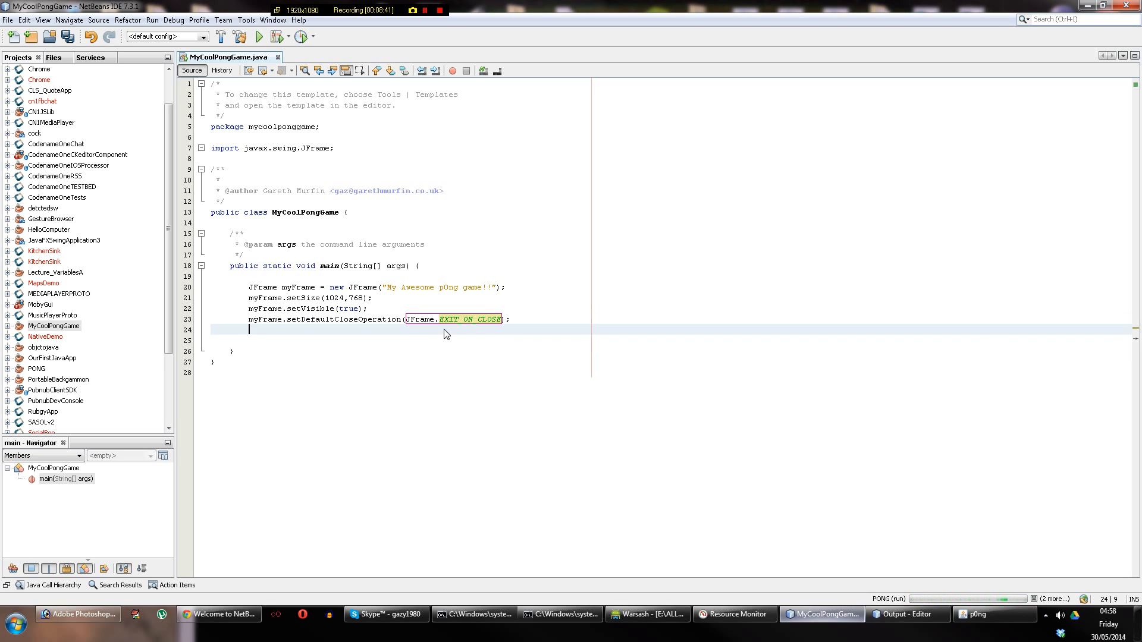
Write an empty while (true) { } loop on line 25 below the close setting
key(enter)
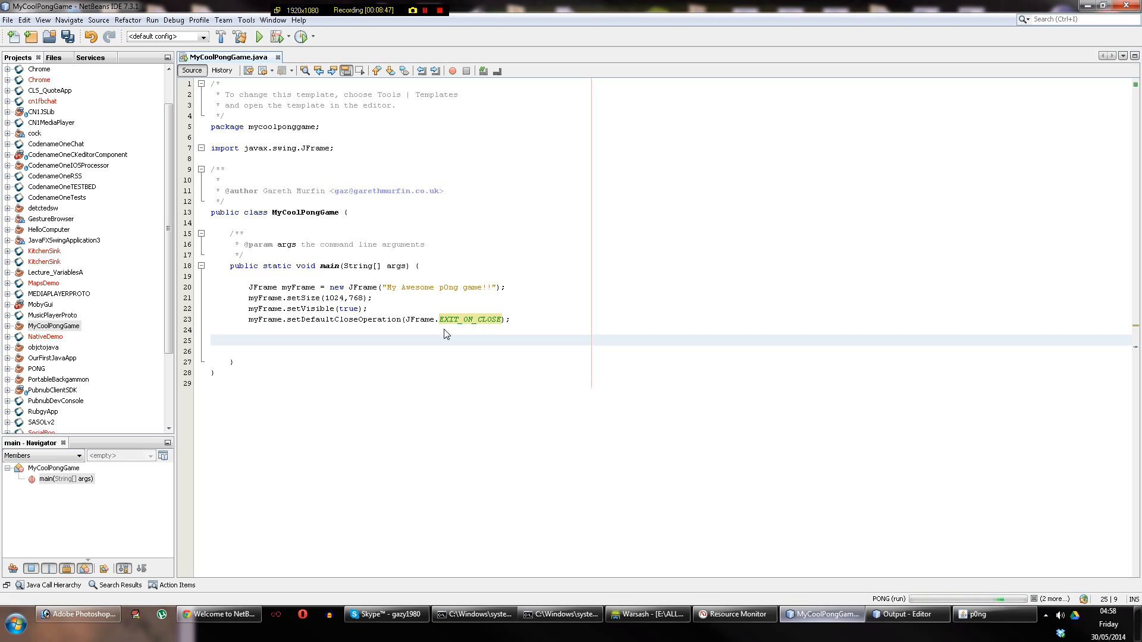
click(250, 339)
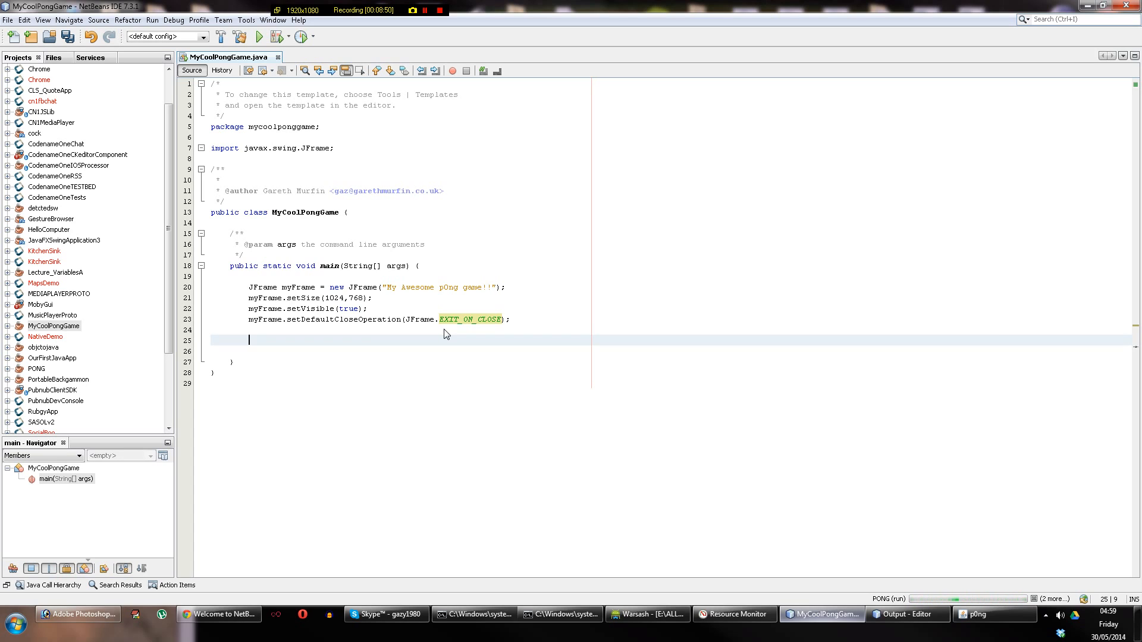
text(while (true)
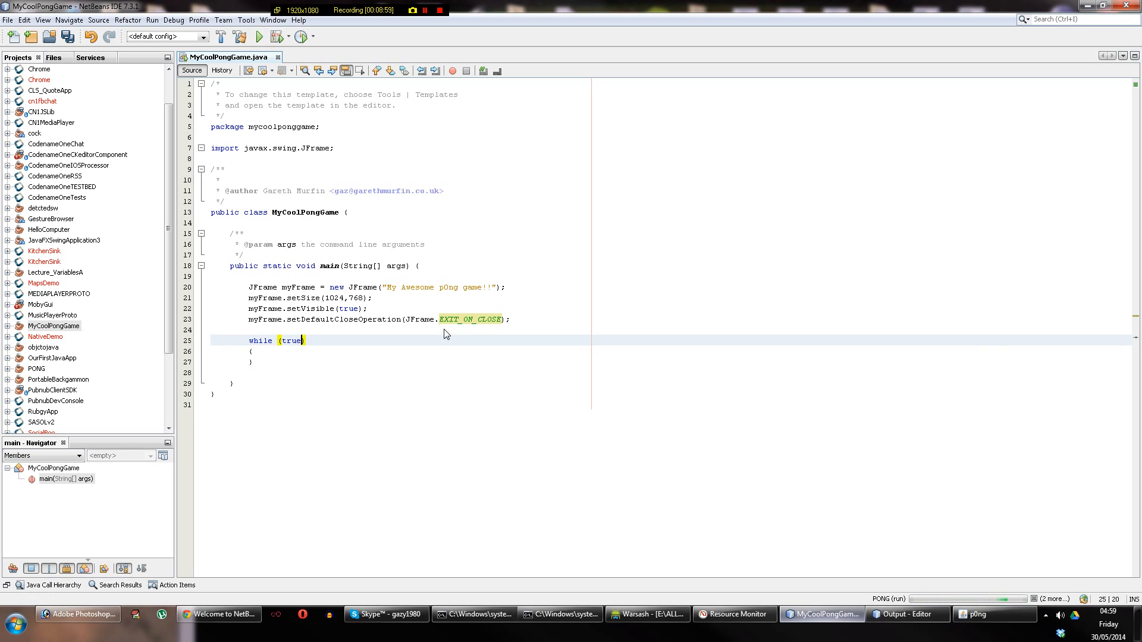
key(Return)
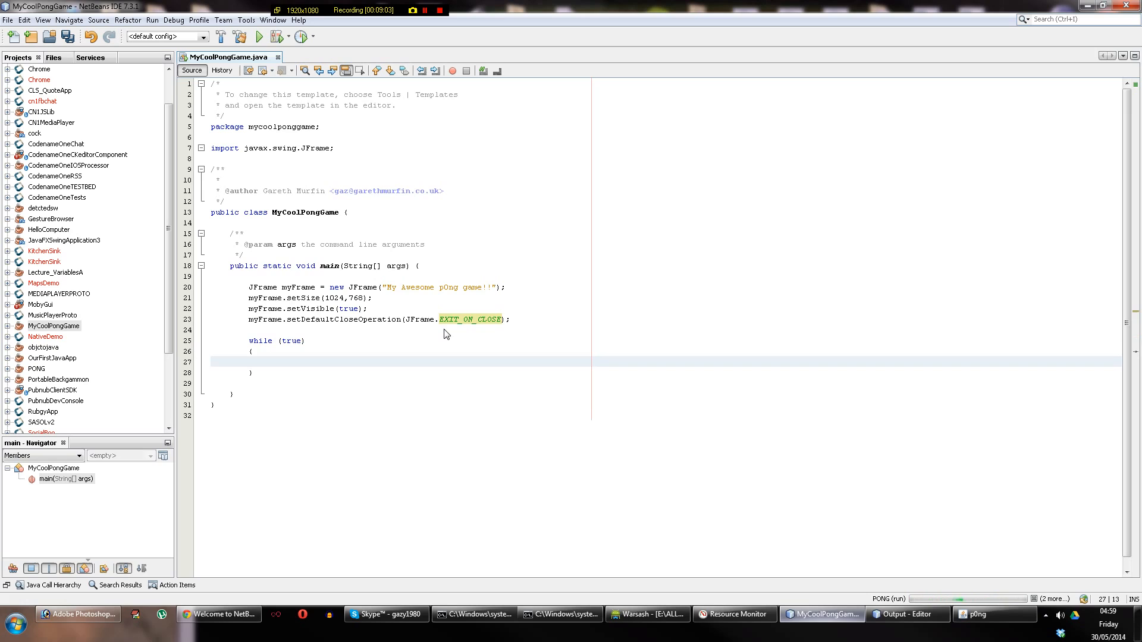
click(270, 361)
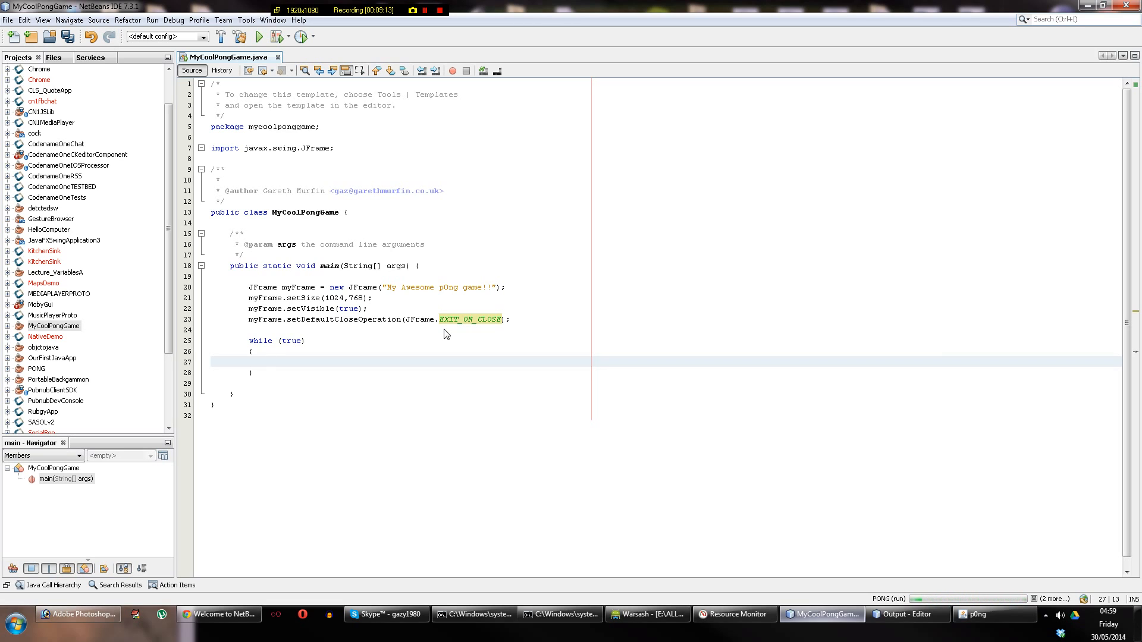
Print "HELLO IS THERE ANYBODY OUT THERE? " inside the loop and run the project
text(System.out.println();))
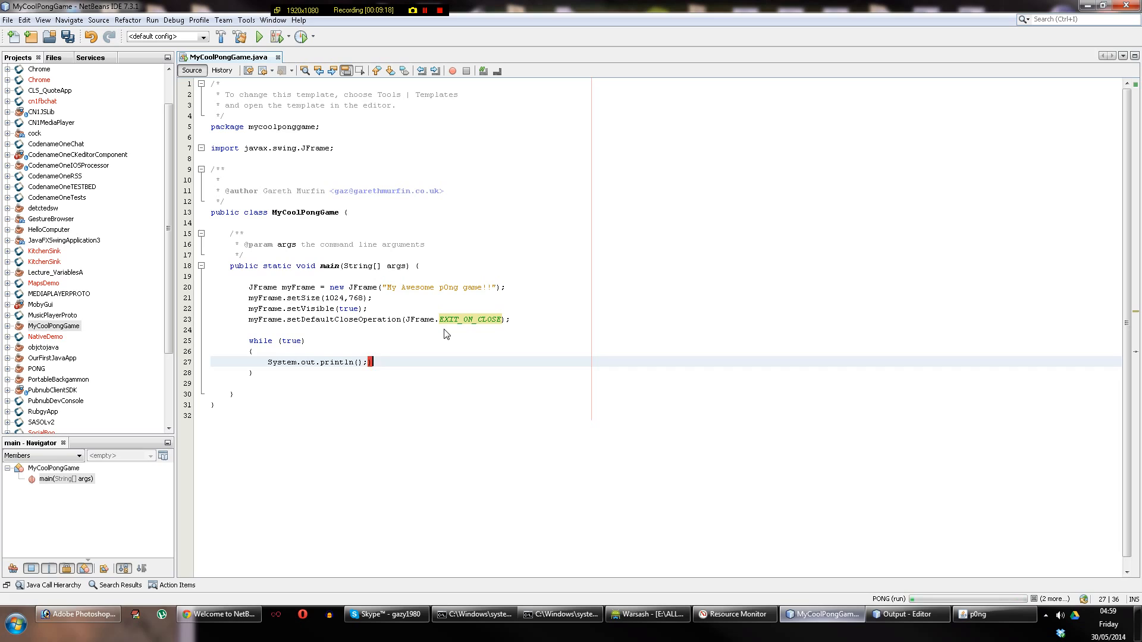
text("")
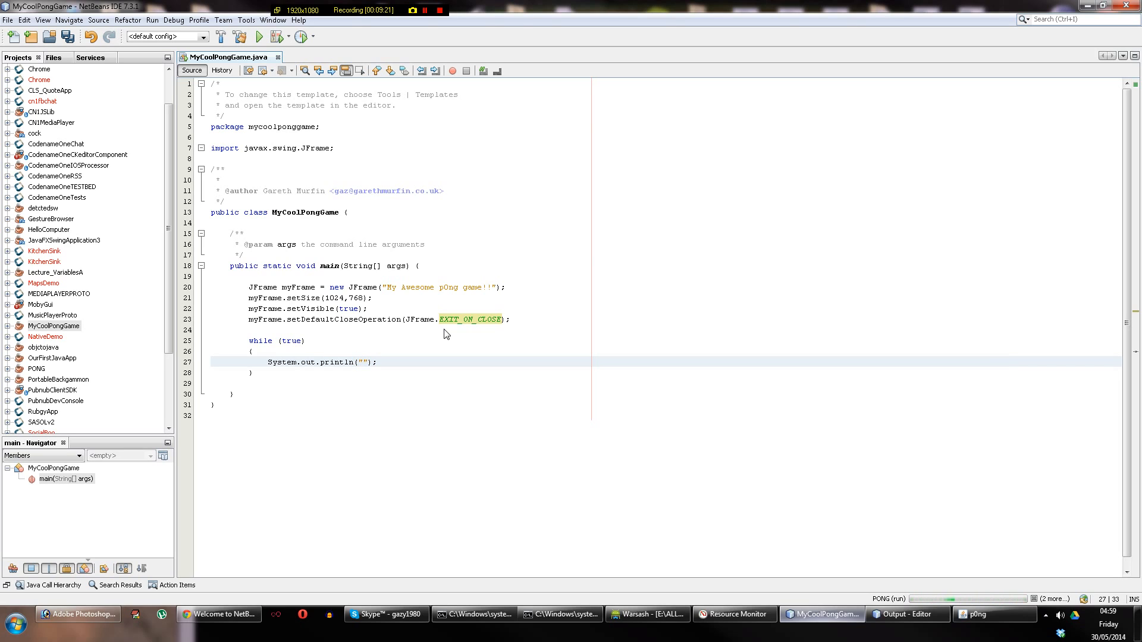
text(HELLO IS THERE ANYBODY)
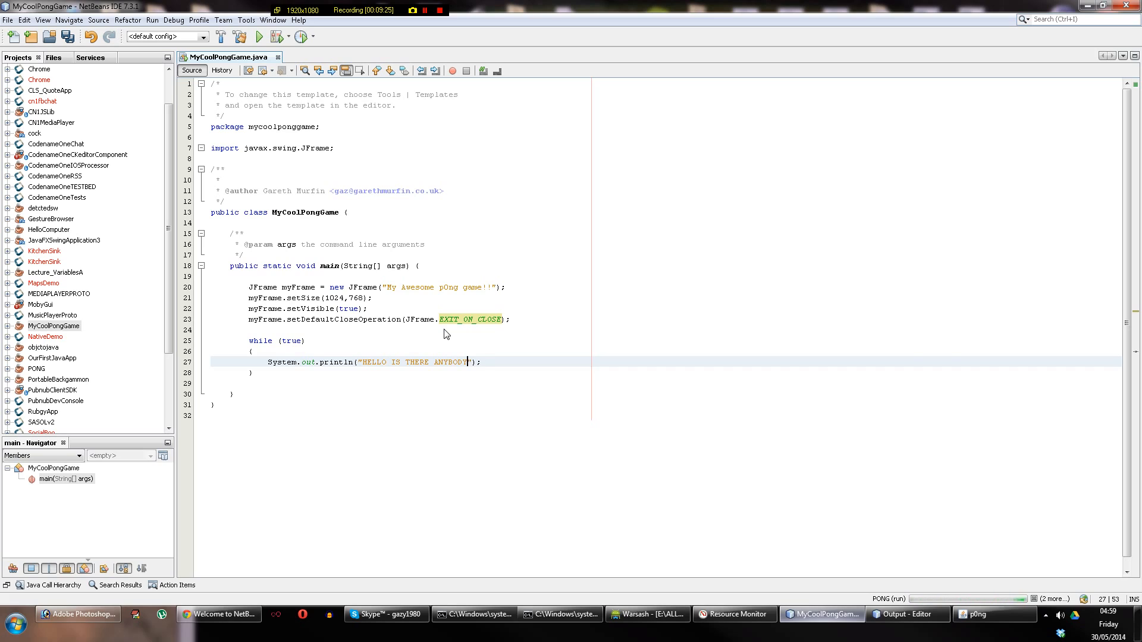
text(OUT THER)
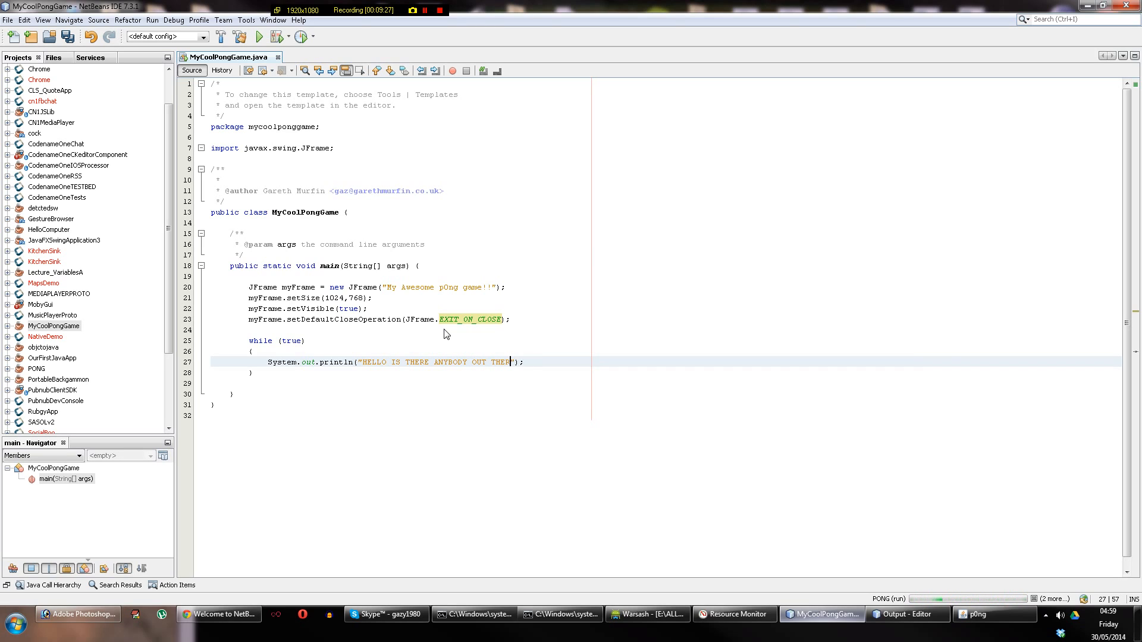
text(E?)
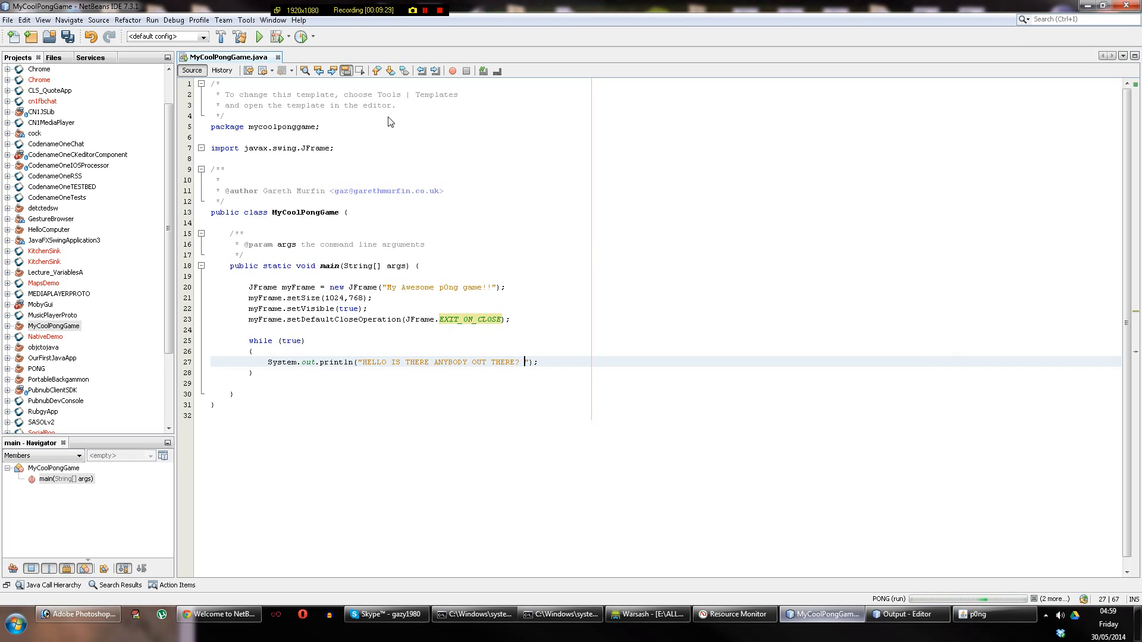
click(258, 37)
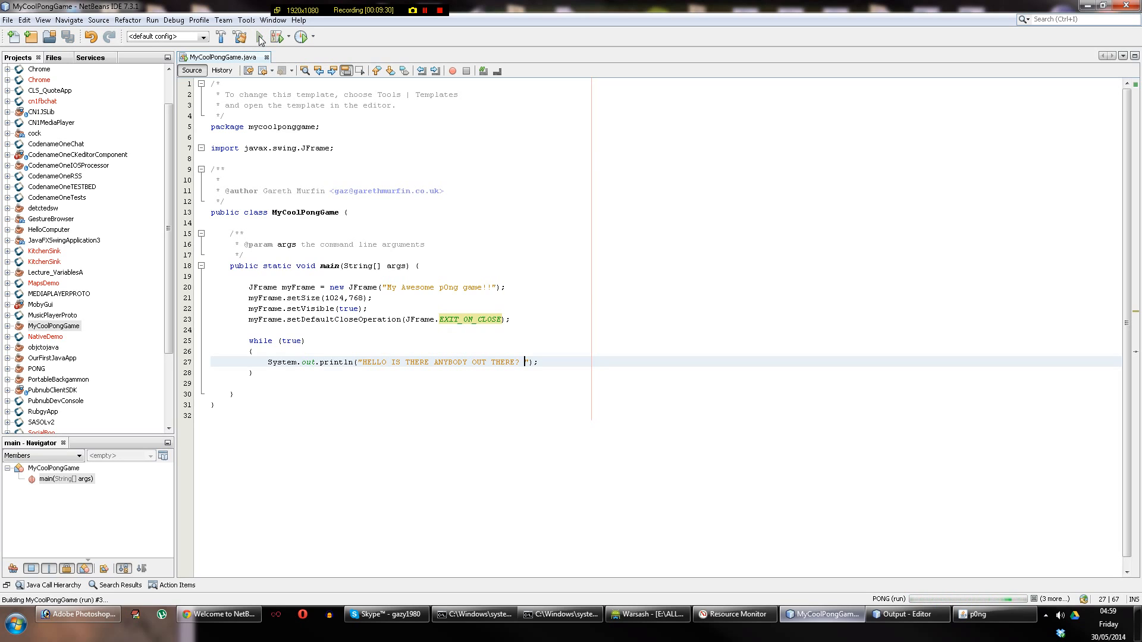
Run the game and view the Output console filling with the repeated HELLO lines
click(300, 37)
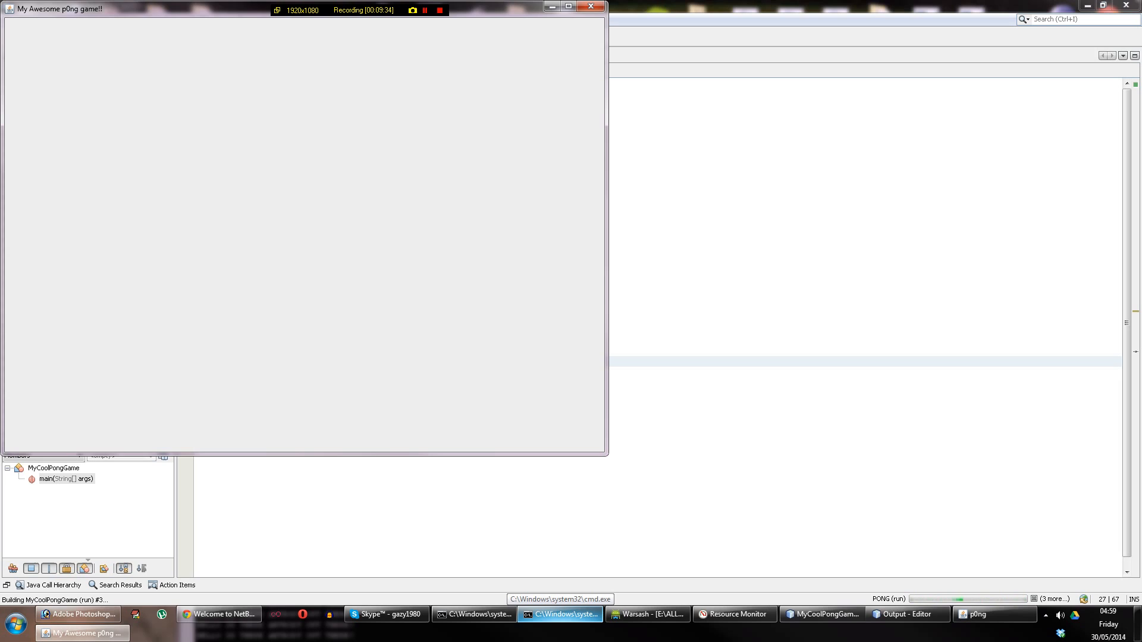
mouse_move(638, 498)
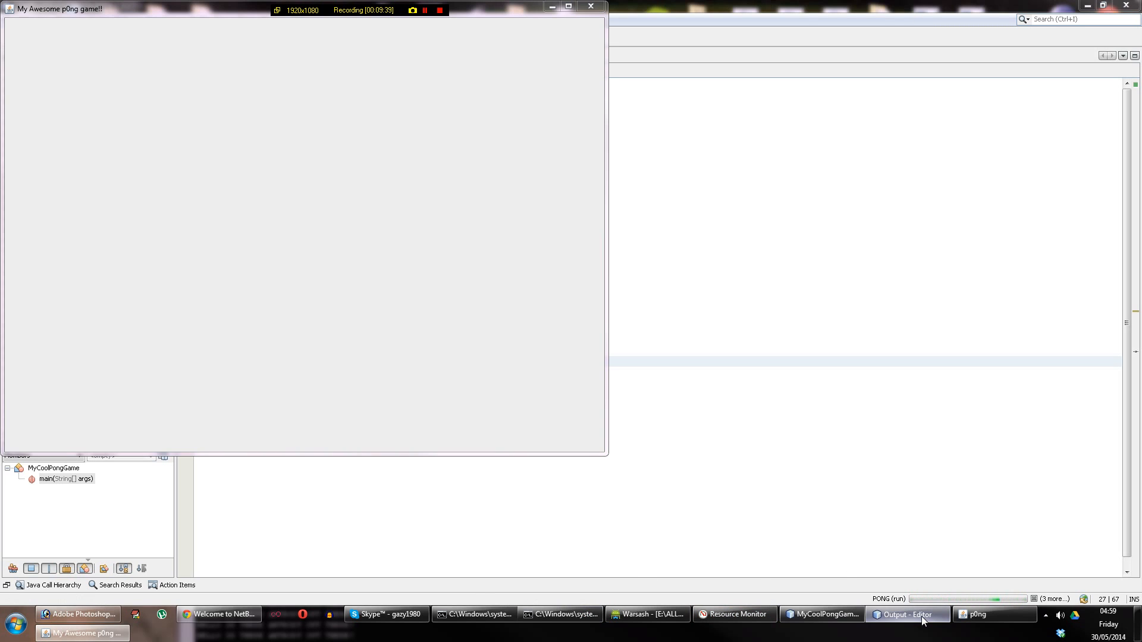
click(906, 614)
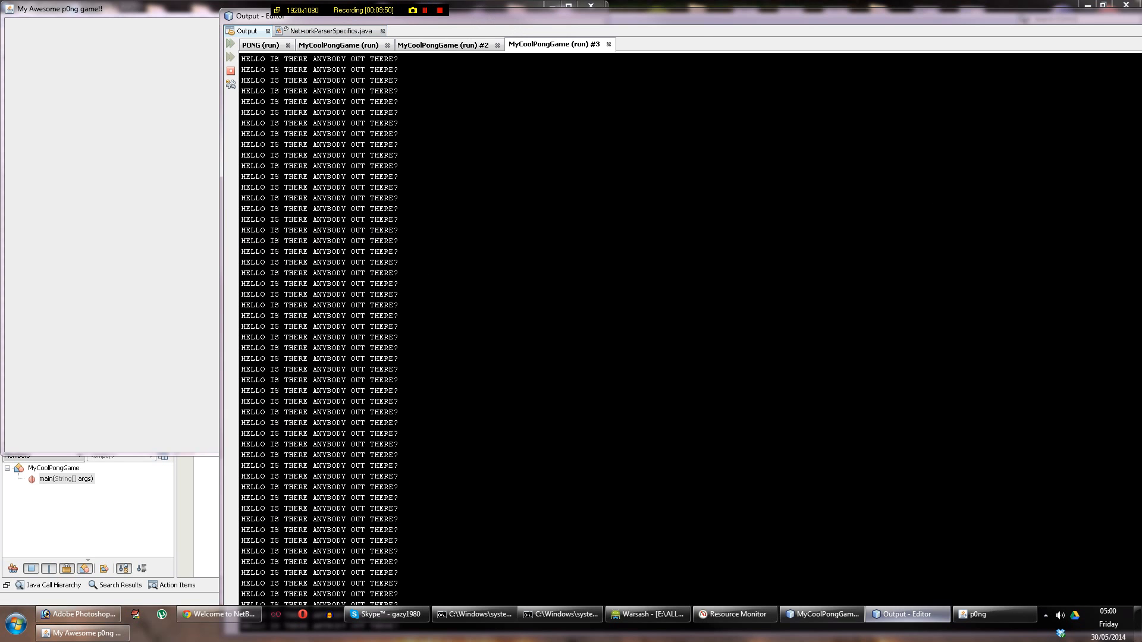
click(795, 14)
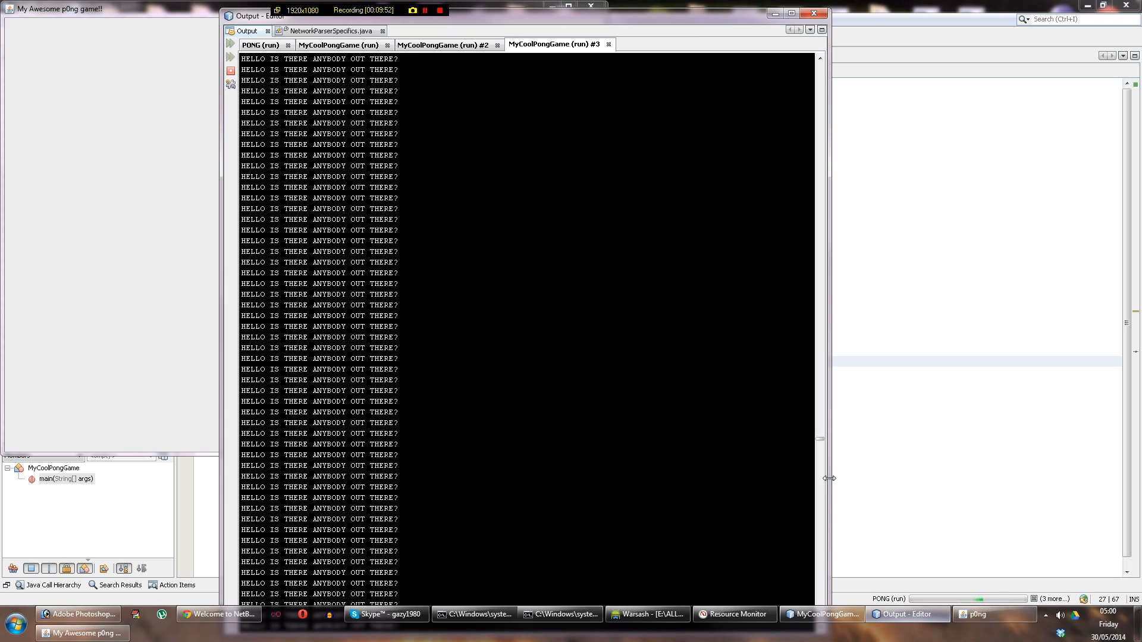